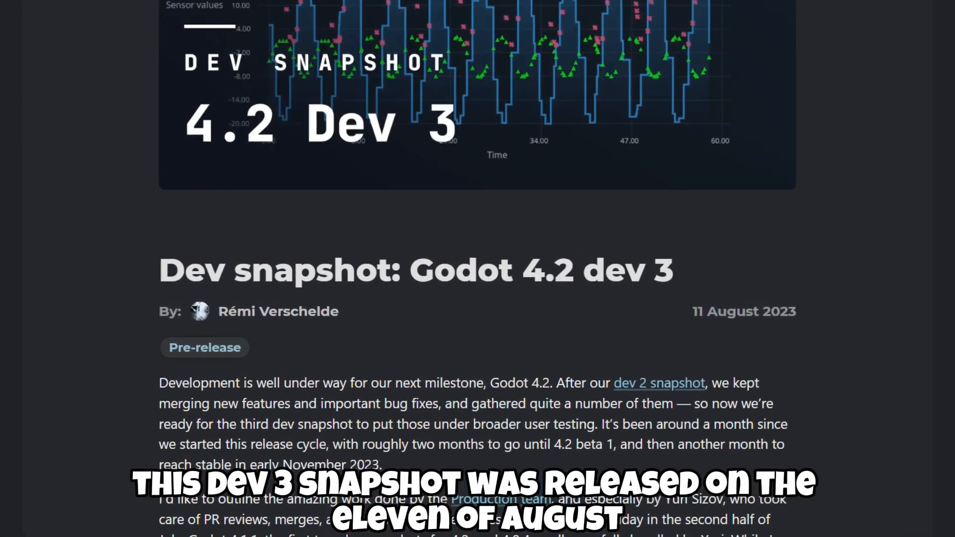
- Scroll down godotengine.org to the Latest news card for Dev snapshot: Godot 4.2 dev 4
scroll("down", 3)
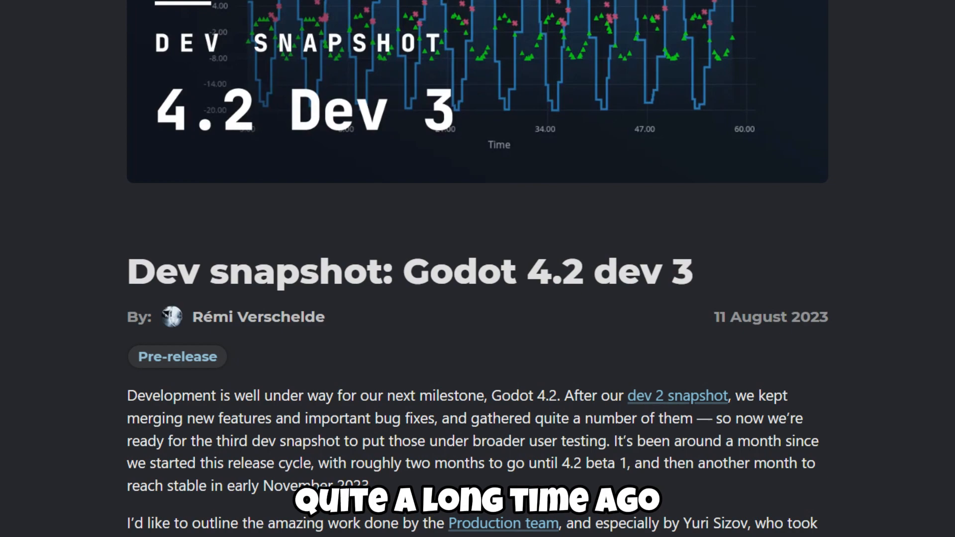
scroll("down", 3)
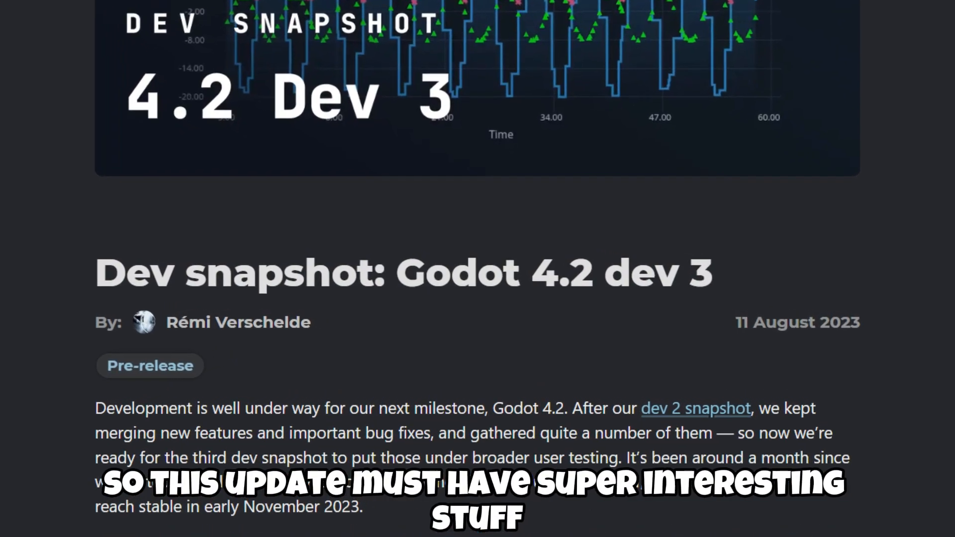
scroll("down", 3)
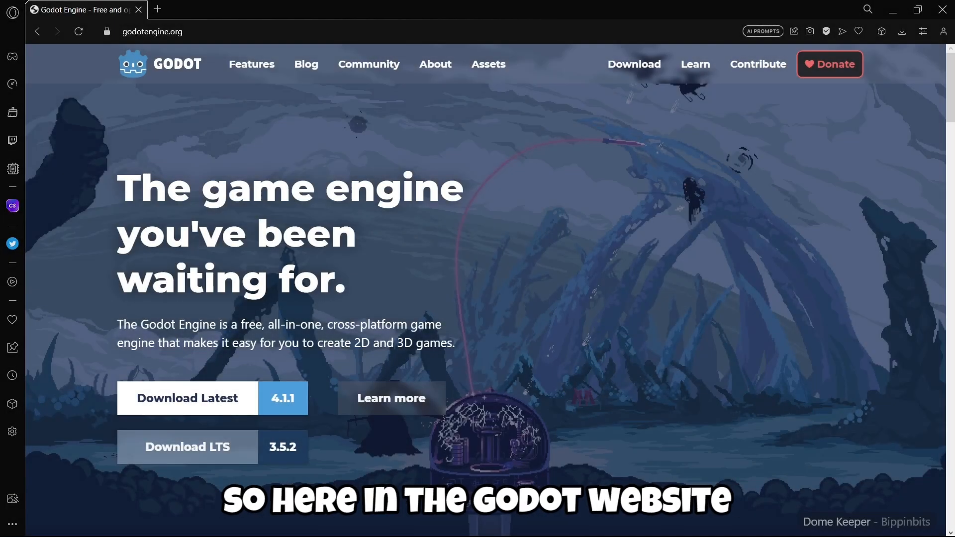
scroll("down", 3)
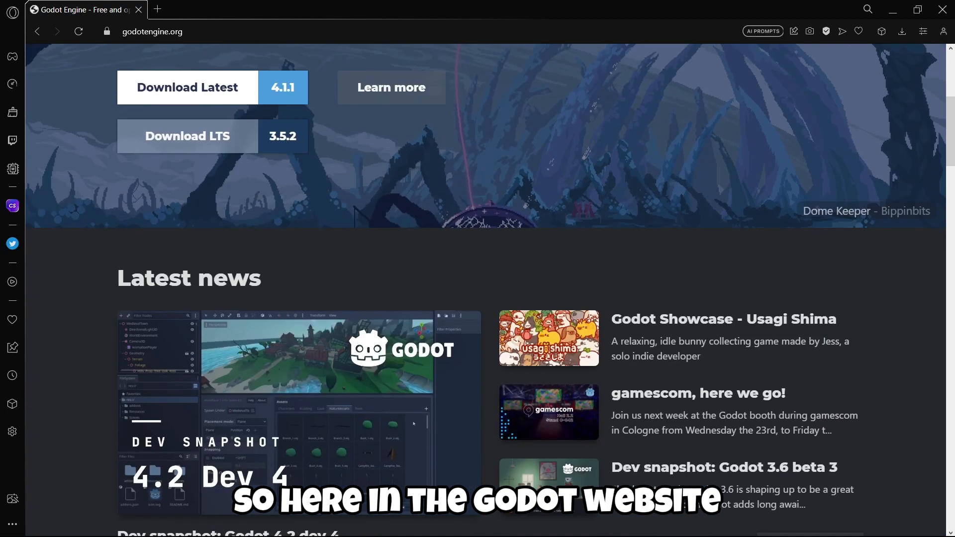
scroll("down", 3)
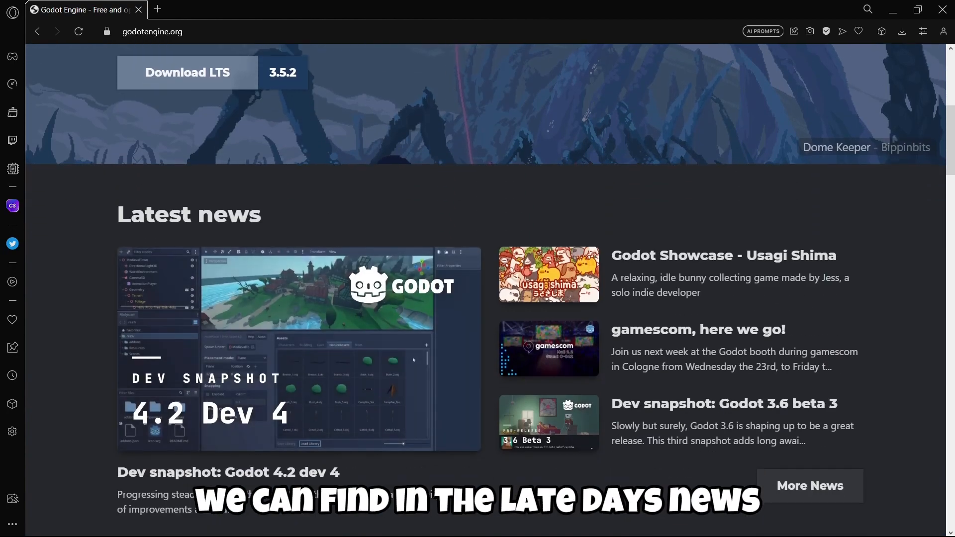
scroll("down", 3)
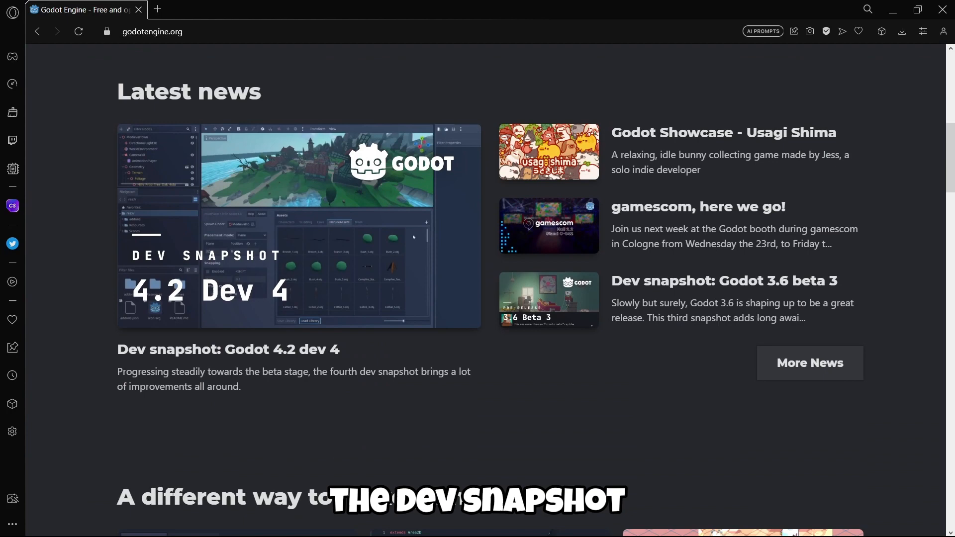
- Open the Dev snapshot: Godot 4.2 dev 4 article and reach its What's new heading
left_click(228, 349)
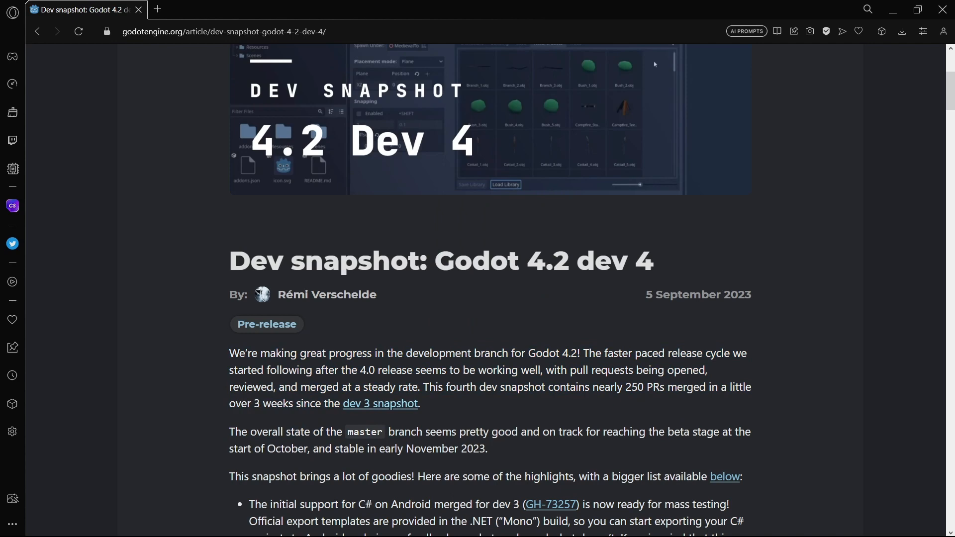
left_click(379, 402)
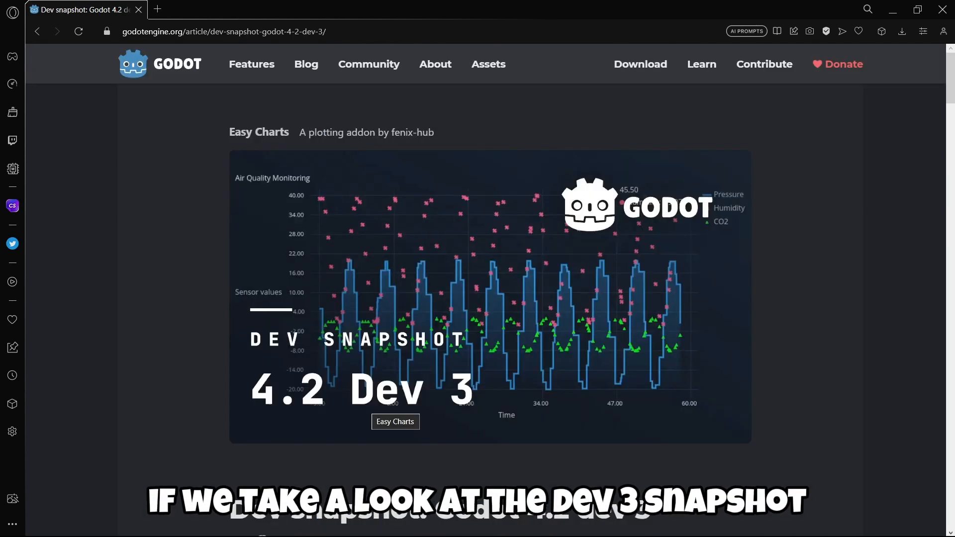
scroll("down", 3)
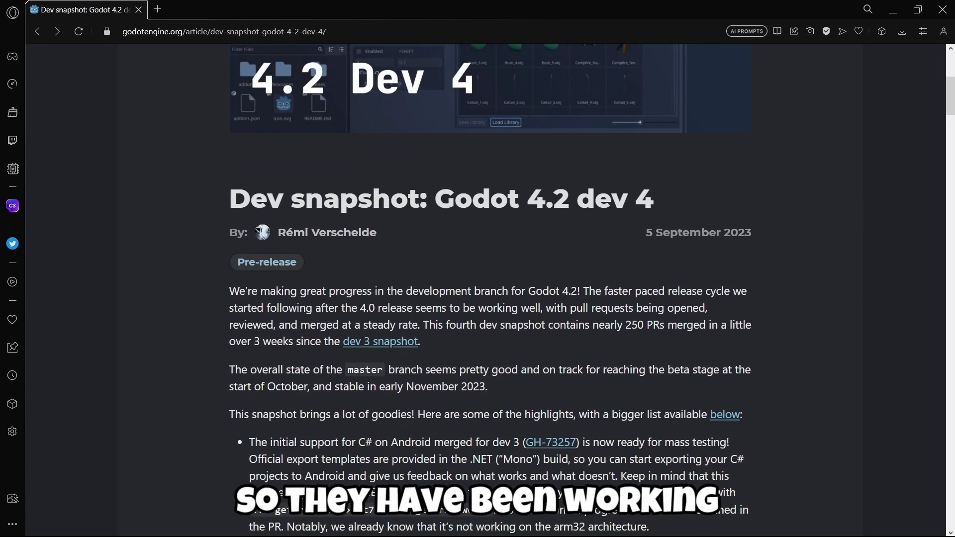
double_click(682, 232)
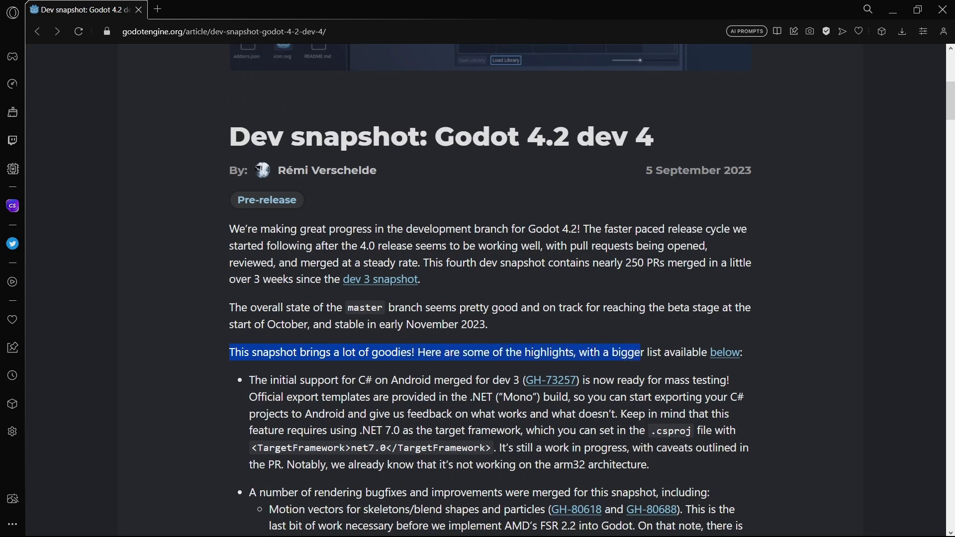
scroll("down", 3)
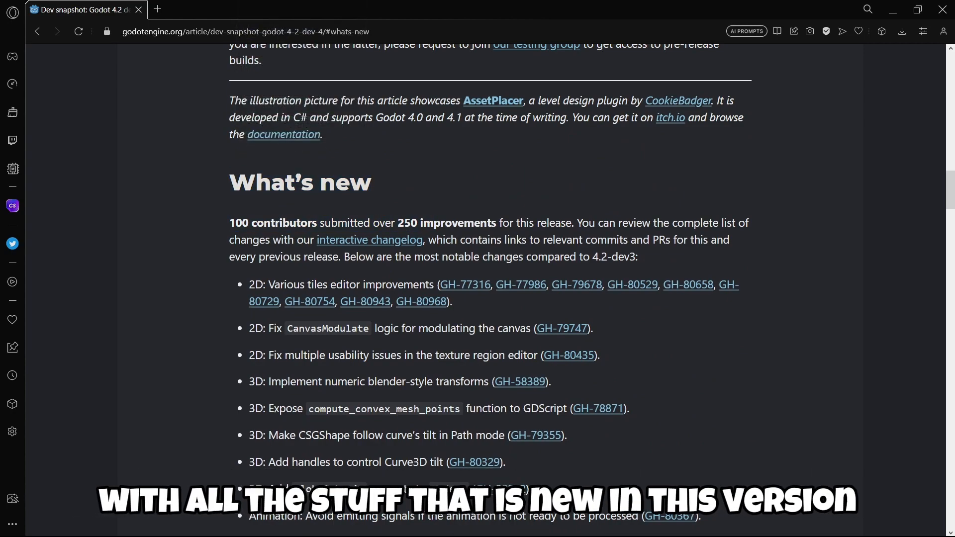
- Scroll through the whole changelog down to the Downloads section with the Godot 4.2 dev 4 link
scroll("down", 3)
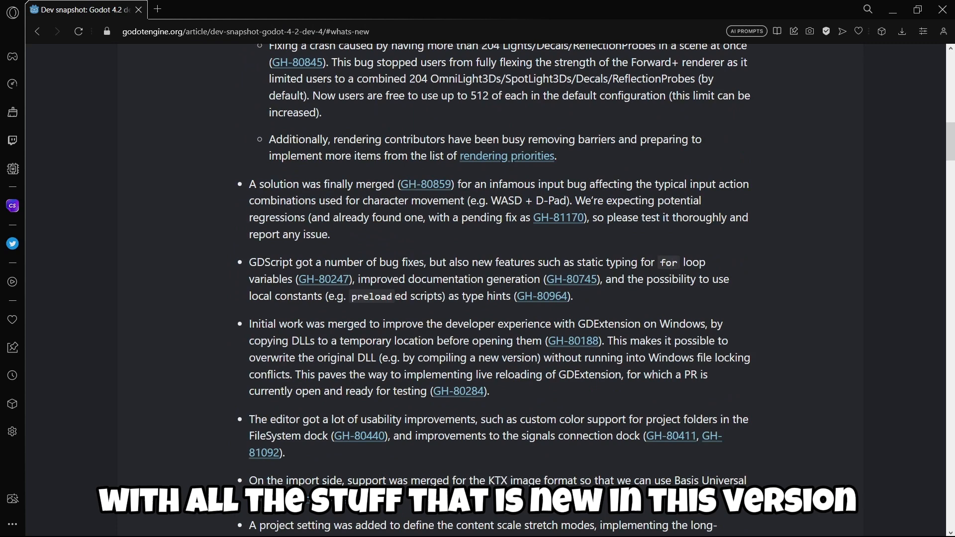
scroll("up", 3)
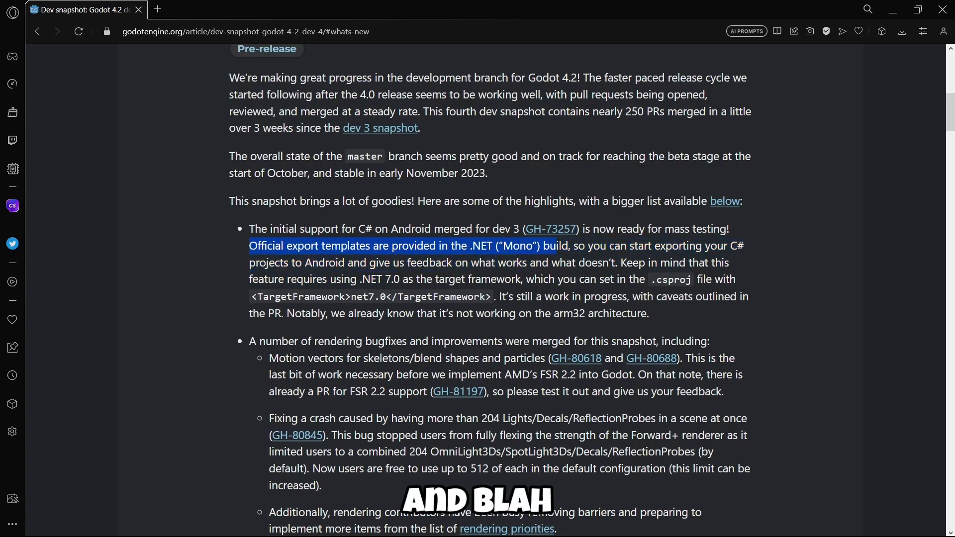
scroll("down", 3)
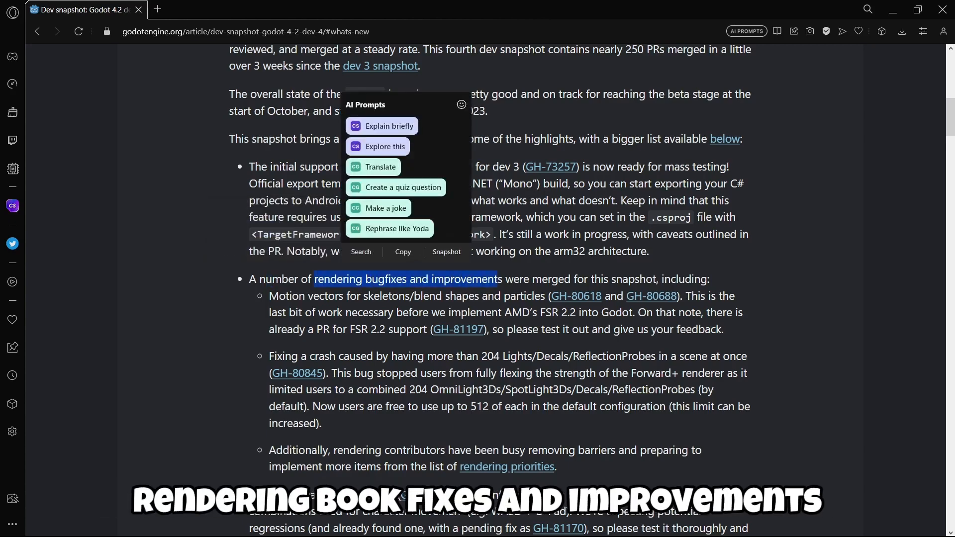
scroll("down", 3)
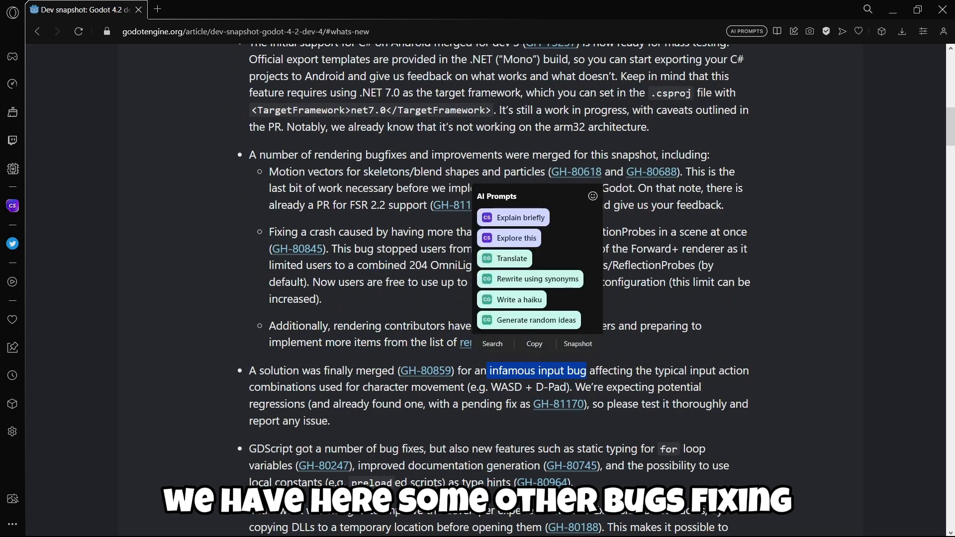
scroll("down", 3)
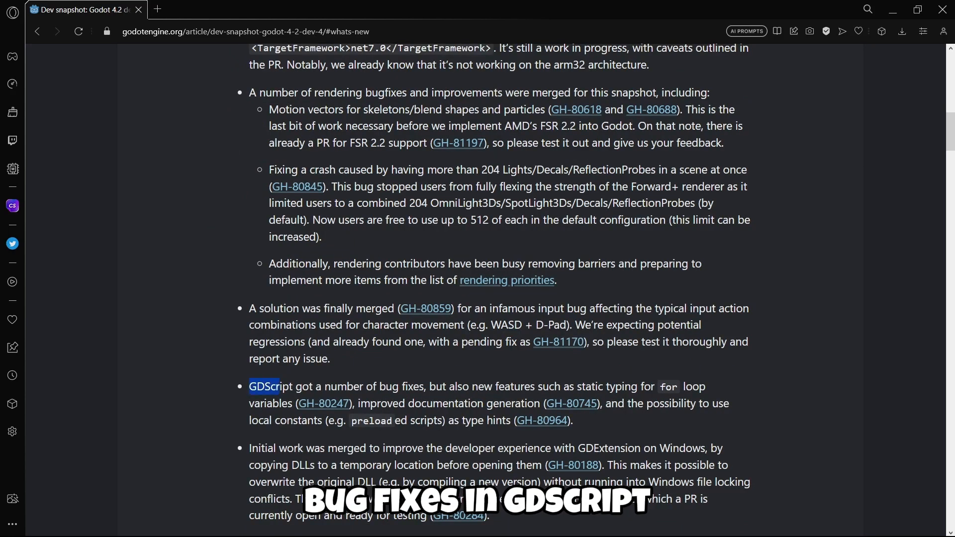
scroll("down", 3)
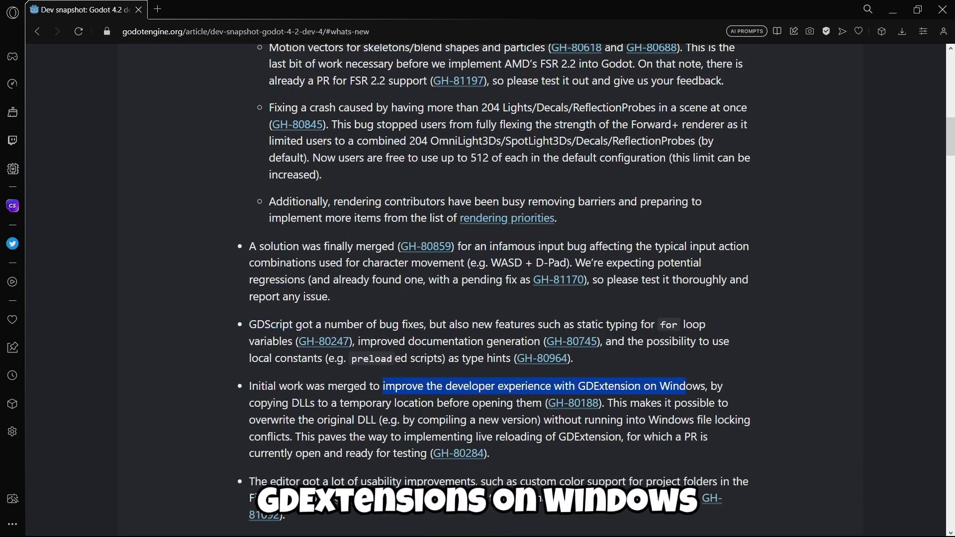
scroll("down", 3)
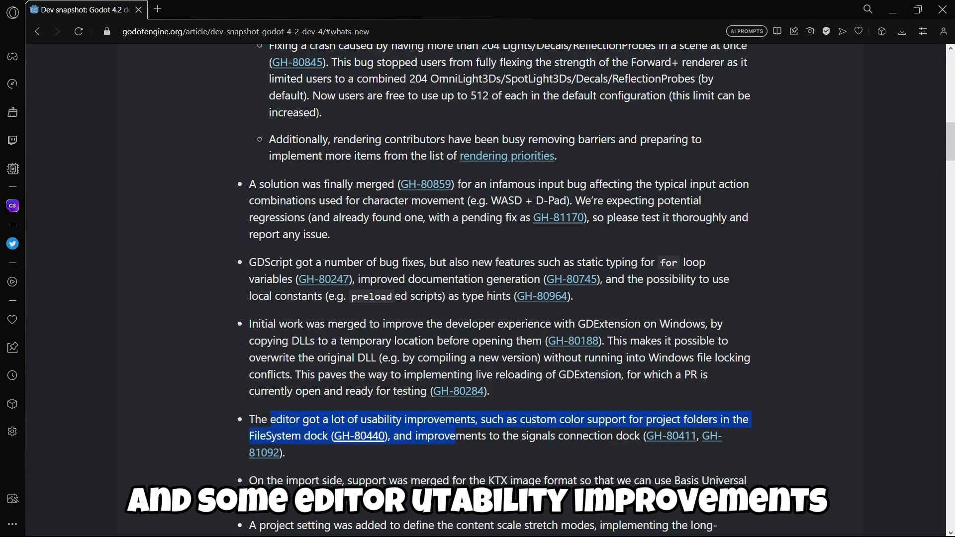
scroll("down", 3)
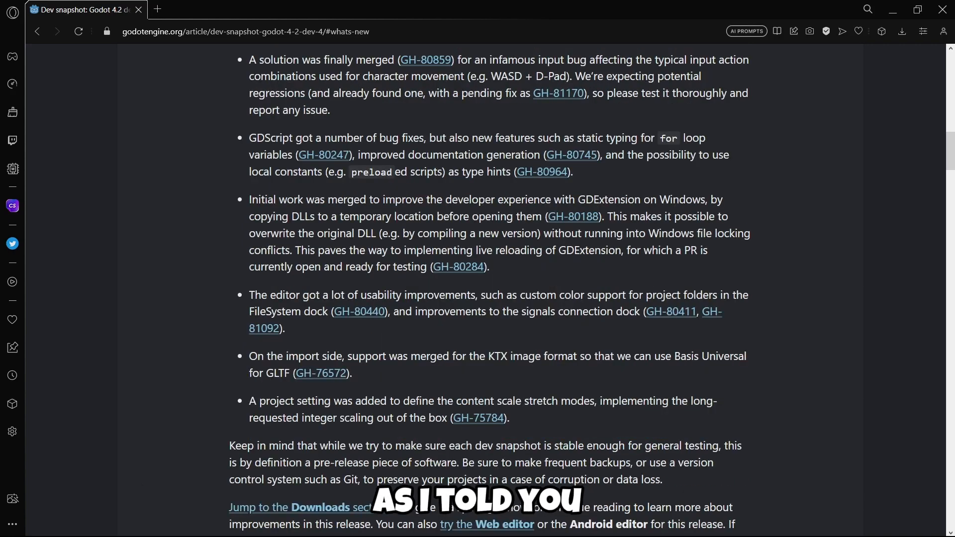
scroll("up", 3)
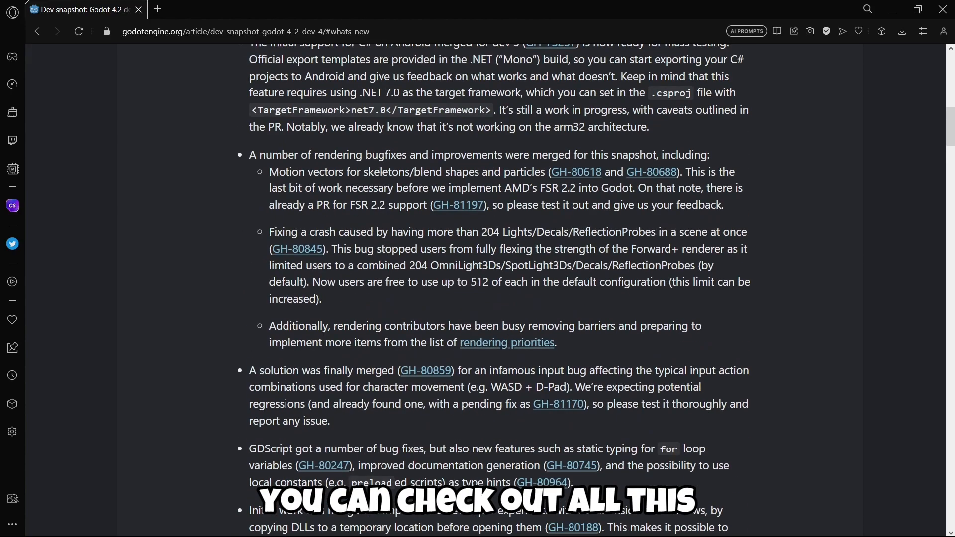
scroll("down", 3)
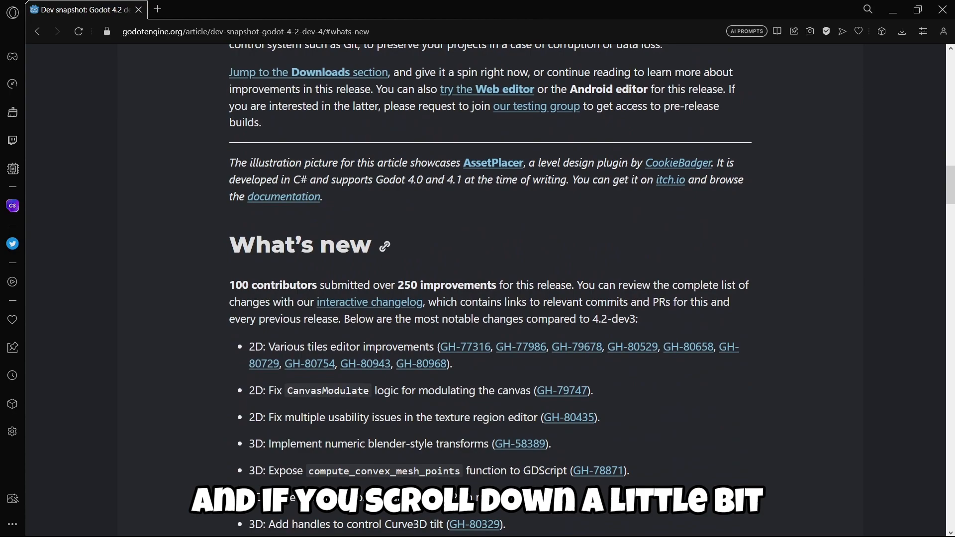
scroll("down", 3)
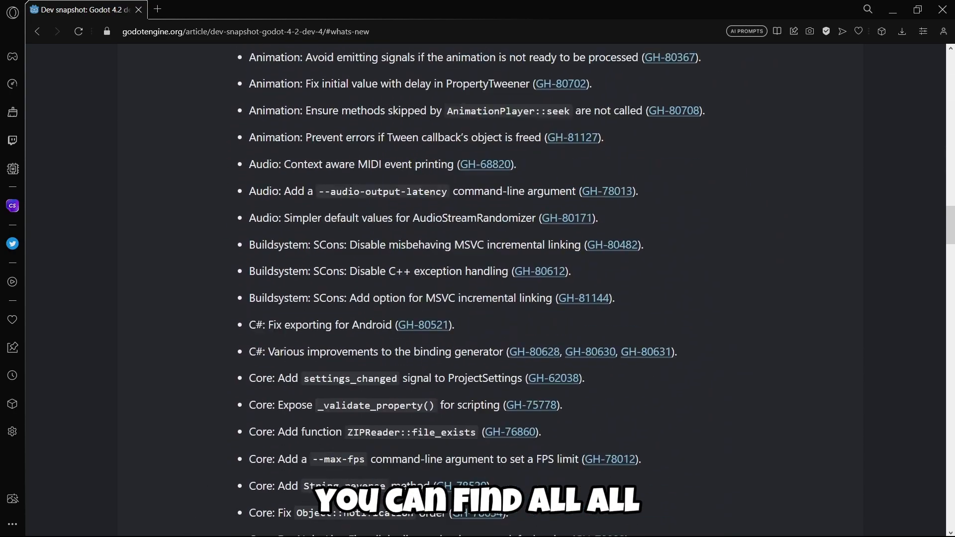
scroll("down", 3)
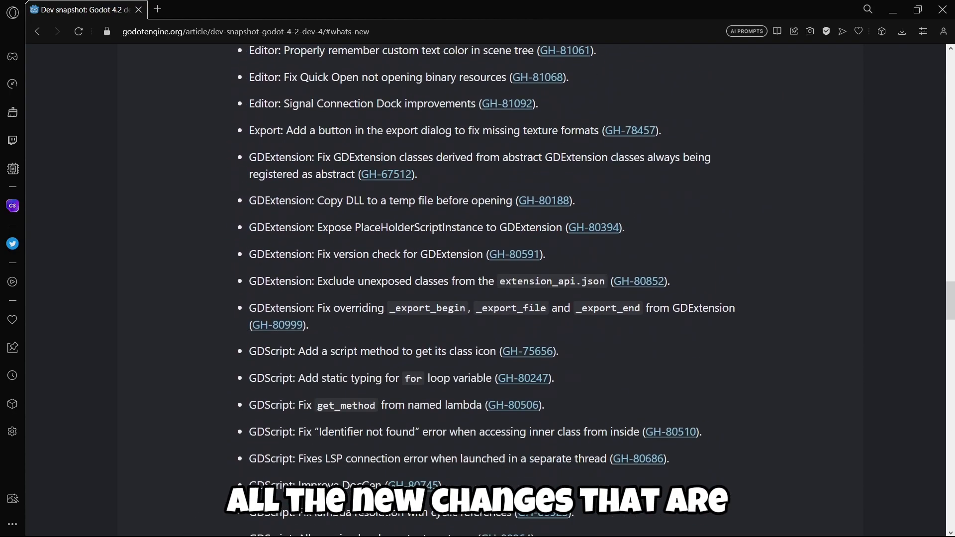
scroll("down", 3)
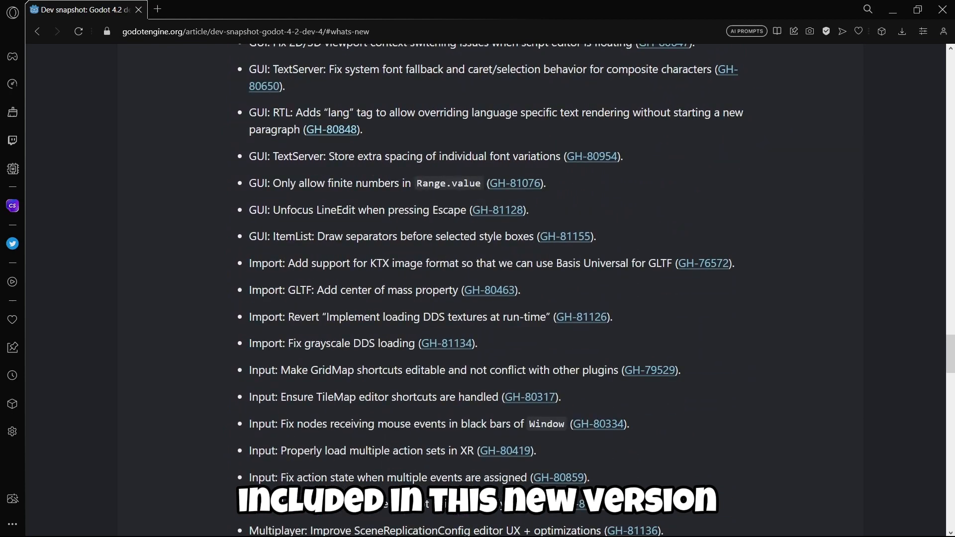
scroll("down", 3)
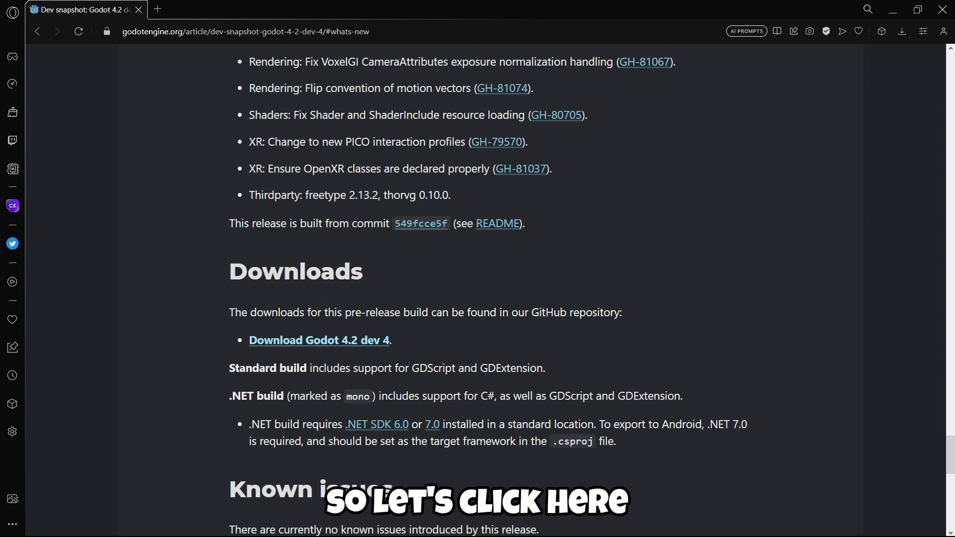
- From the GitHub 4.2-dev4 release assets, download Godot_v4.2-dev4_win64.exe.zip and view its two executables
left_click(319, 340)
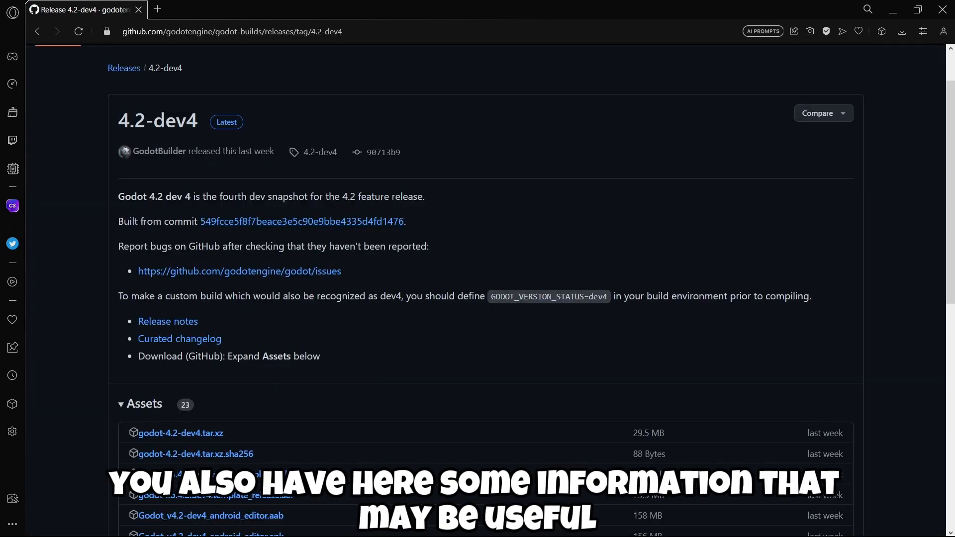
scroll("down", 3)
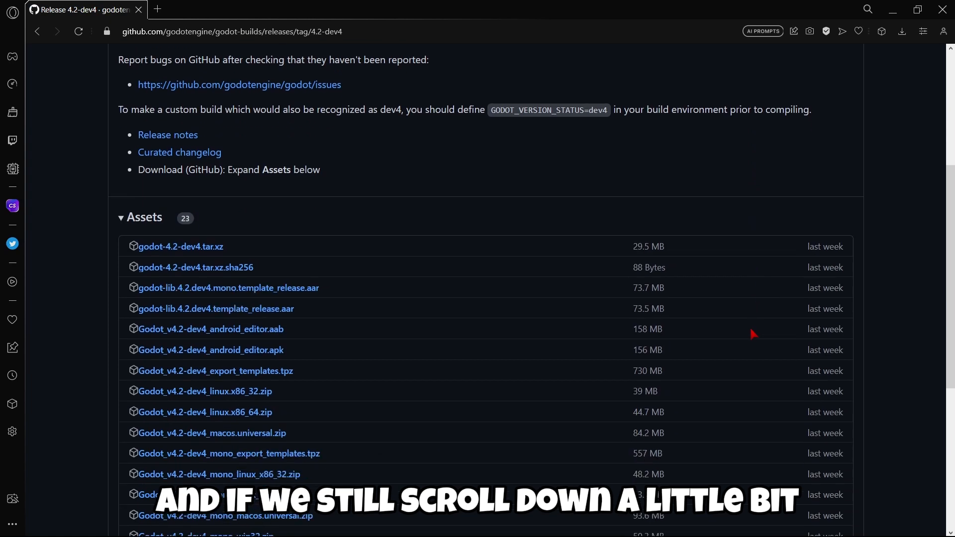
scroll("down", 3)
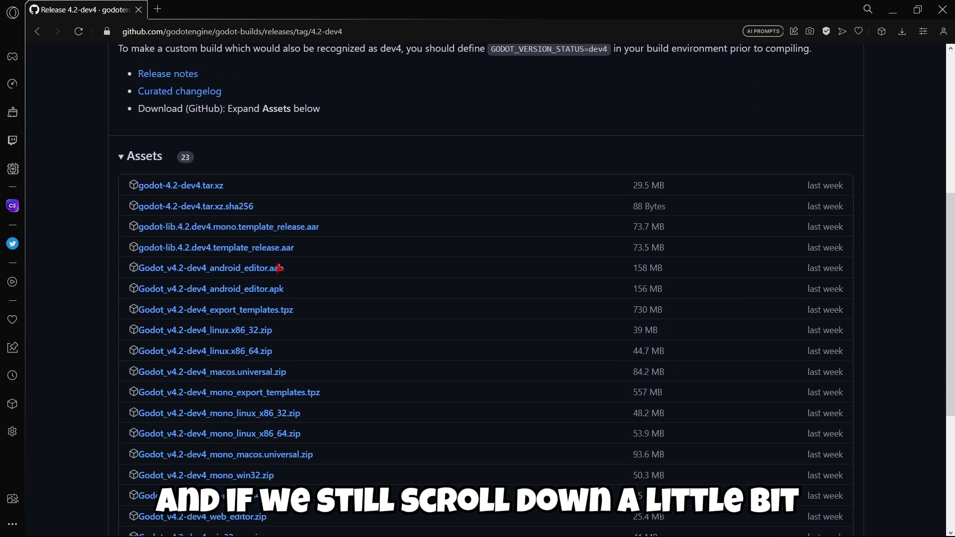
scroll("down", 3)
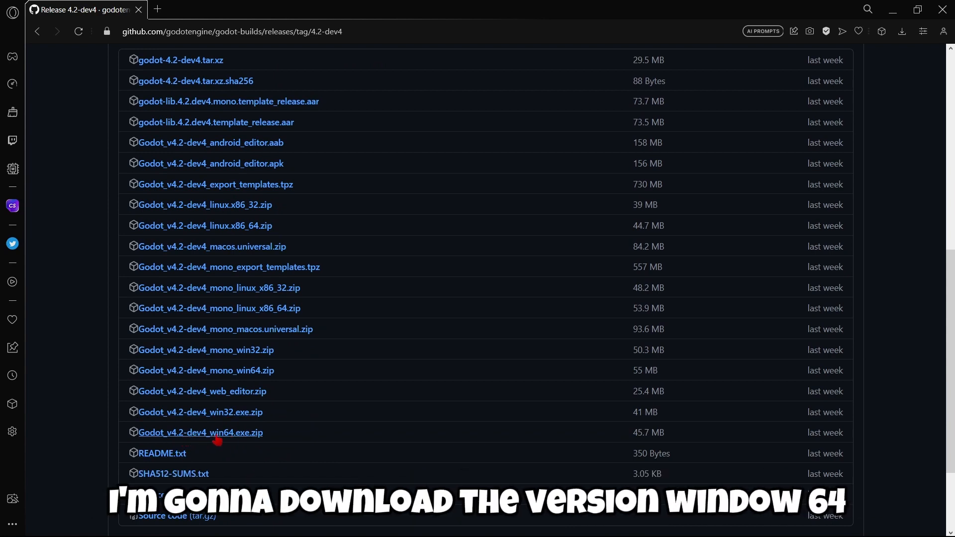
left_click(200, 433)
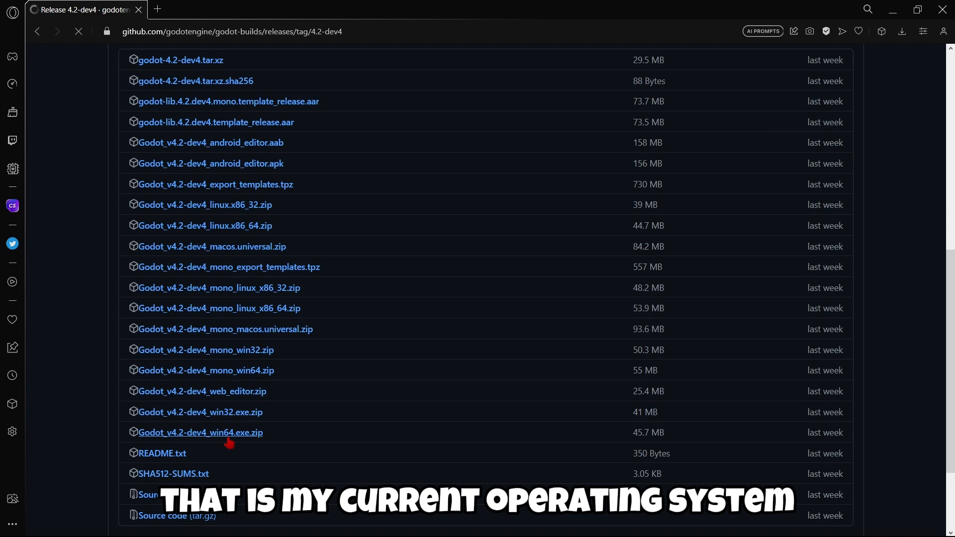
left_click(199, 432)
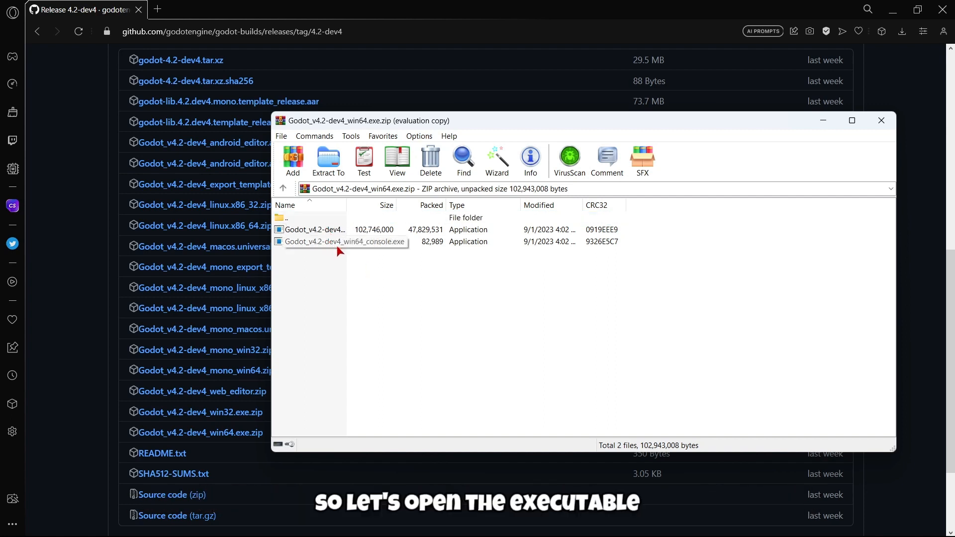
- Launch the Godot executable from the archive so the Project Manager appears
left_click(329, 230)
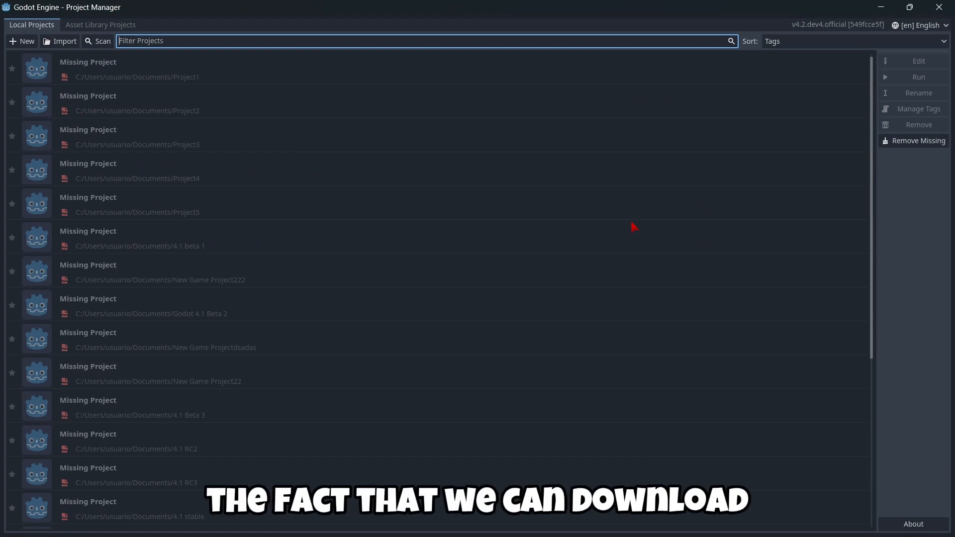
mouse_move(463, 262)
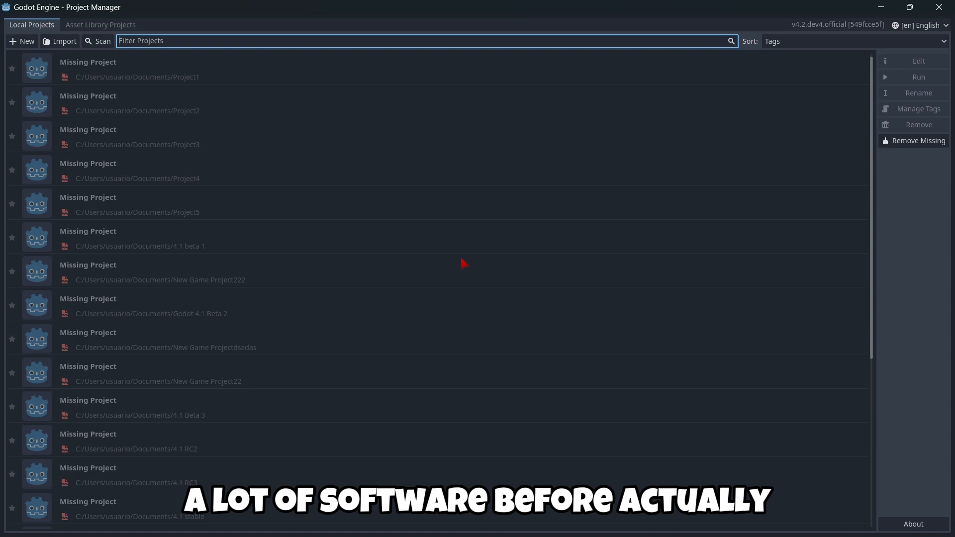
mouse_move(744, 162)
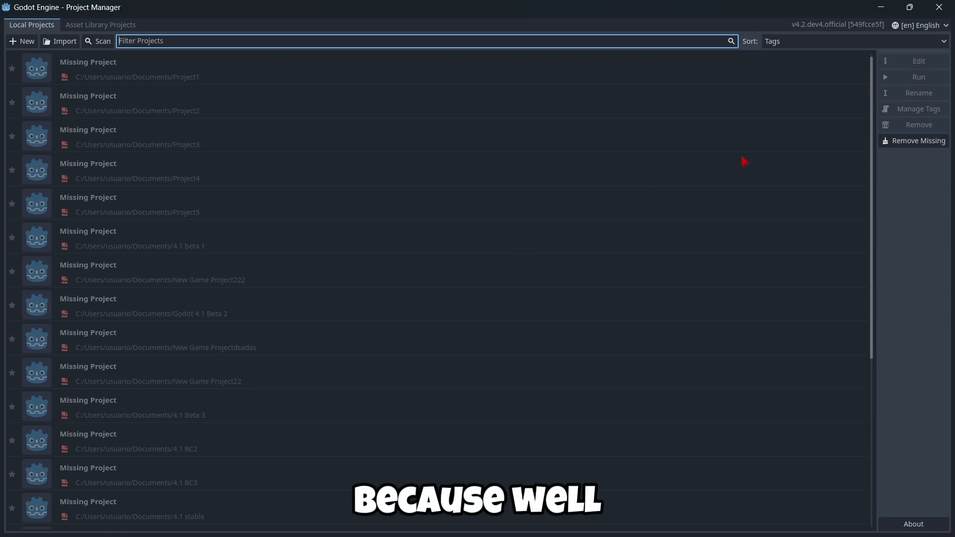
mouse_move(259, 93)
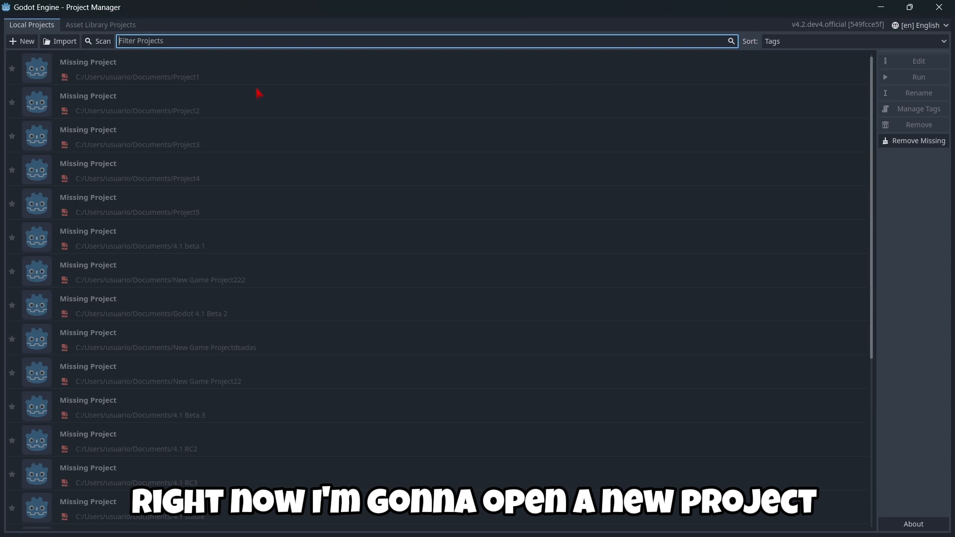
mouse_move(169, 60)
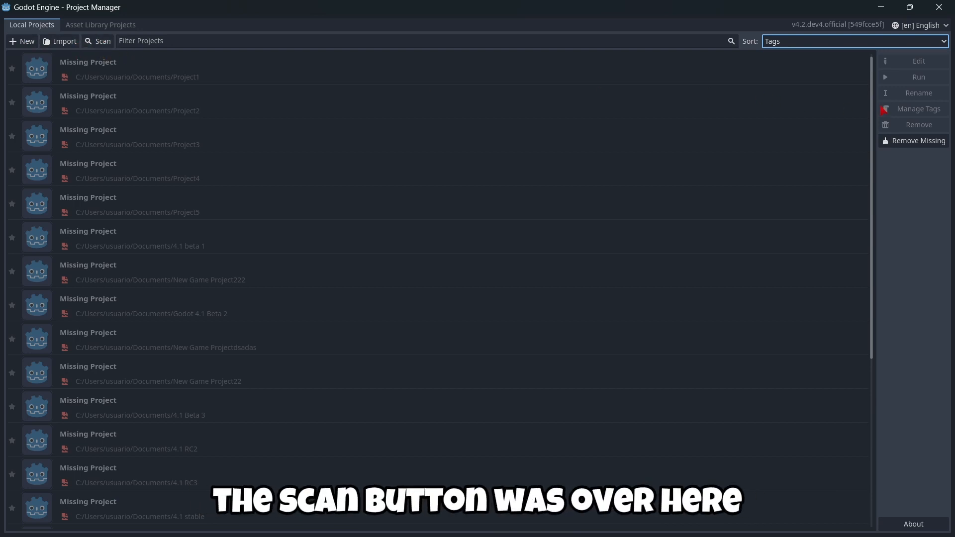
mouse_move(98, 40)
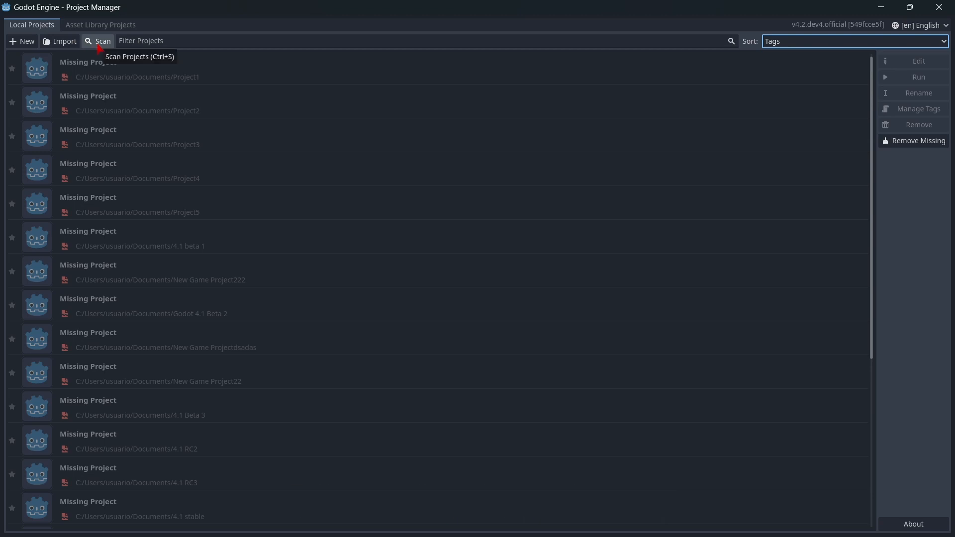
mouse_move(147, 69)
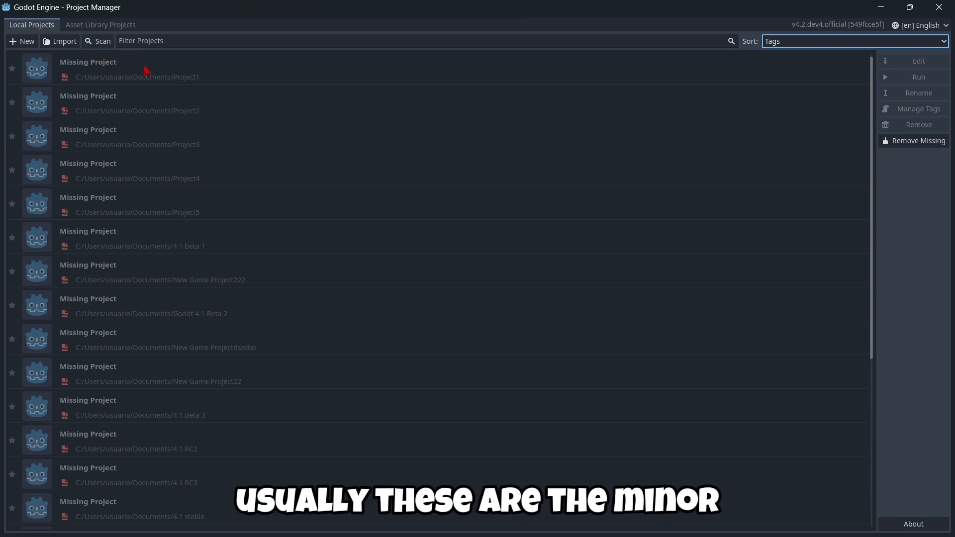
mouse_move(98, 41)
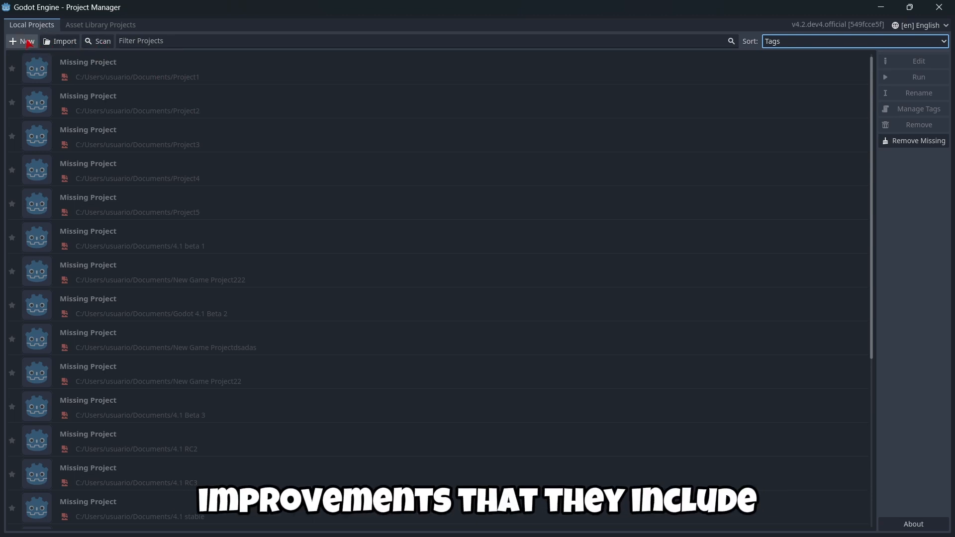
mouse_move(21, 41)
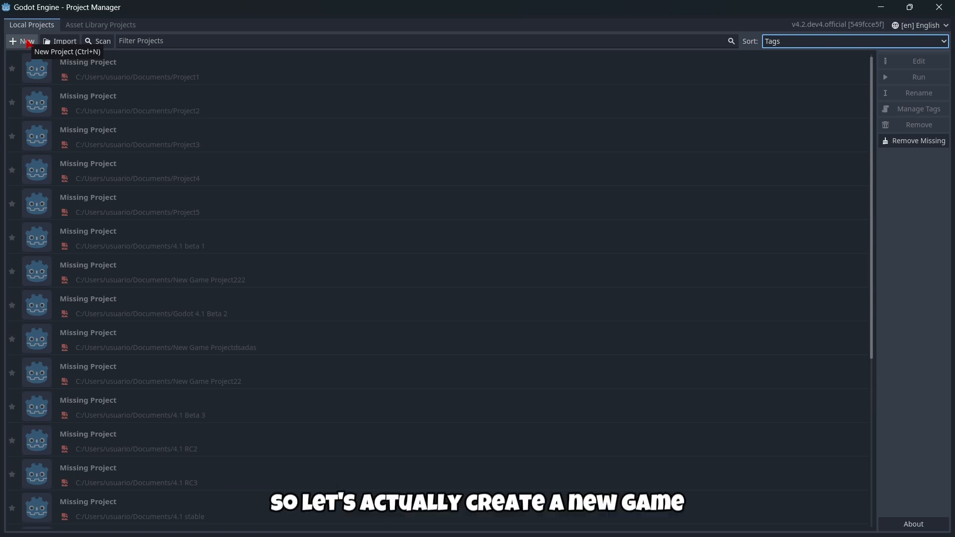
- Create a new project named '4 2 dev 4' in its own folder and open it in the editor
left_click(22, 41)
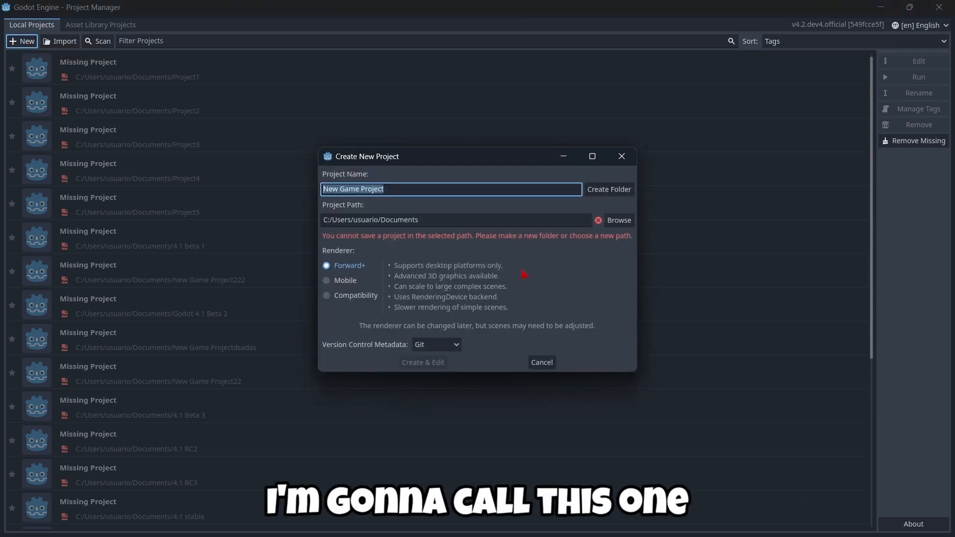
type("4 2")
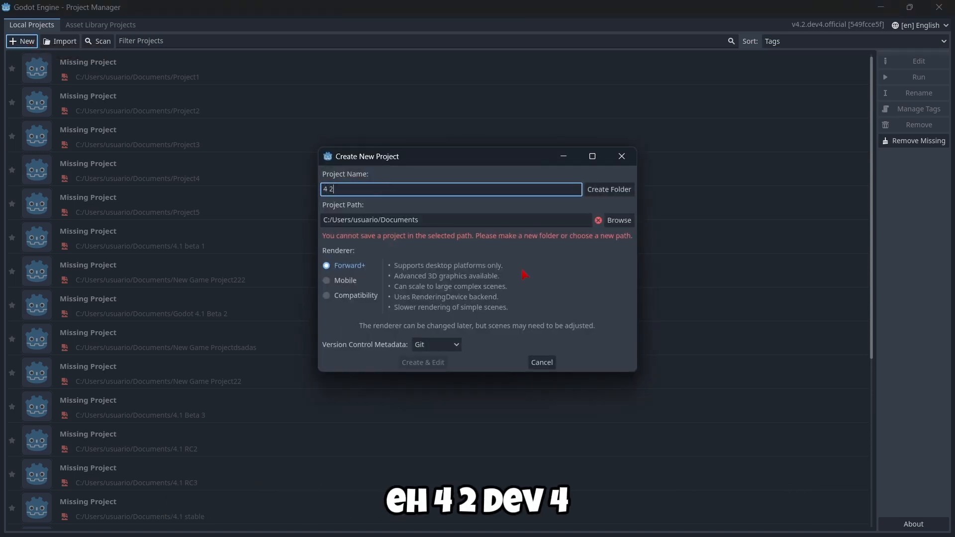
type("dev 4")
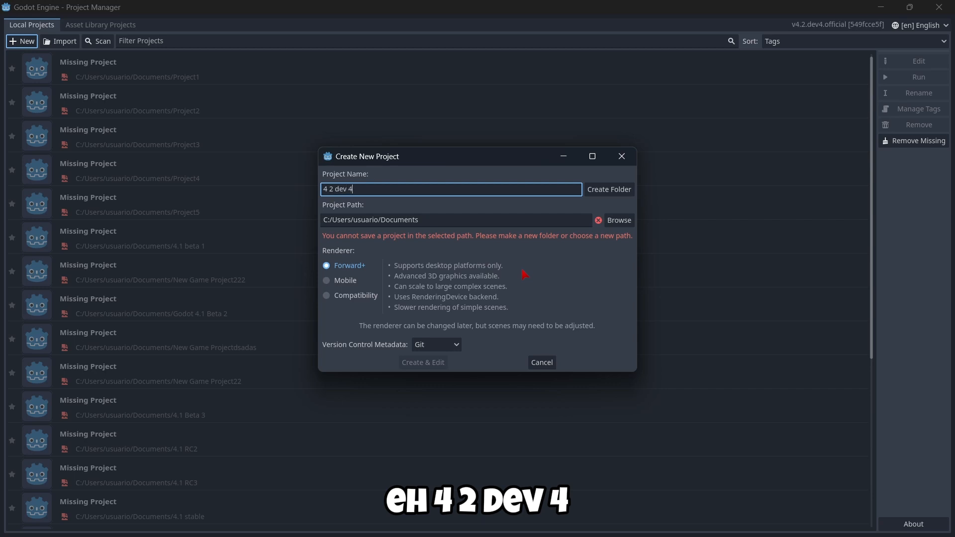
left_click(607, 189)
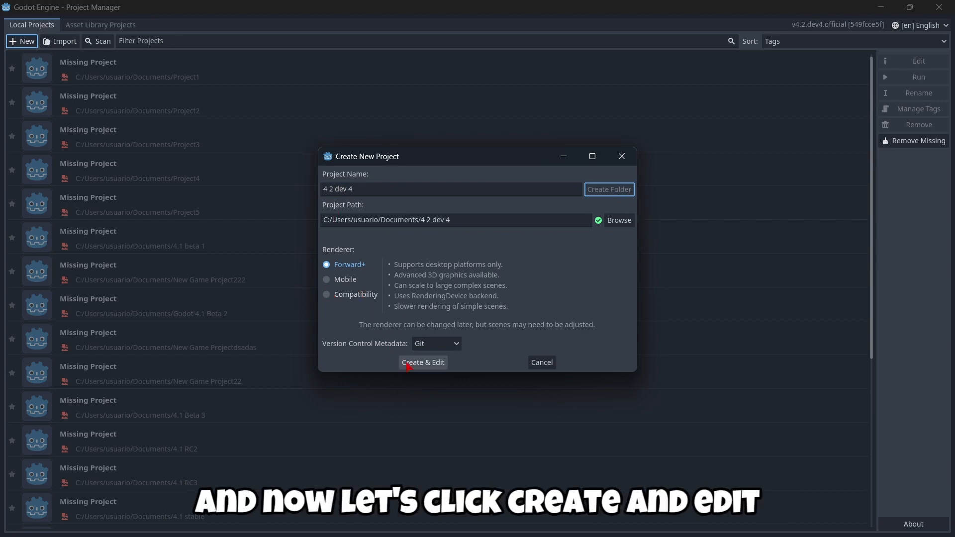
left_click(422, 362)
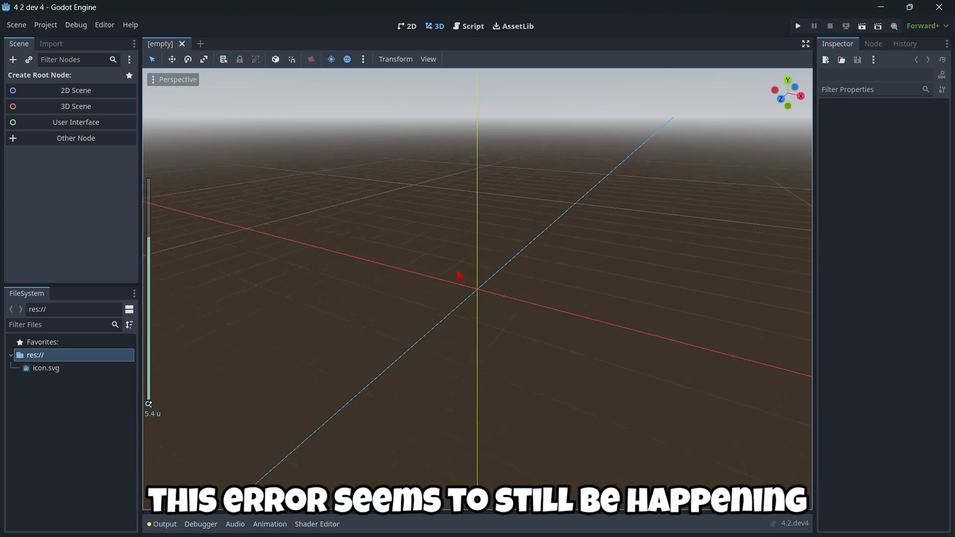
scroll("down", 3)
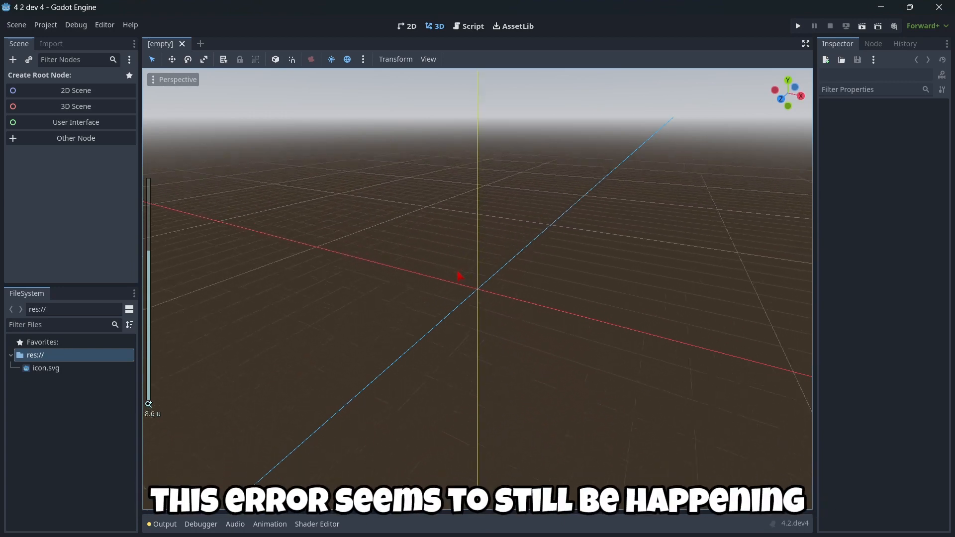
scroll("down", 3)
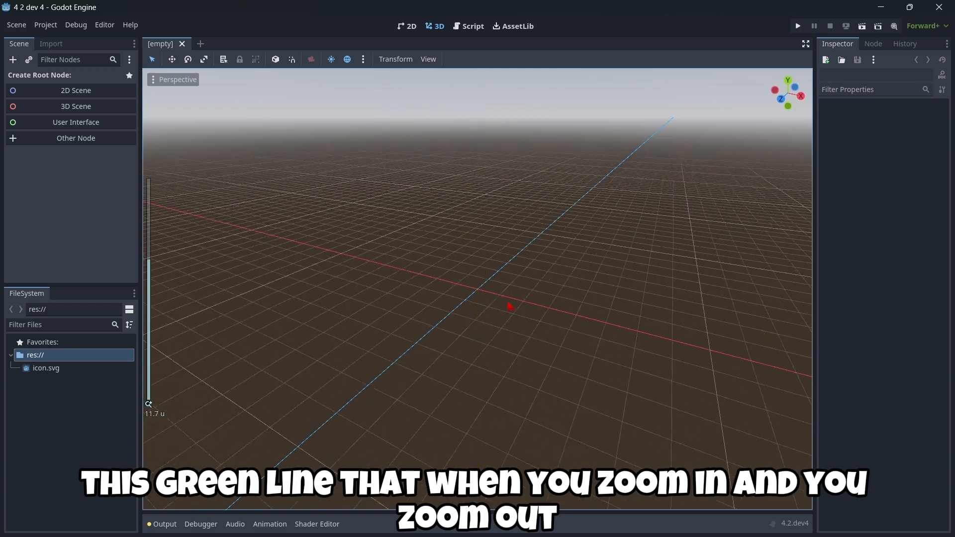
scroll("down", 3)
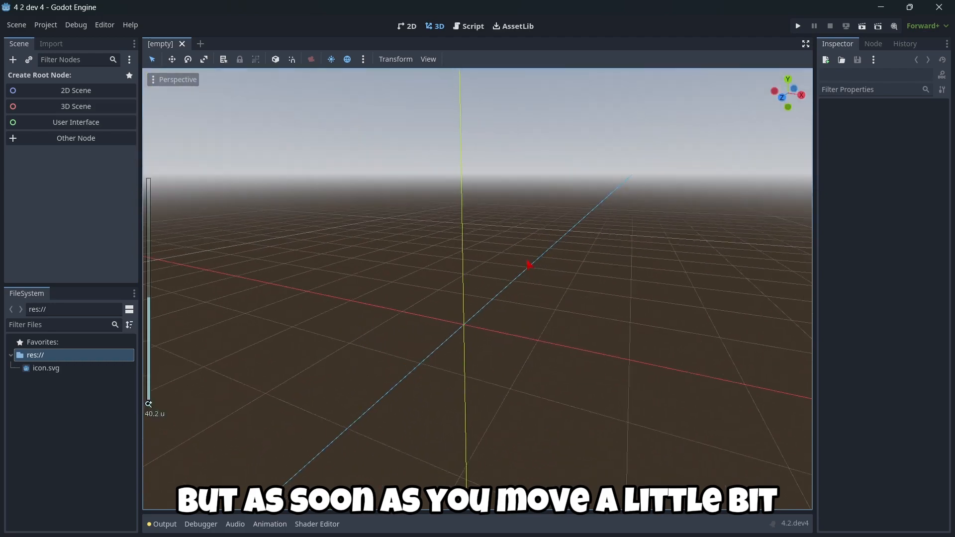
scroll("down", 3)
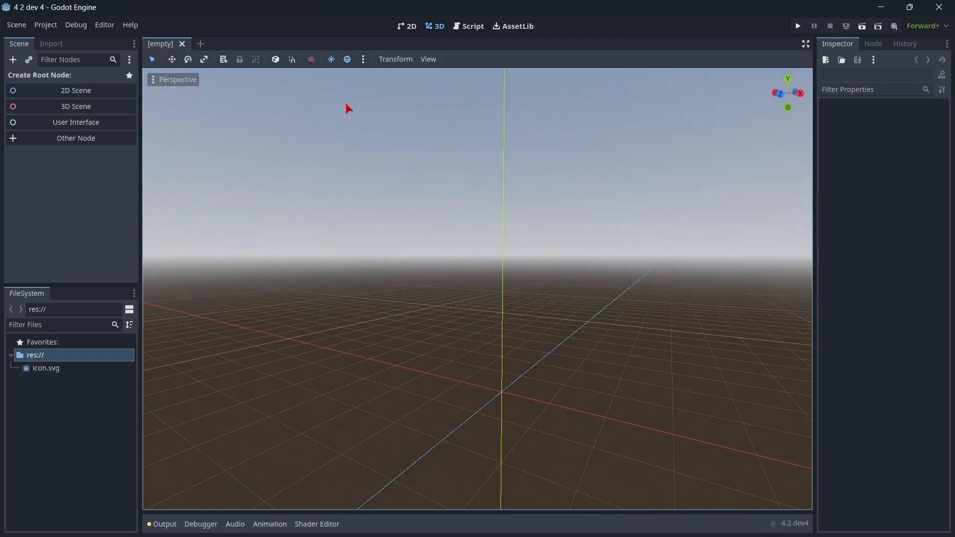
scroll("down", 3)
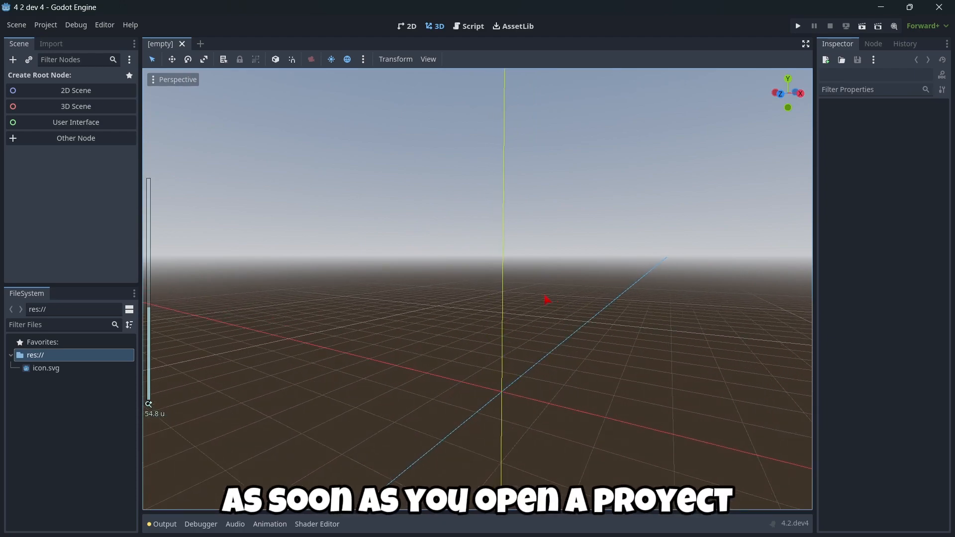
scroll("up", 3)
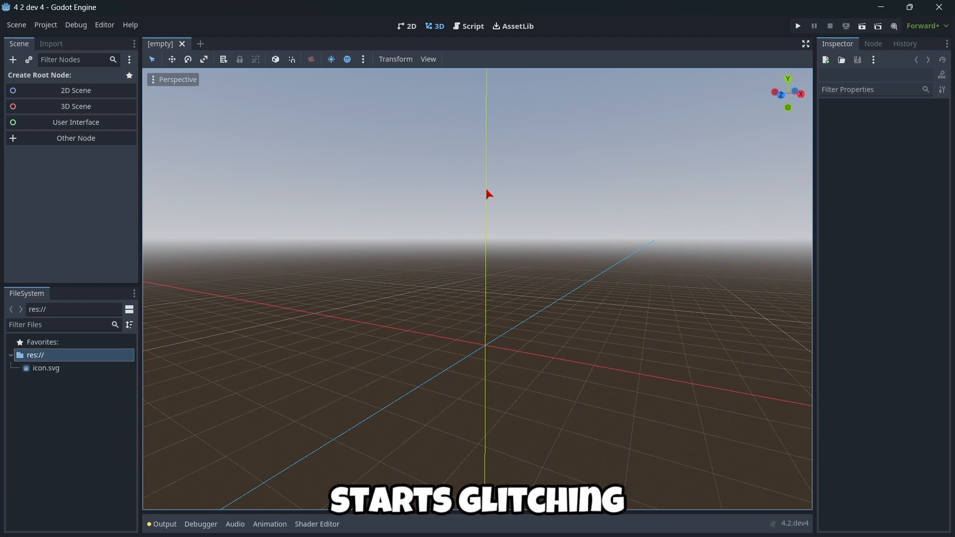
mouse_move(232, 325)
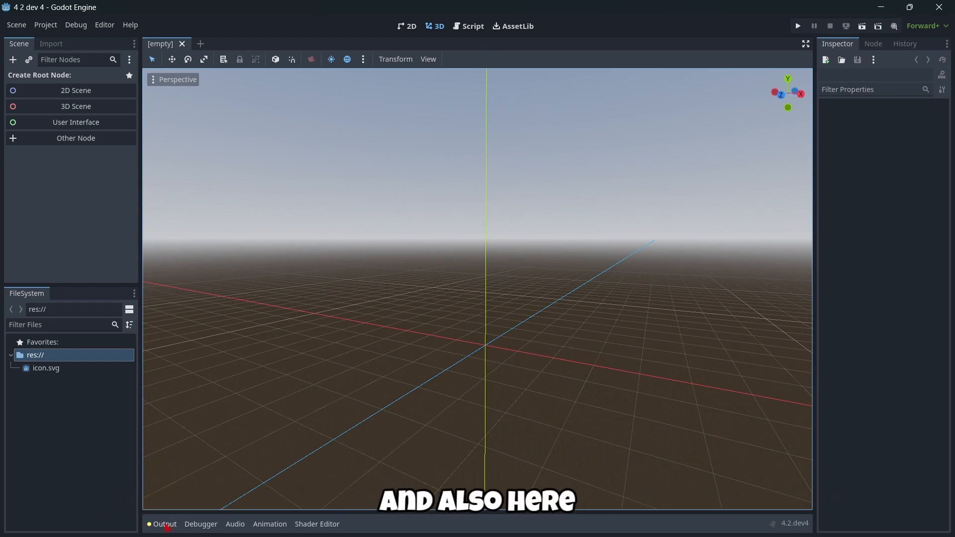
- Expand the Output panel showing the Blend import warning about the missing Blender path
left_click(164, 524)
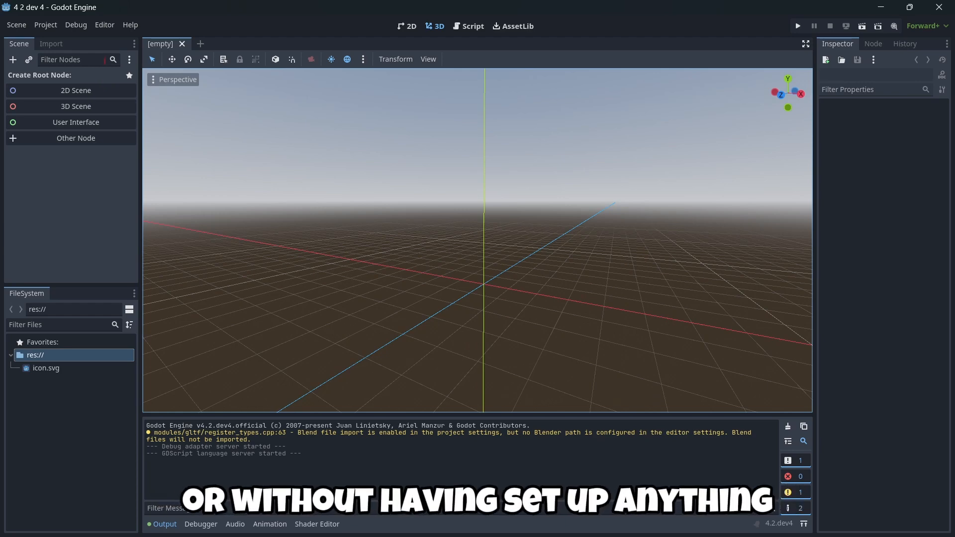
mouse_move(212, 136)
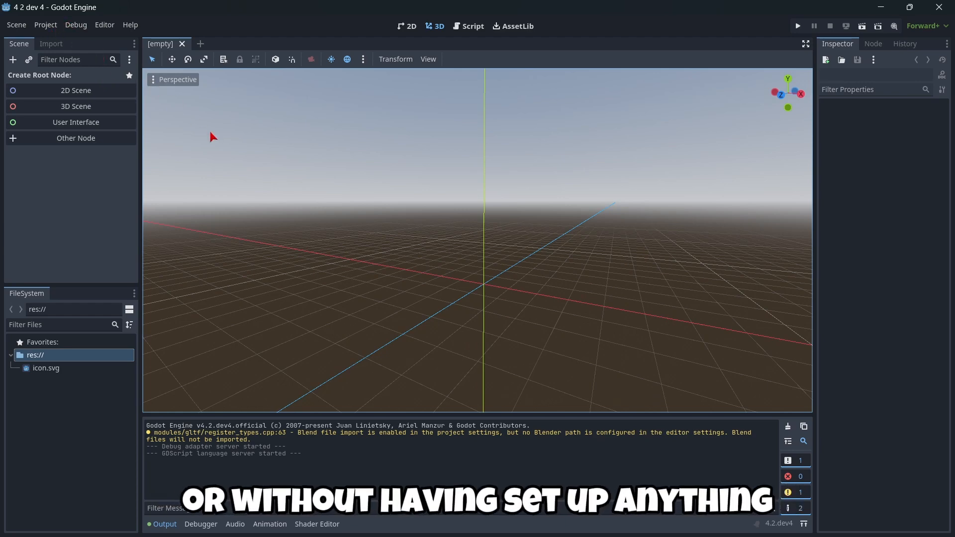
mouse_move(267, 450)
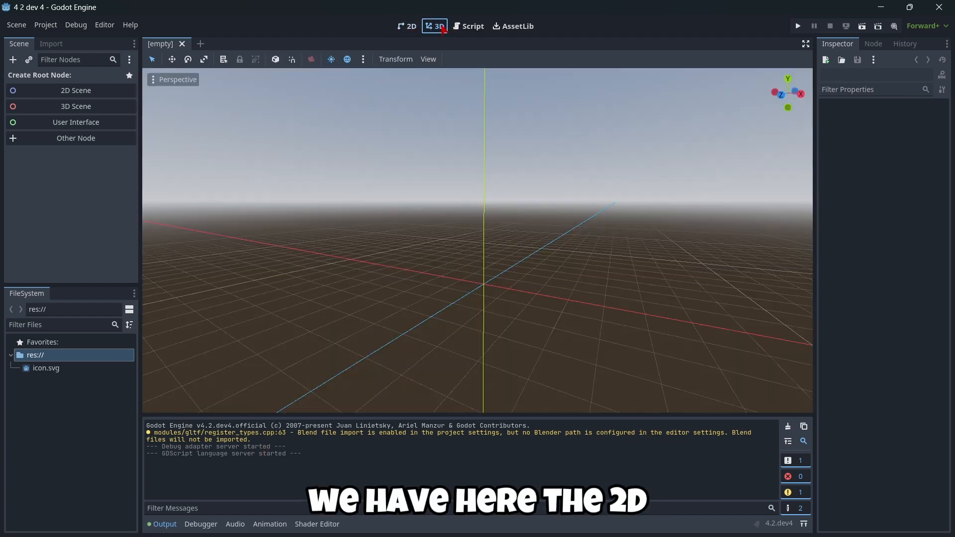
- Visit AssetLib, switch to 2D, float the FileSystem dock and close it so it redocks
left_click(513, 26)
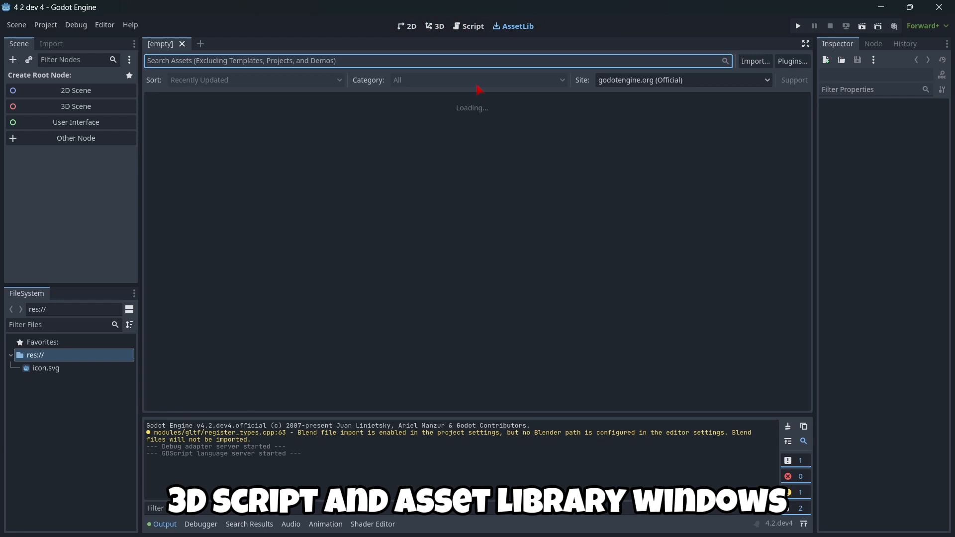
left_click(406, 26)
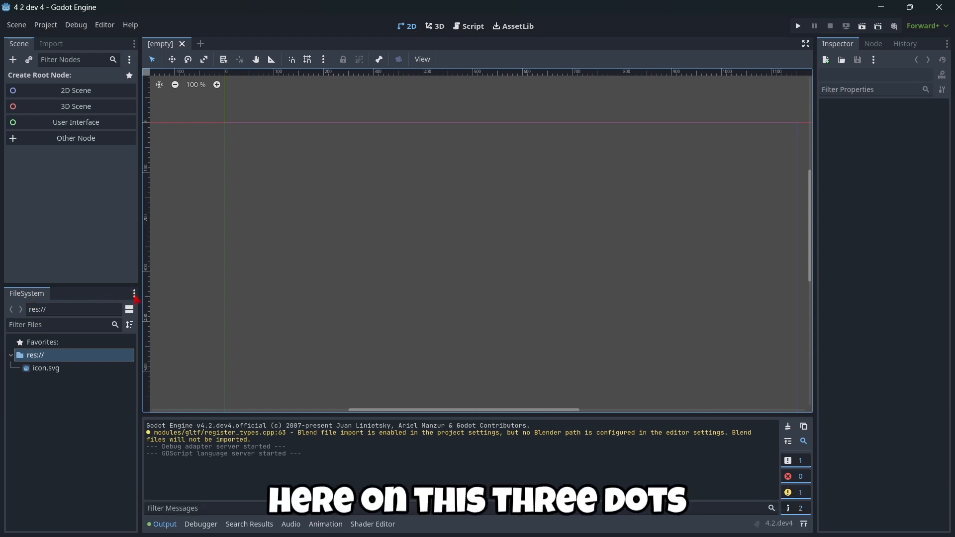
left_click(134, 291)
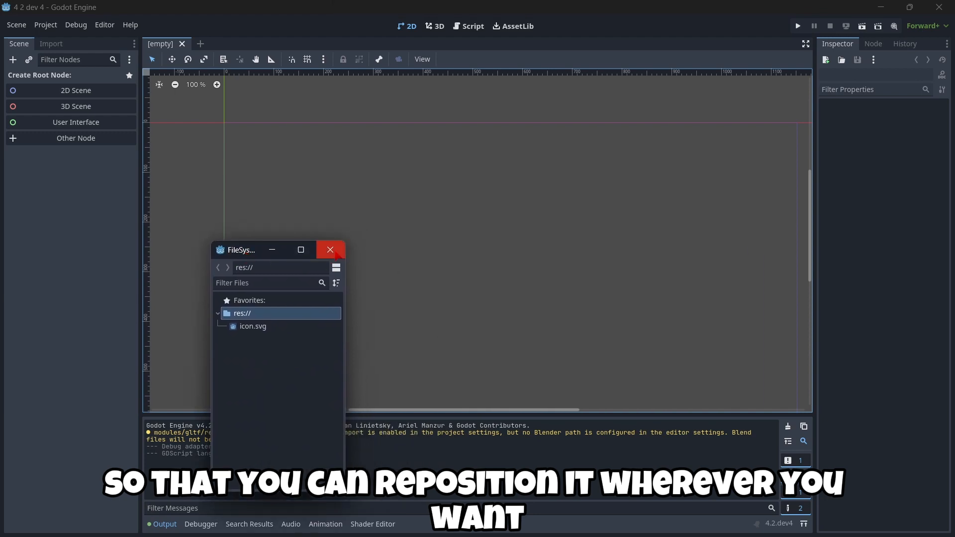
left_click(330, 250)
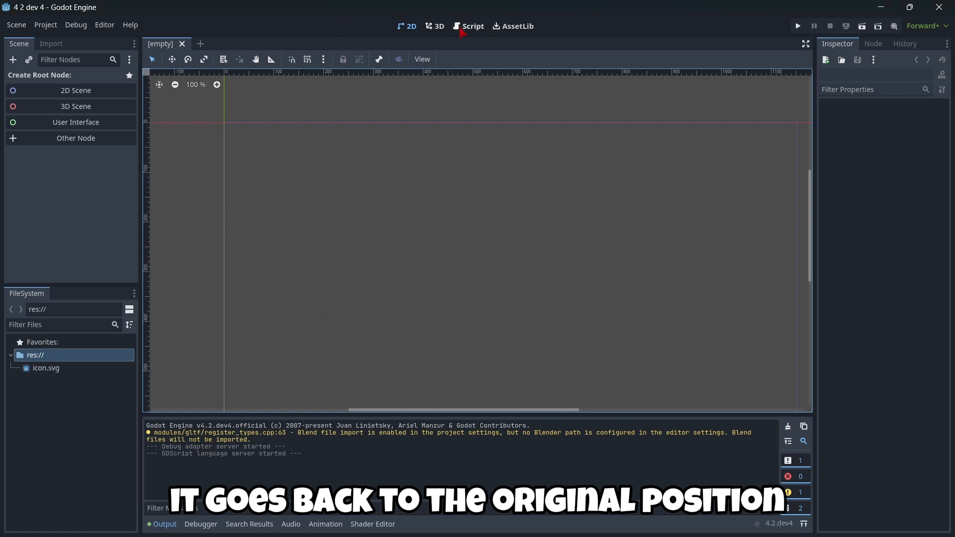
left_click(468, 26)
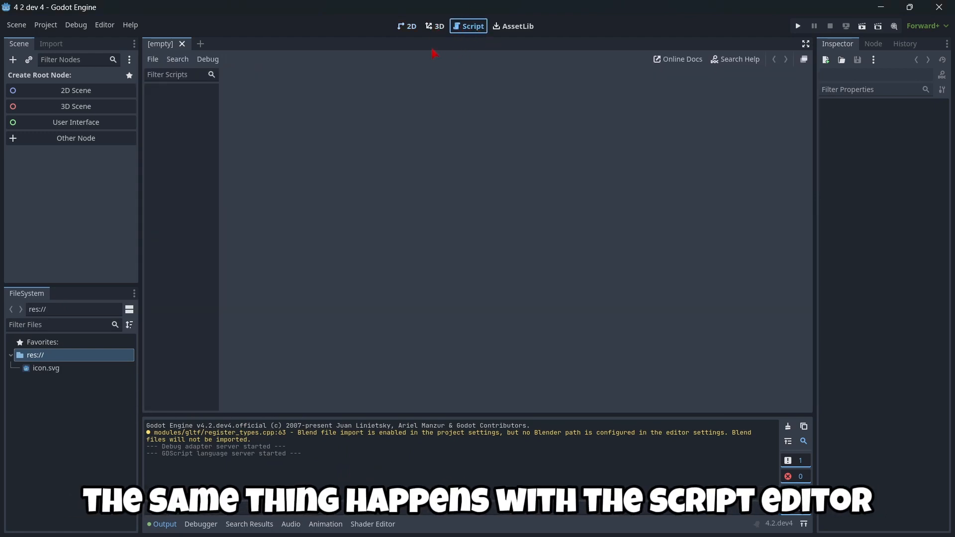
left_click(805, 42)
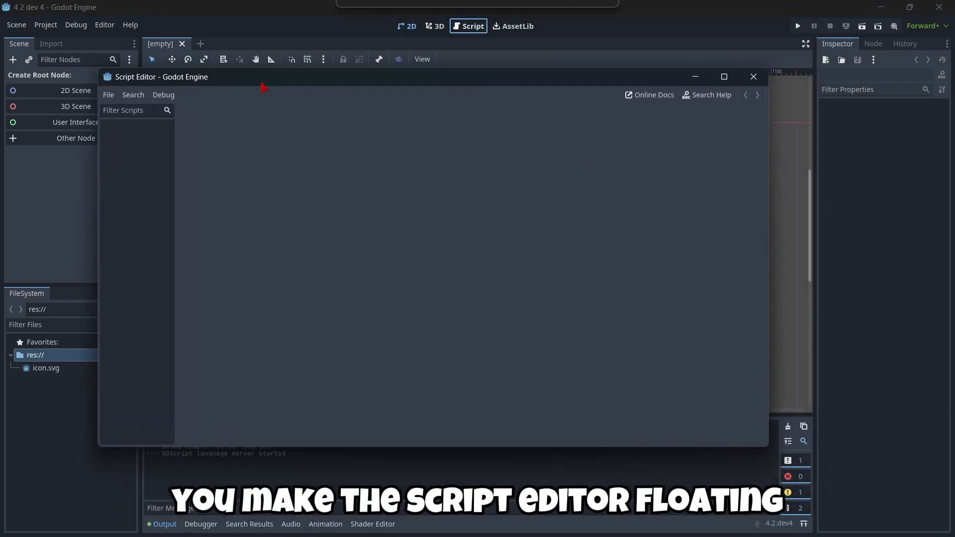
left_click(752, 77)
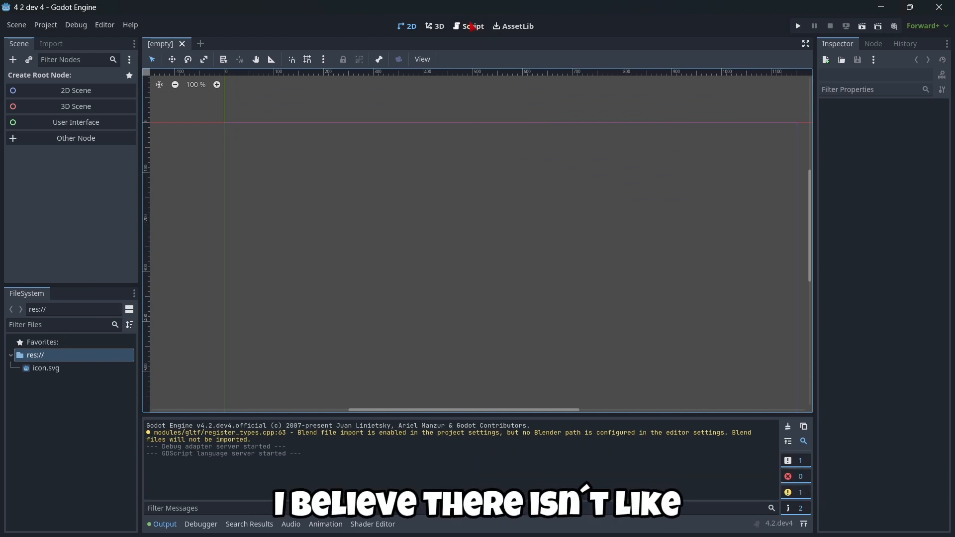
left_click(471, 26)
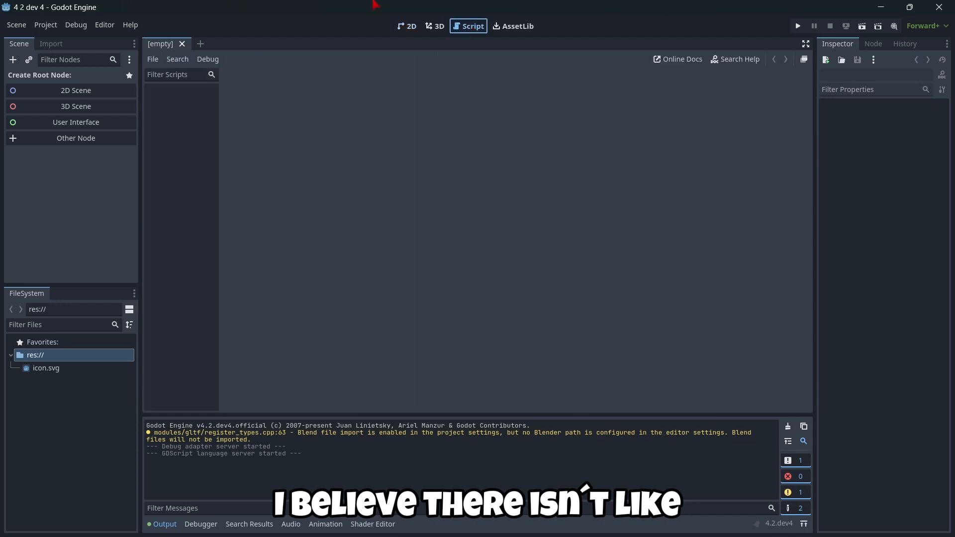
left_click(406, 26)
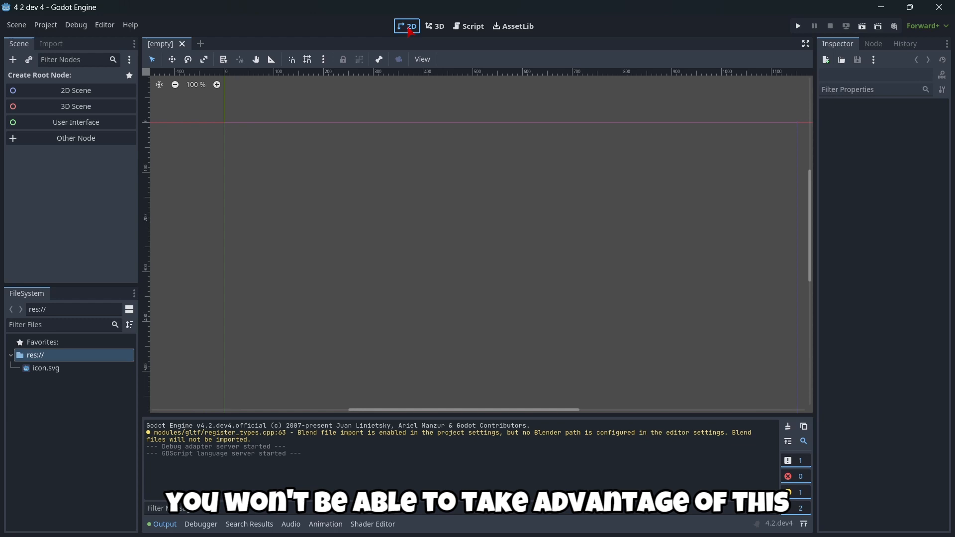
mouse_move(477, 38)
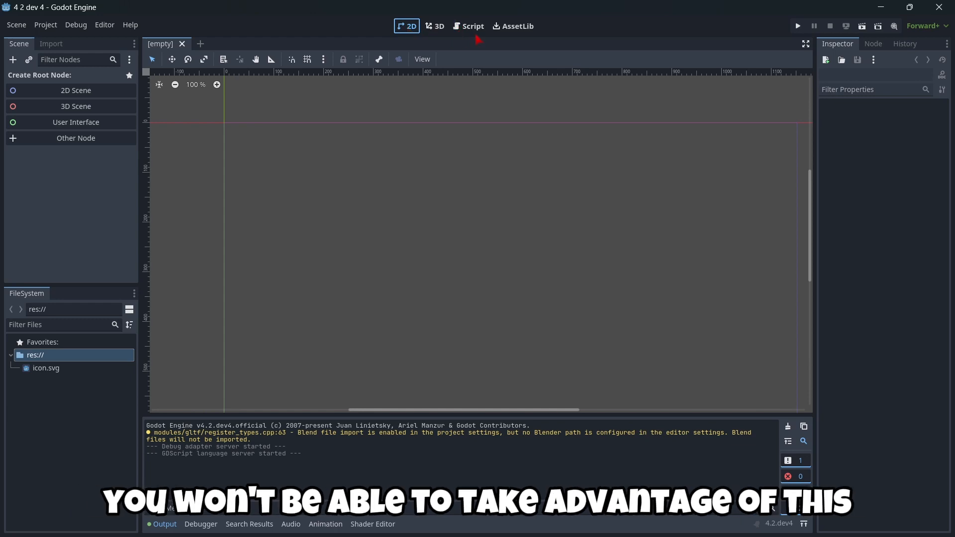
left_click(469, 26)
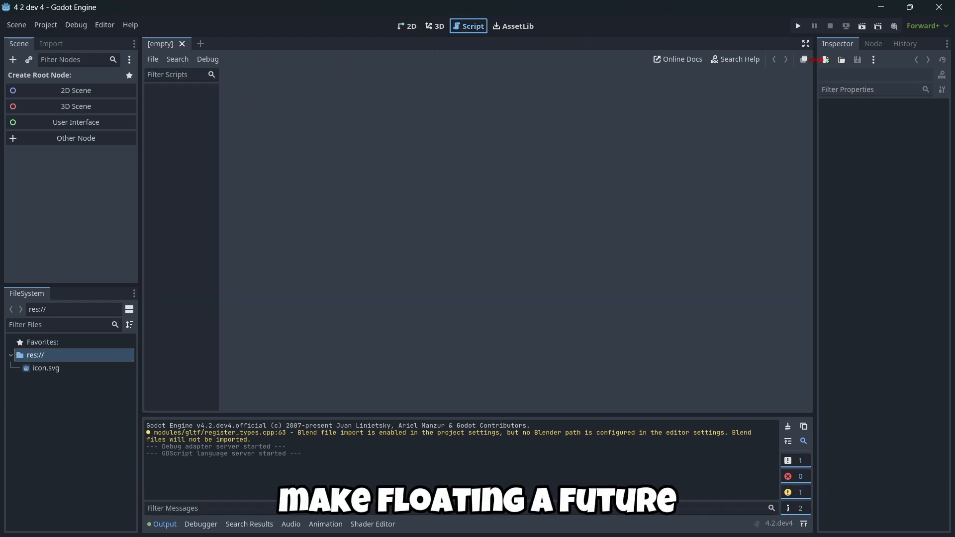
left_click(825, 59)
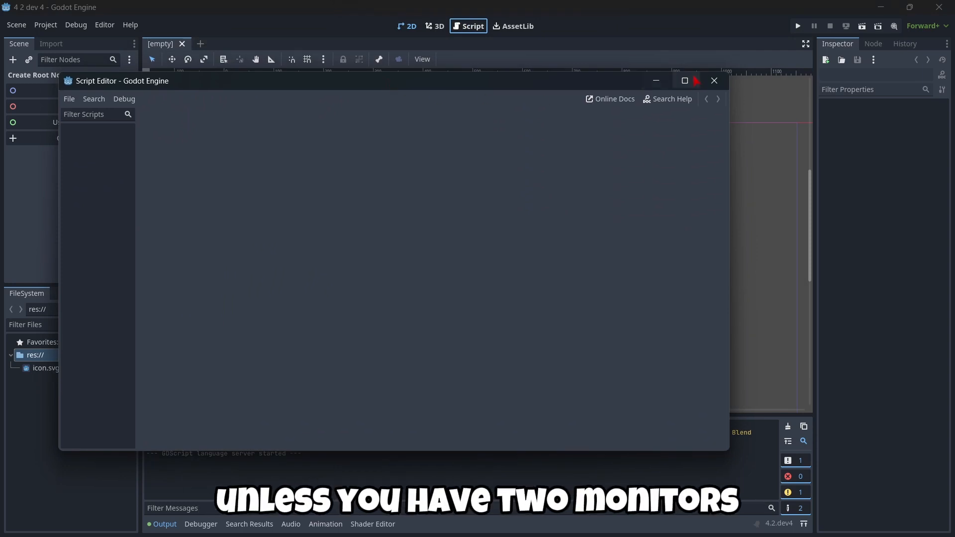
left_click(713, 80)
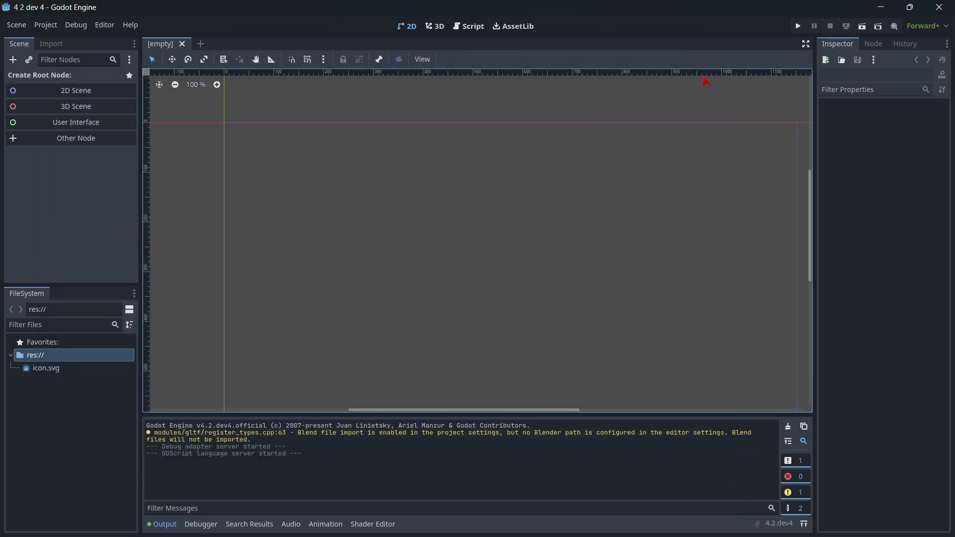
mouse_move(514, 77)
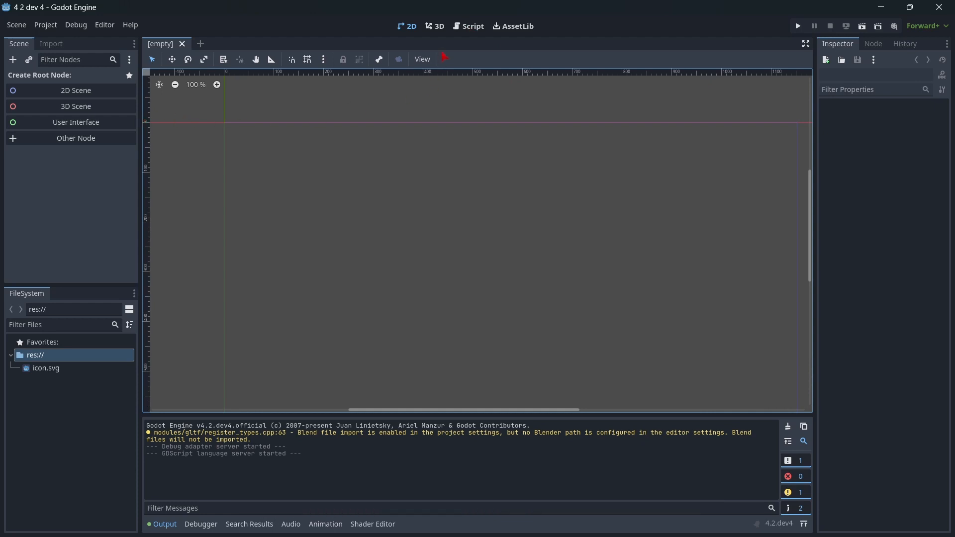
mouse_move(342, 195)
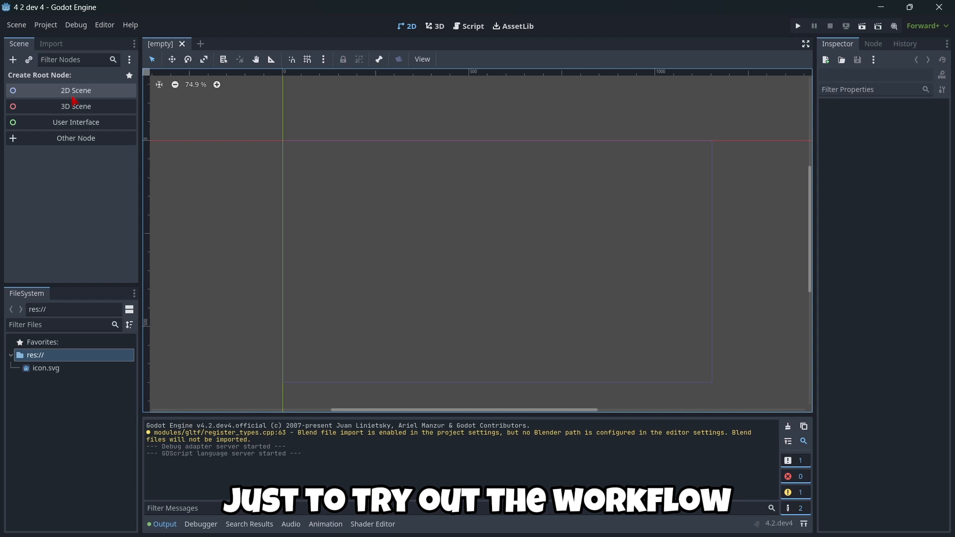
mouse_move(75, 138)
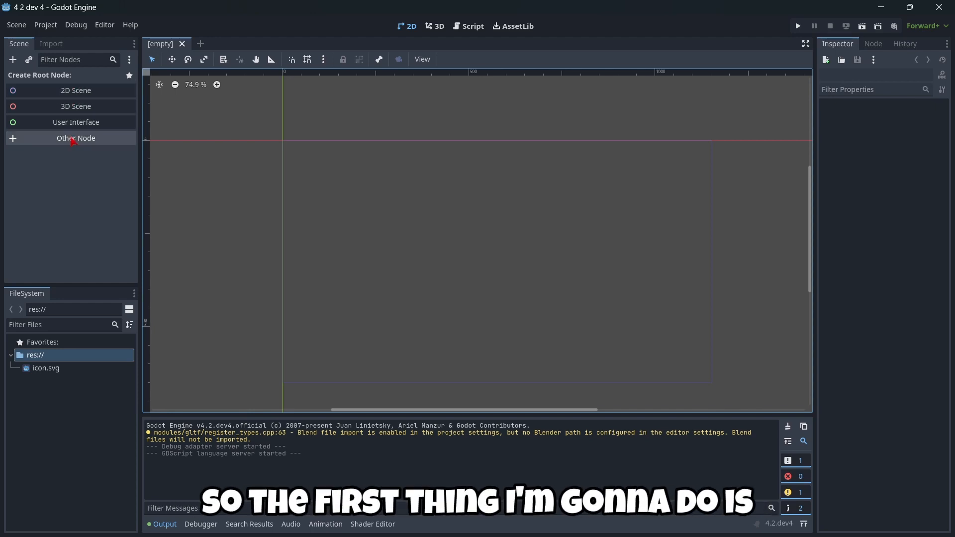
- Create a root Node with a Sprite2D child using icon.svg as its texture
left_click(76, 138)
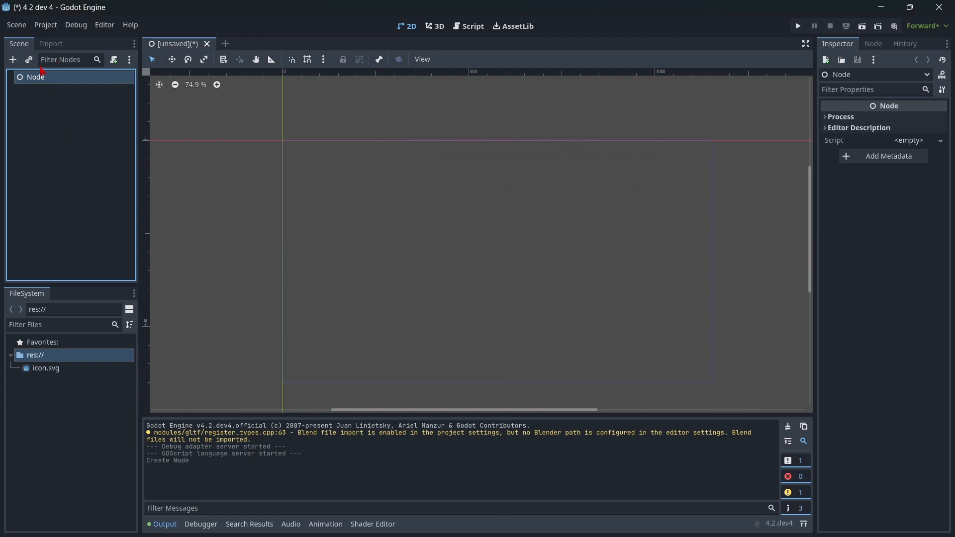
left_click(12, 59)
type("spr")
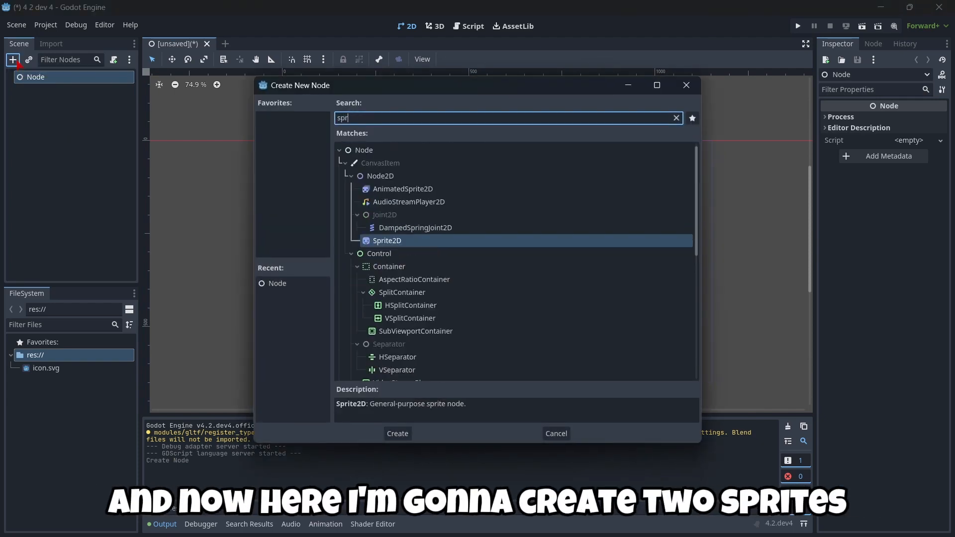
left_click(397, 433)
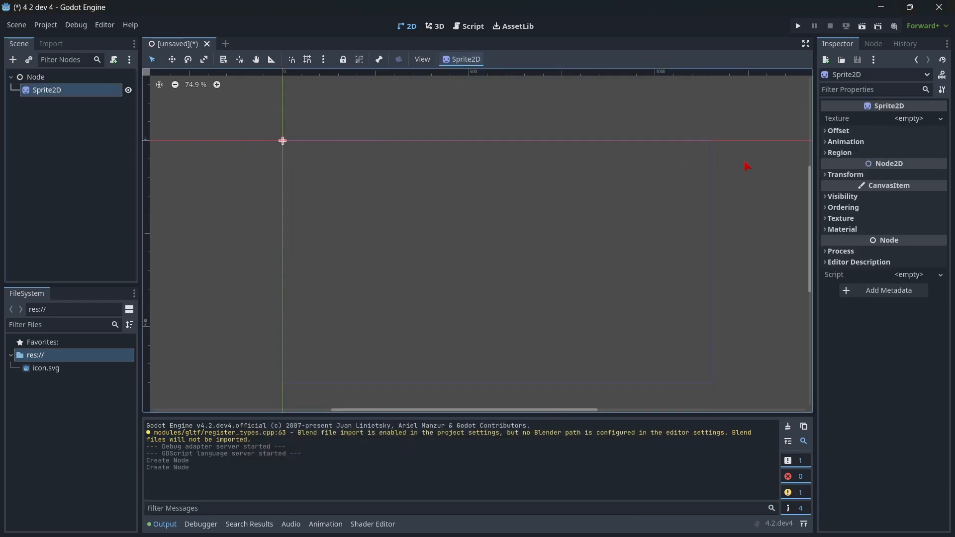
left_click(907, 118)
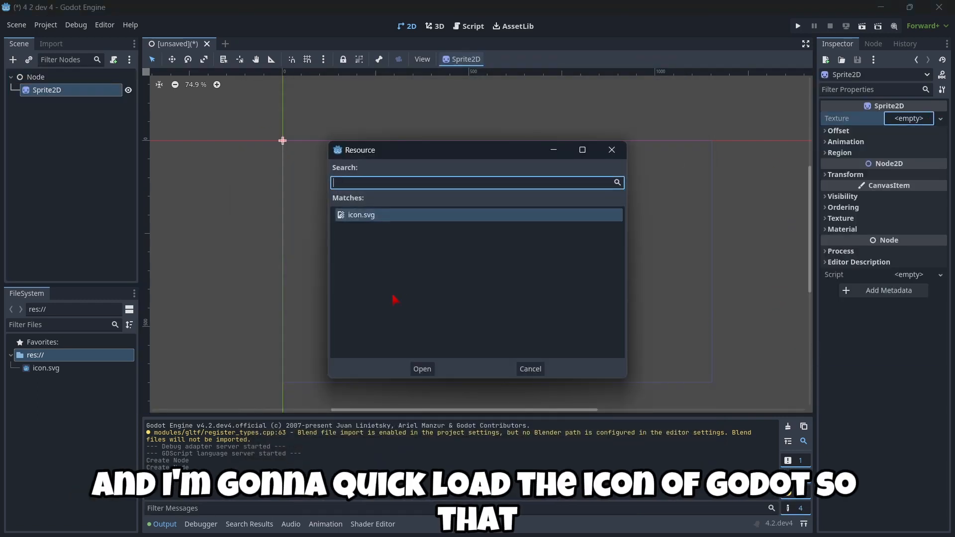
left_click(422, 368)
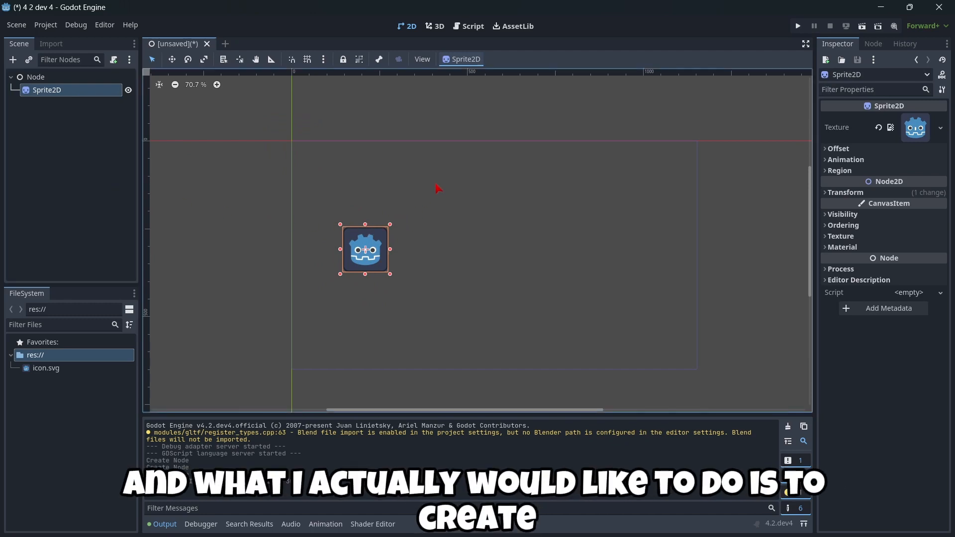
mouse_move(436, 256)
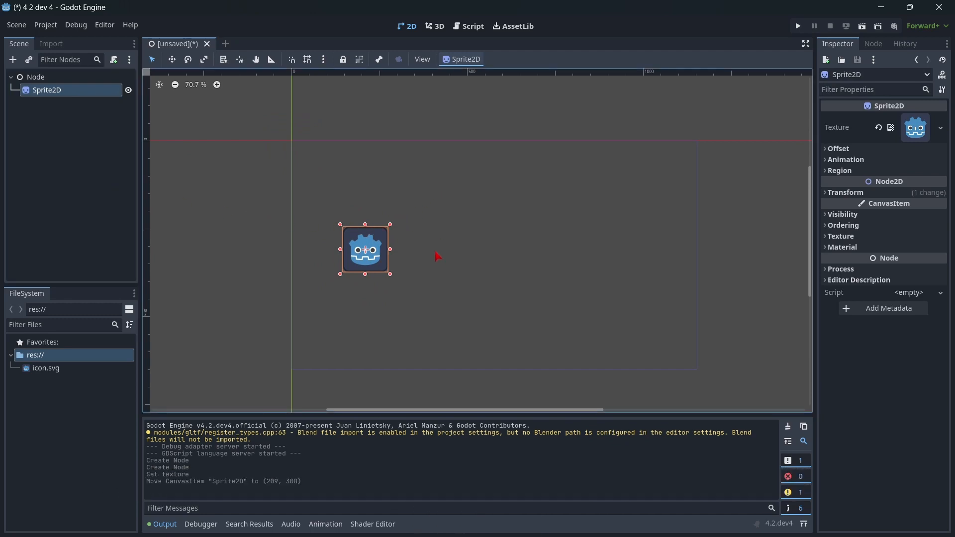
- Expand the sprite's Visibility section and bring up its Modulate colour setting
scroll("up", 3)
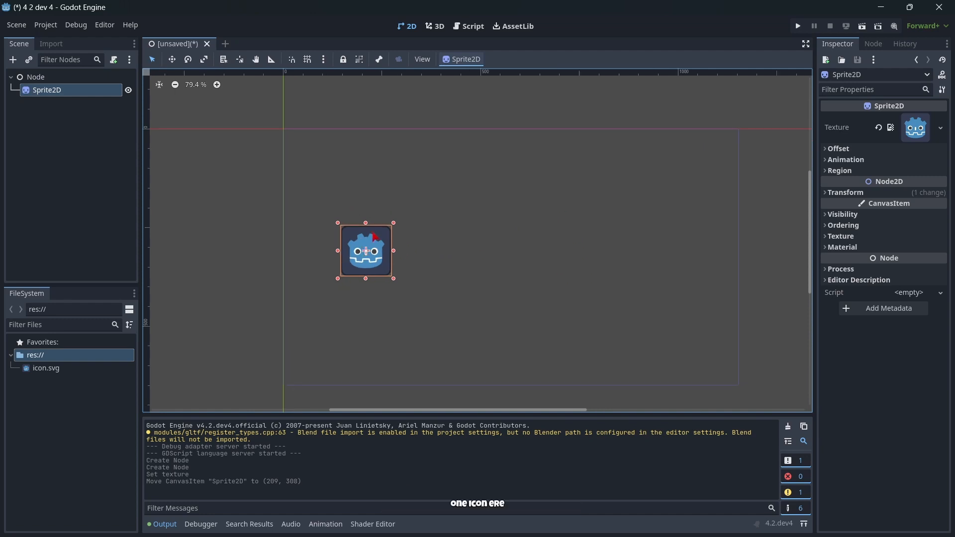
mouse_move(711, 325)
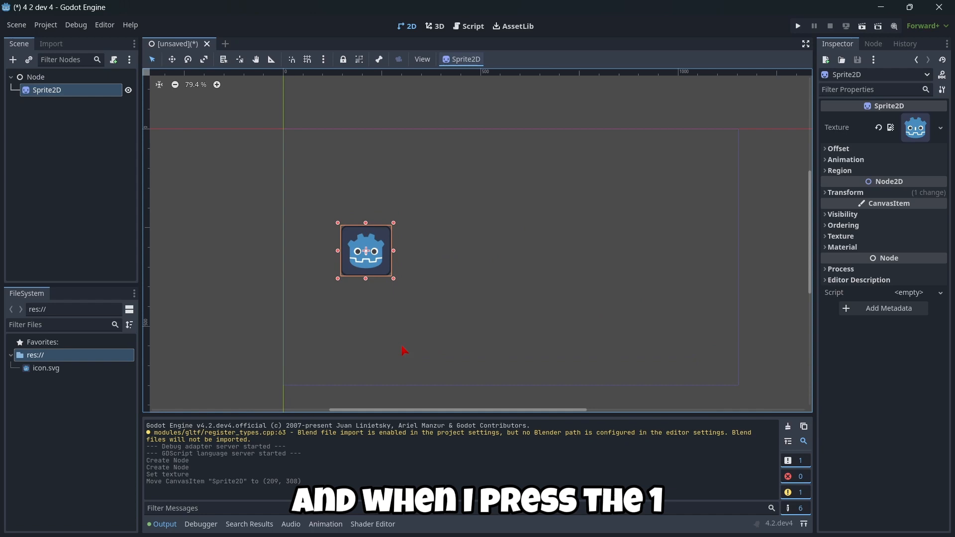
mouse_move(373, 156)
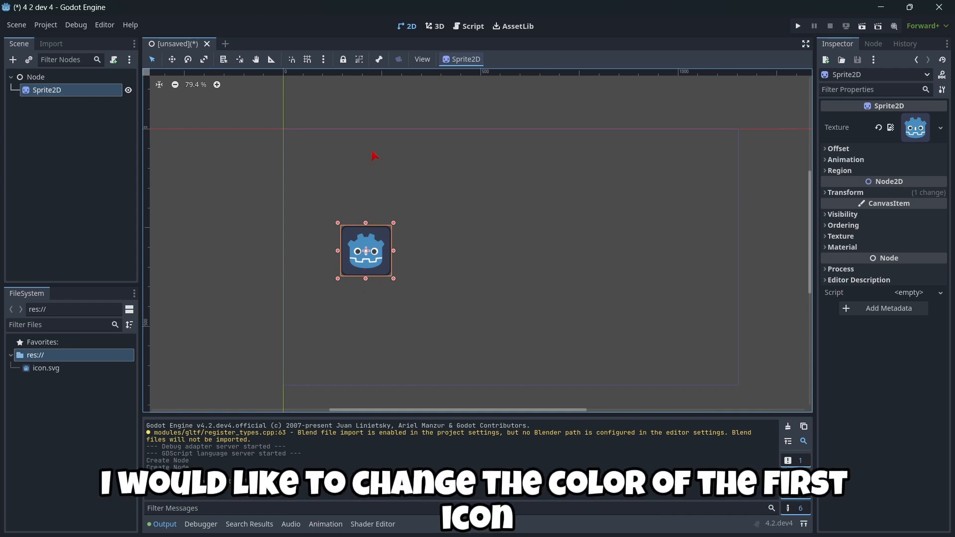
mouse_move(496, 175)
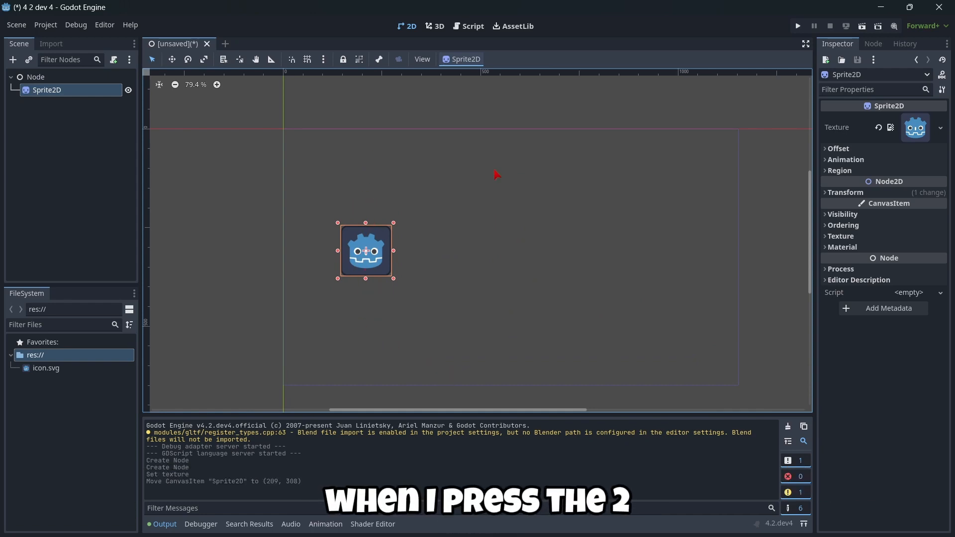
mouse_move(677, 177)
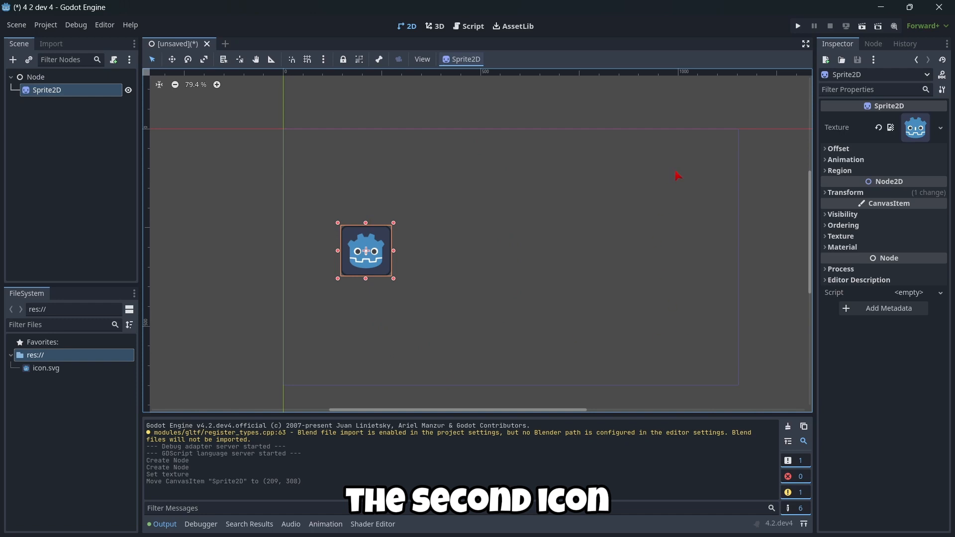
mouse_move(685, 226)
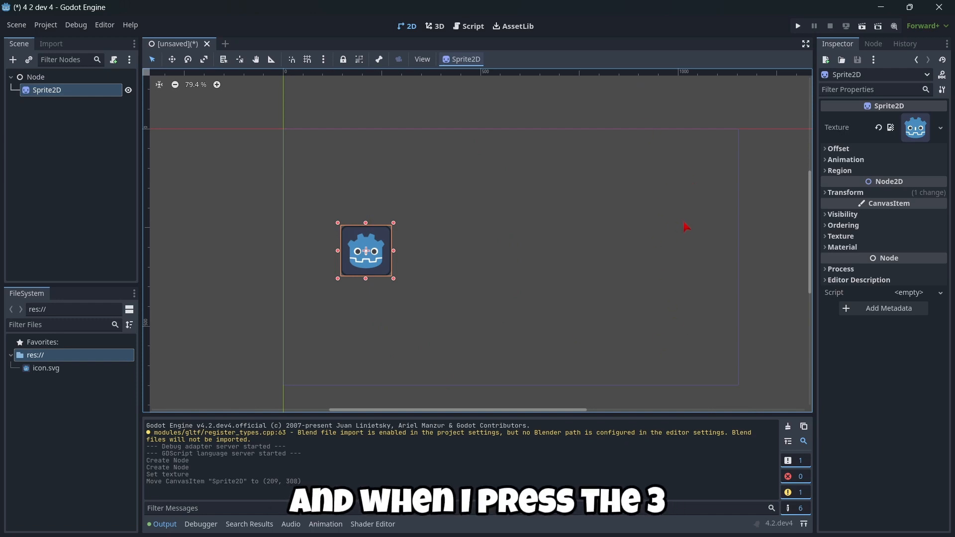
mouse_move(427, 252)
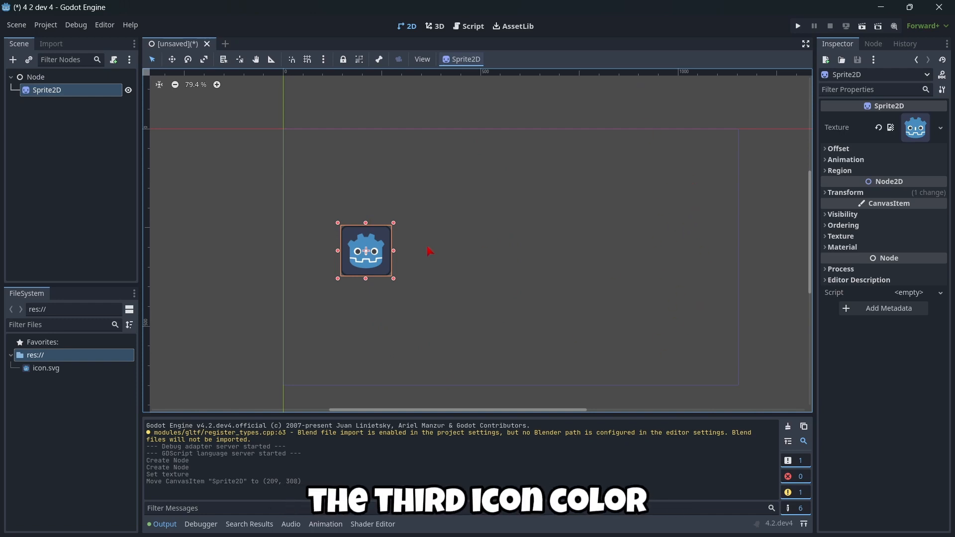
mouse_move(264, 206)
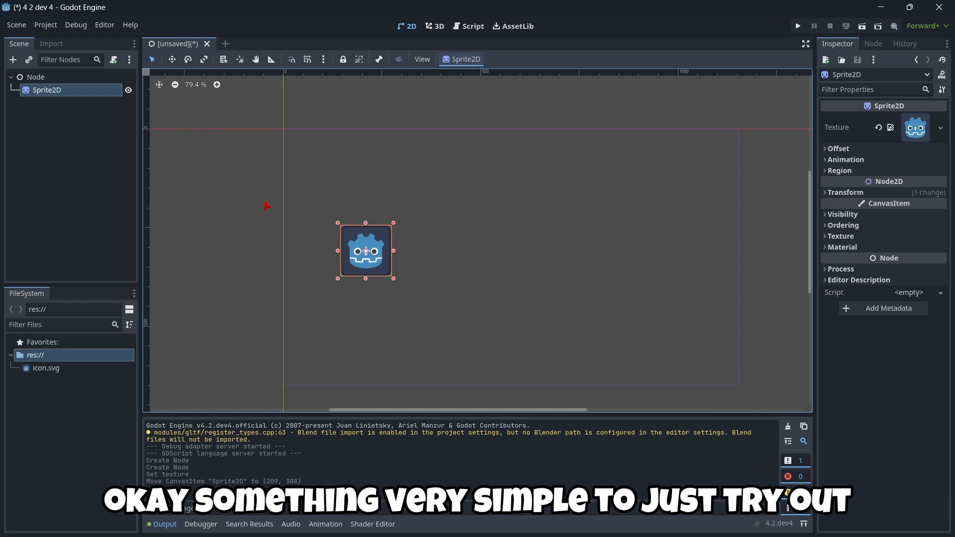
mouse_move(430, 257)
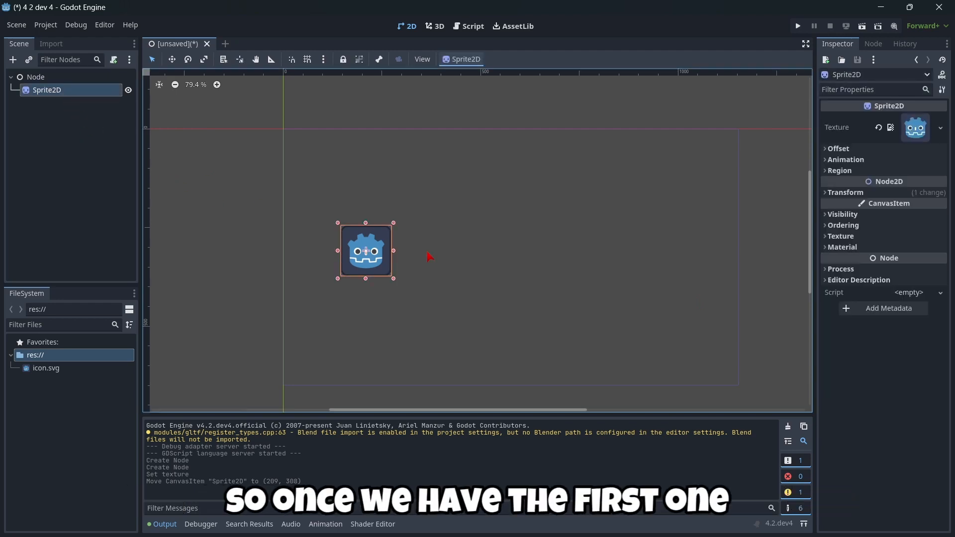
mouse_move(524, 271)
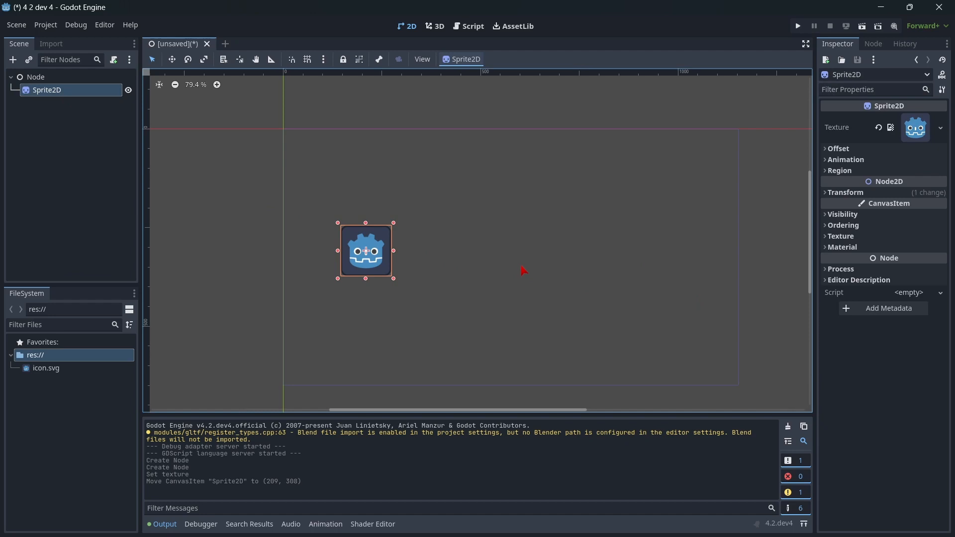
left_click(842, 214)
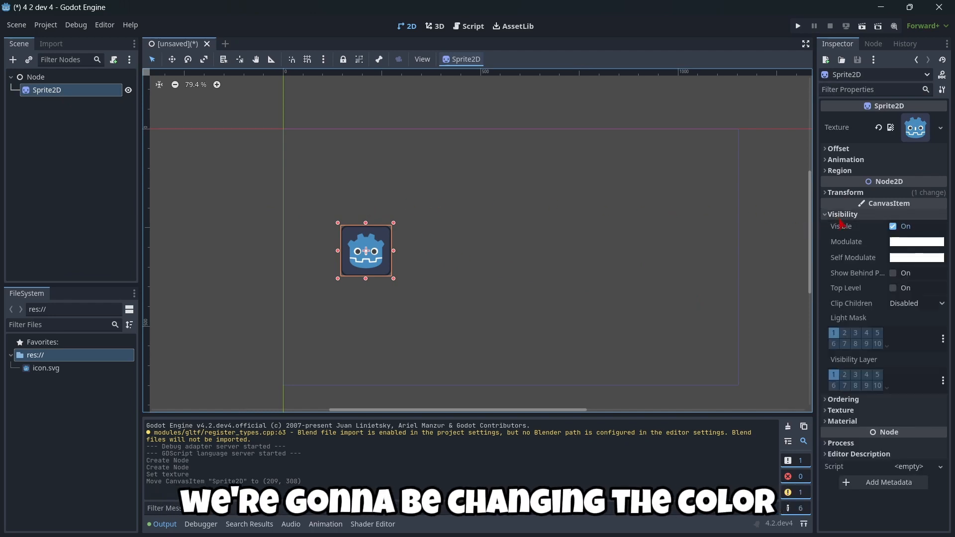
left_click(914, 241)
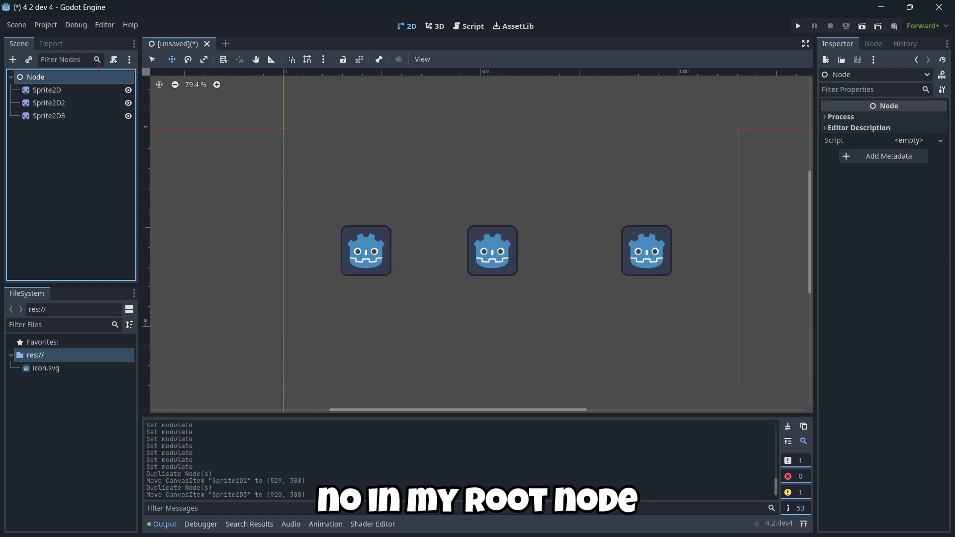
mouse_move(113, 58)
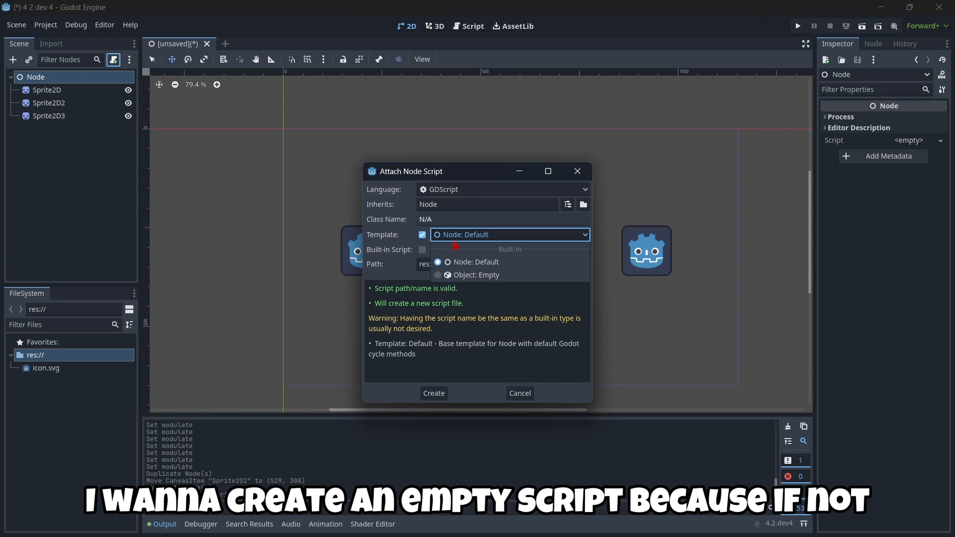
mouse_move(451, 261)
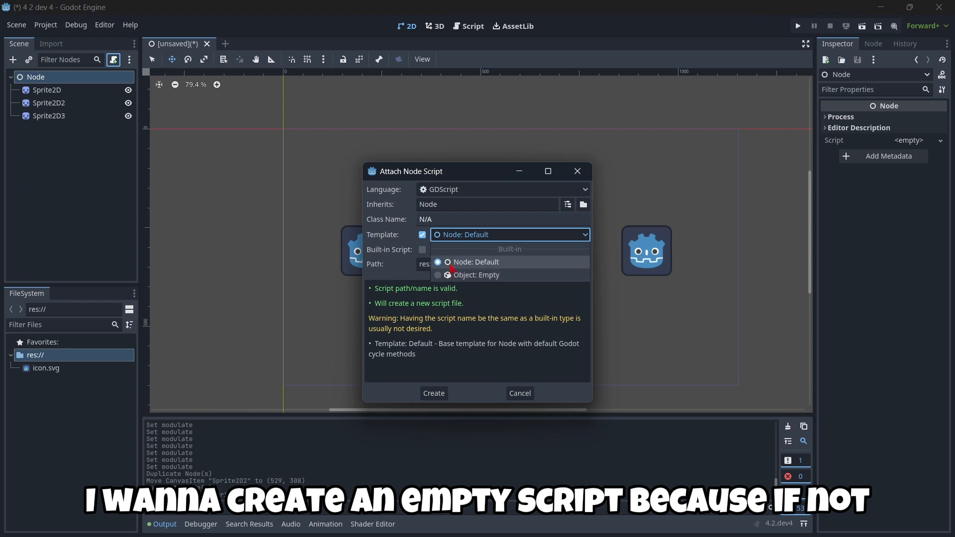
- Create an empty Node.gd script from the Object: Empty template for the root node
left_click(477, 262)
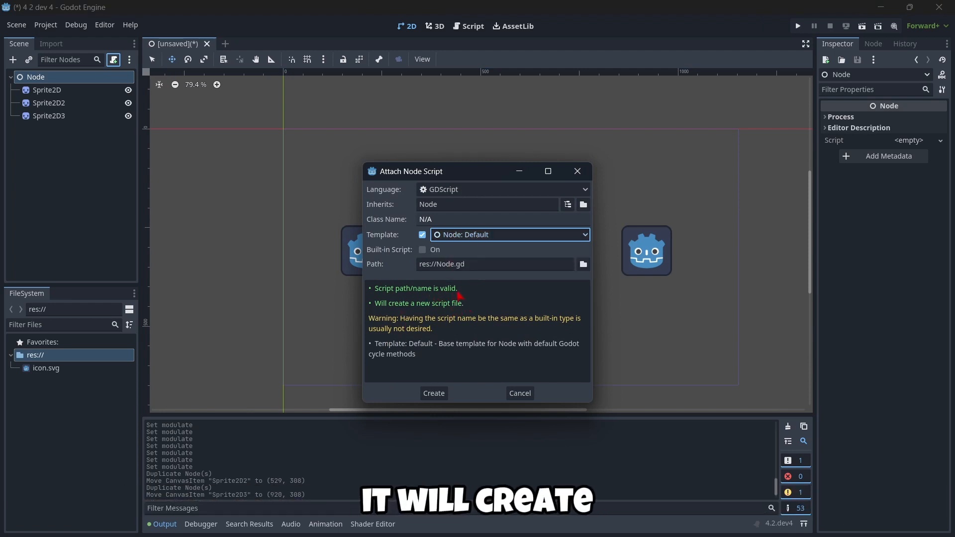
mouse_move(467, 352)
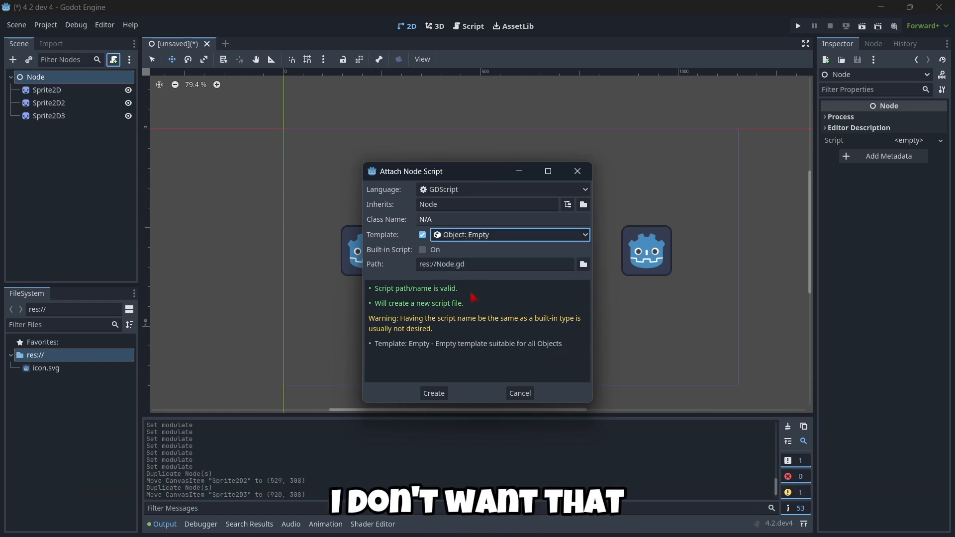
mouse_move(460, 399)
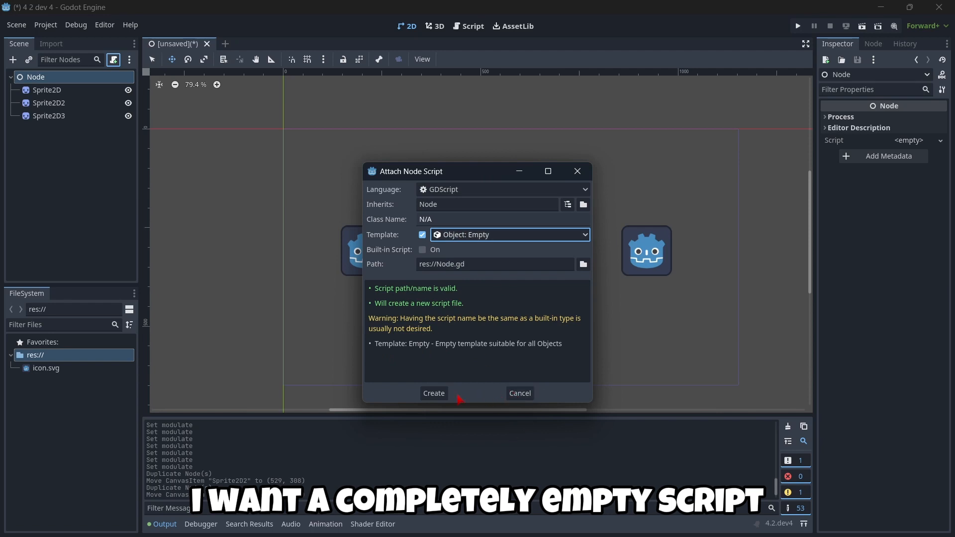
left_click(433, 393)
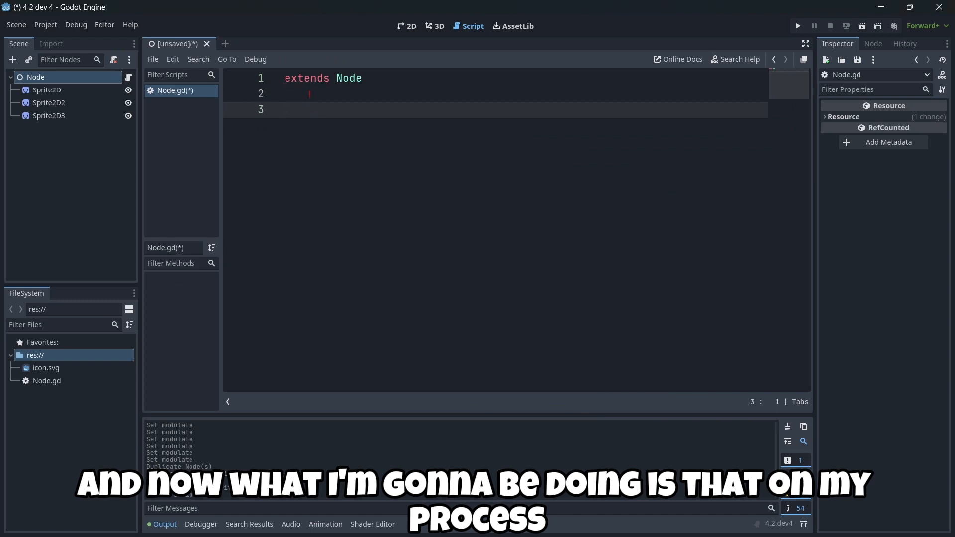
- Write func _process(_delta) where Input.is_key_pressed(KEY_1) sets $Sprite2D.modulate = Color.RED
type("func _process(_delta):")
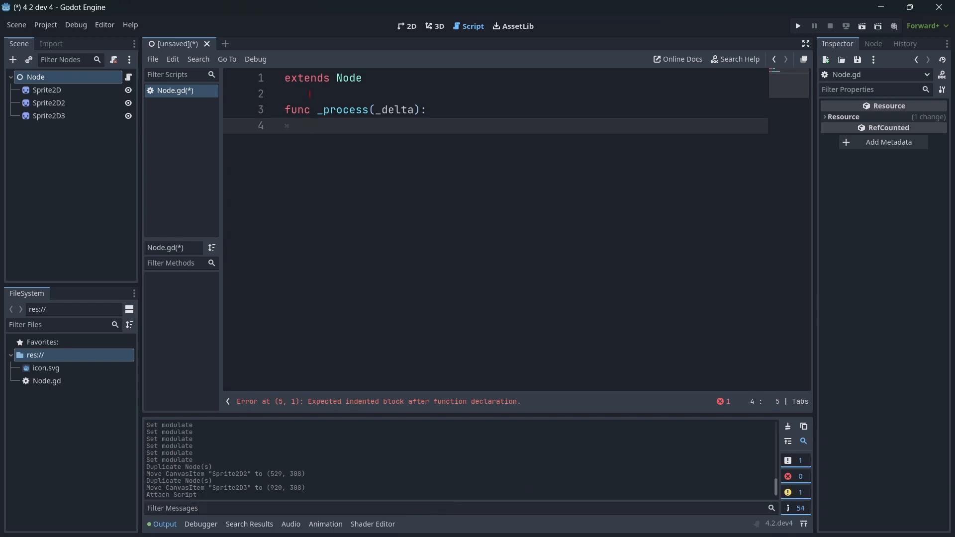
type("if")
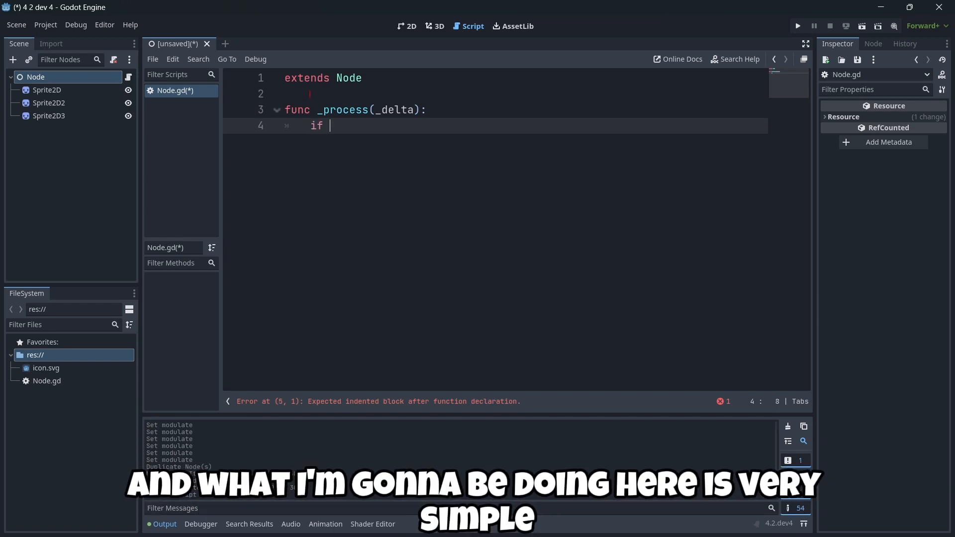
type("Input.")
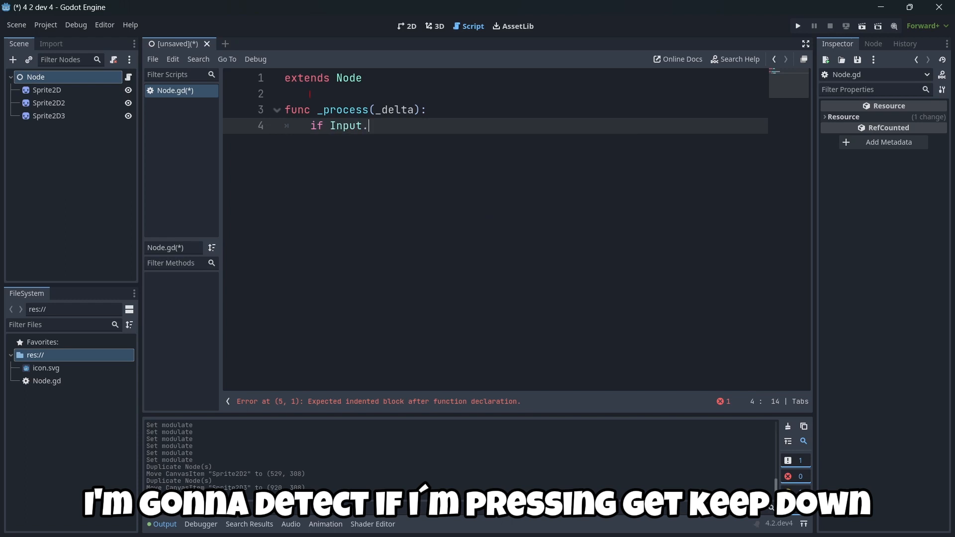
type("get")
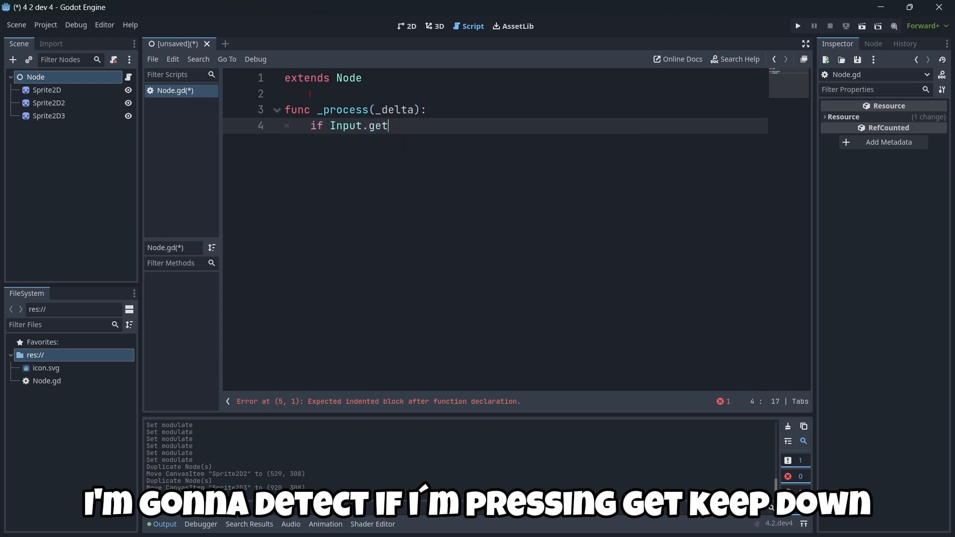
type("_")
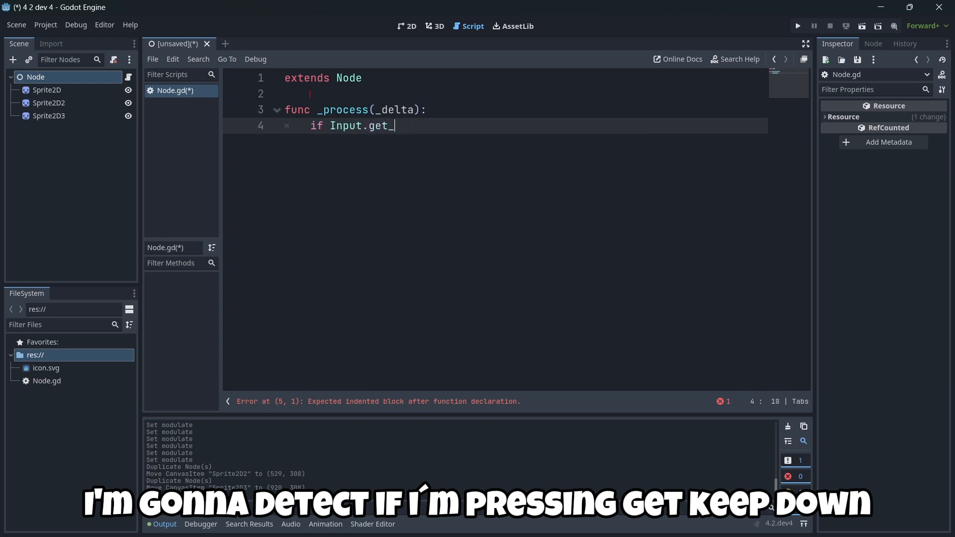
key("BackSpace")
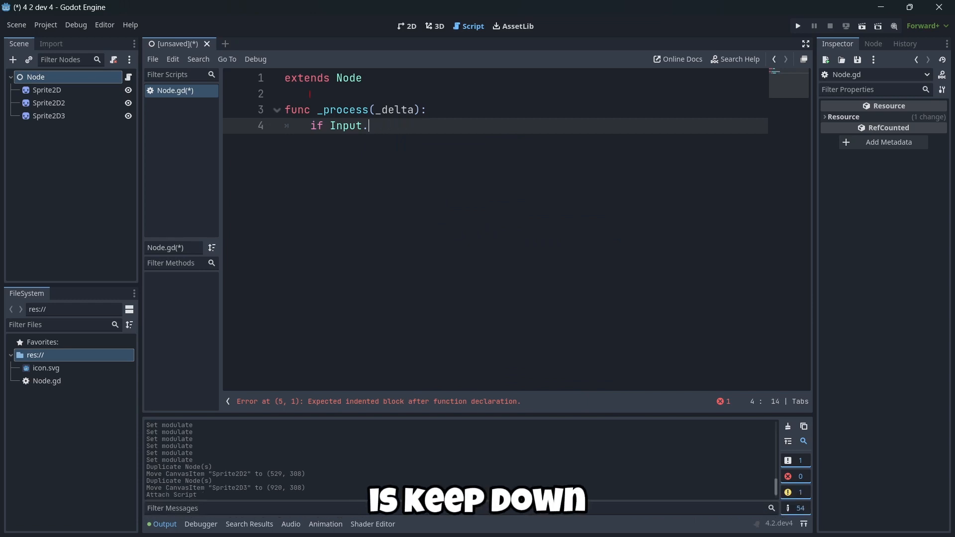
type("is_ke")
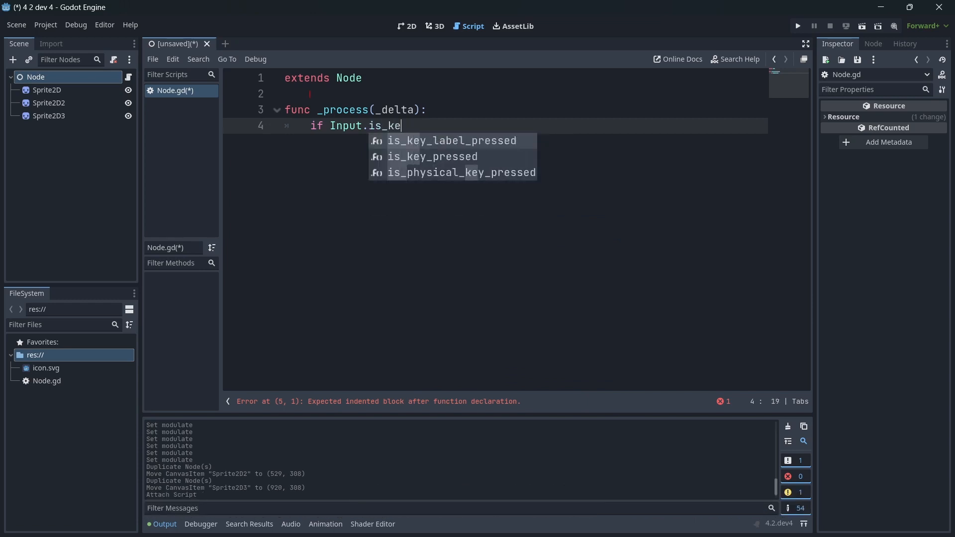
left_click(433, 157)
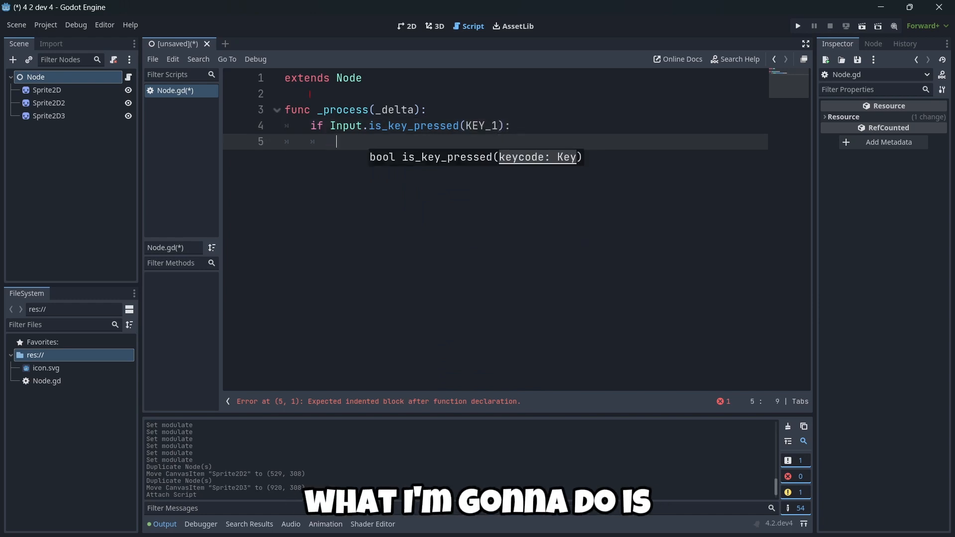
type("$")
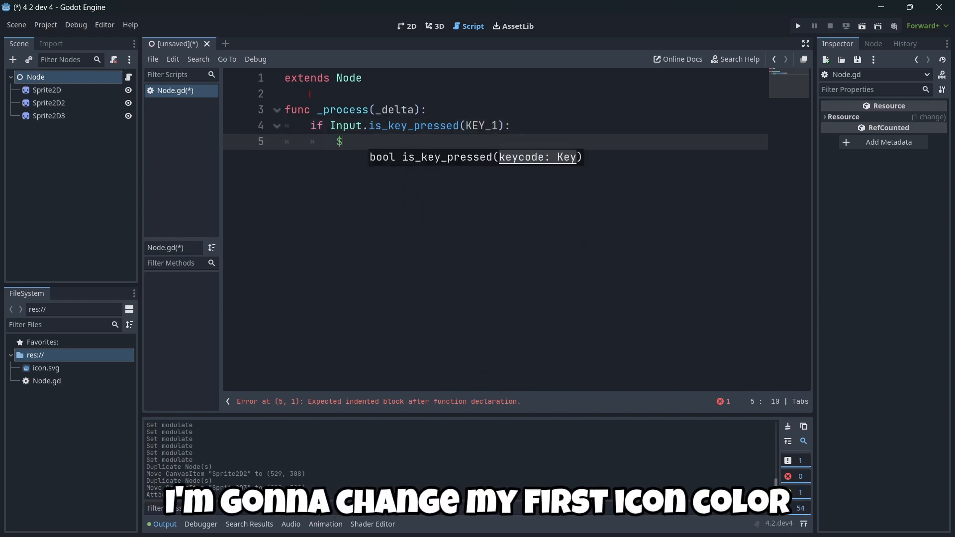
type("Sprite2D.modulate = Color.RED")
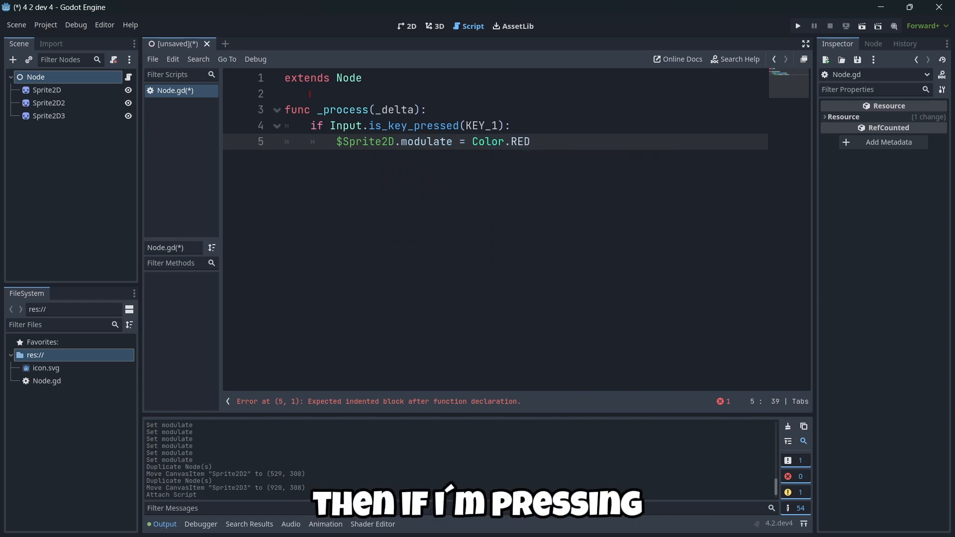
type("if")
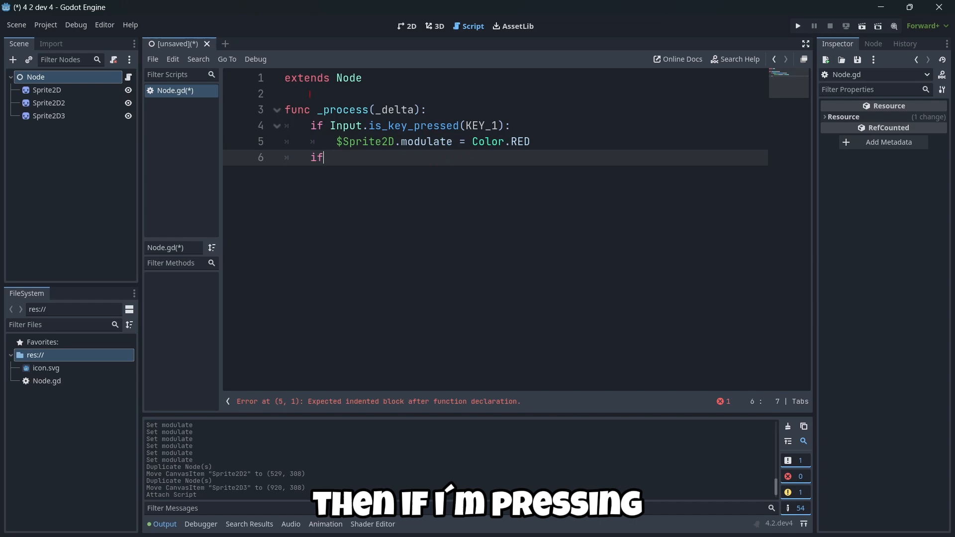
- Add a KEY_2 branch setting $Sprite2D2.modulate = Color.BLUE
type("Input")
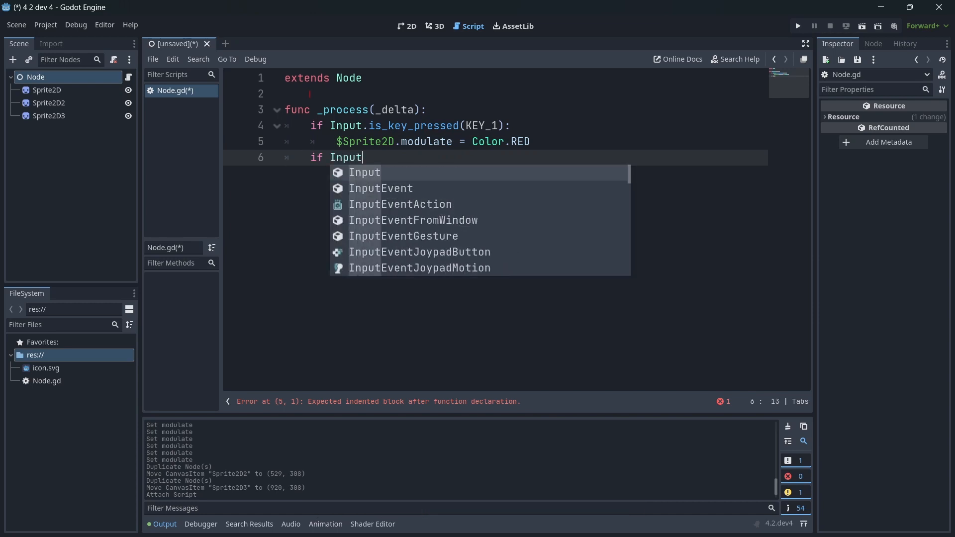
type(".isL")
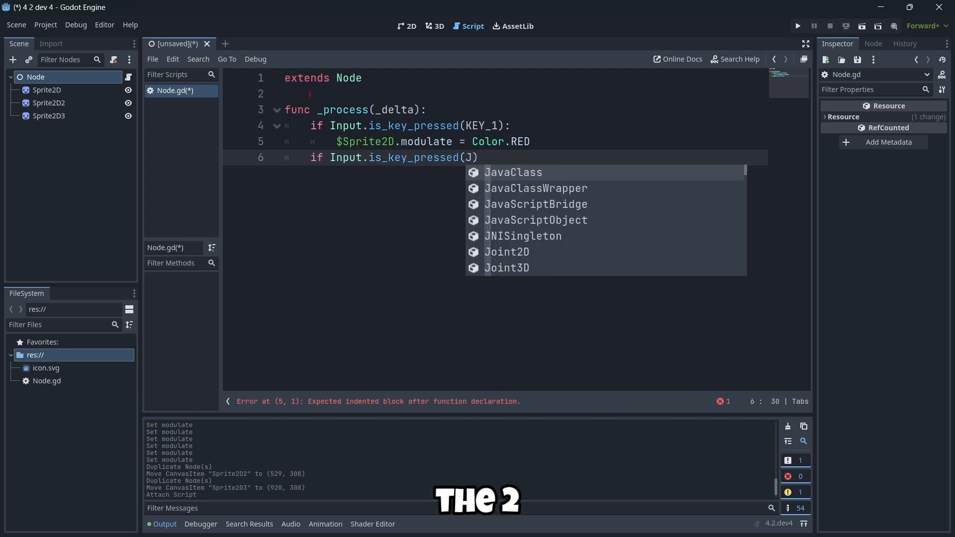
type("EY_2")
type("$")
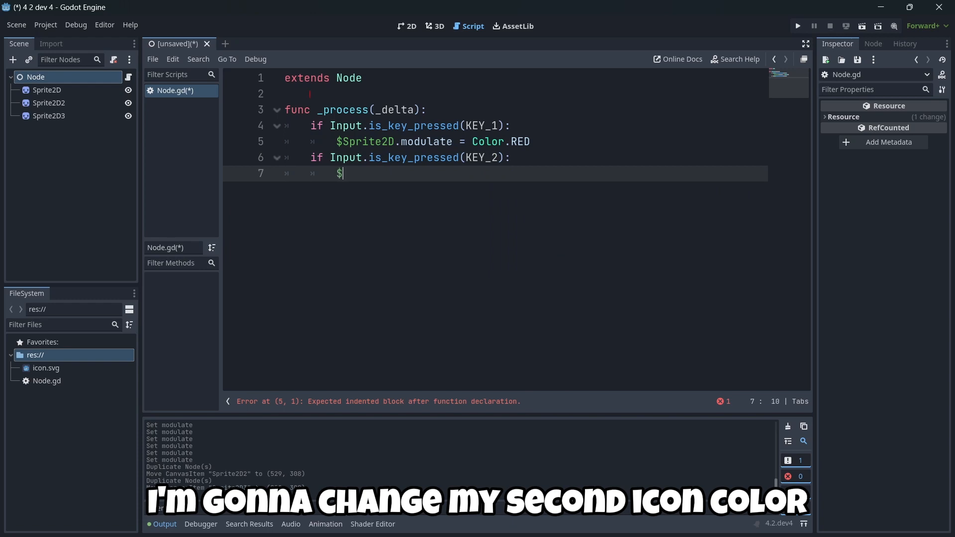
type("Sprite2D2.modulate")
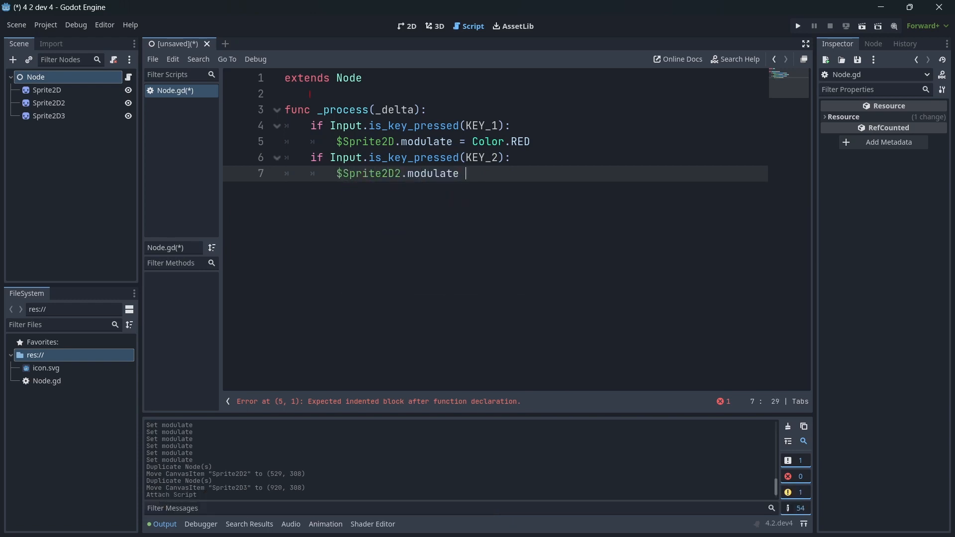
type("= Color")
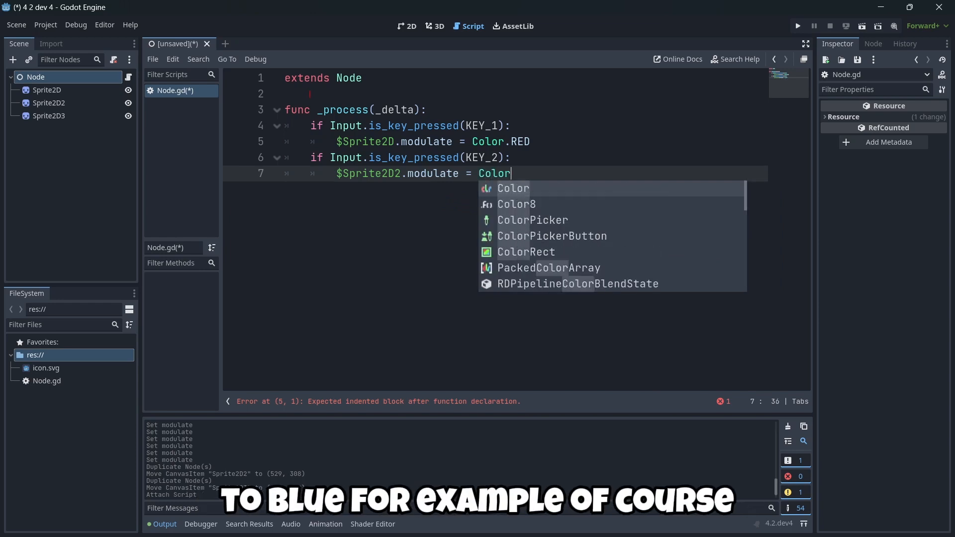
type(".ble")
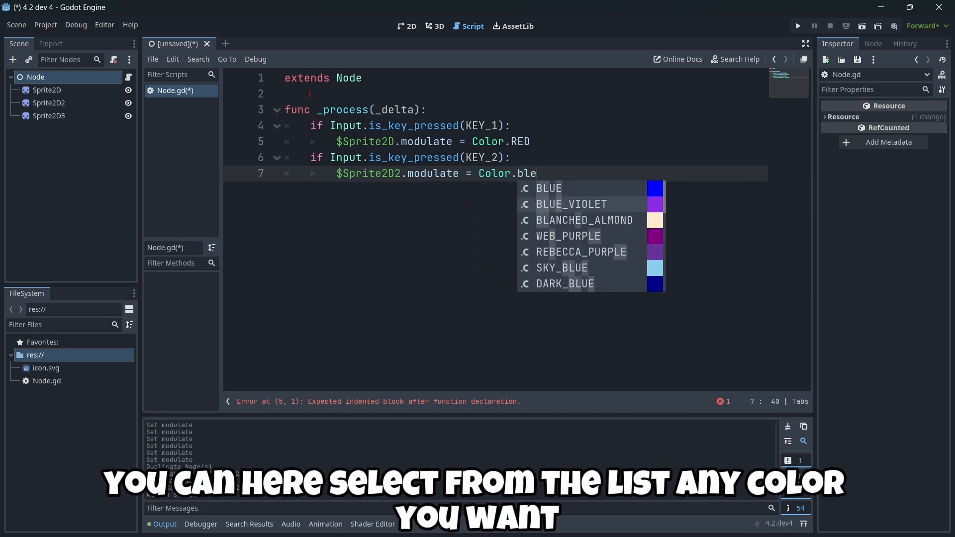
left_click(547, 188)
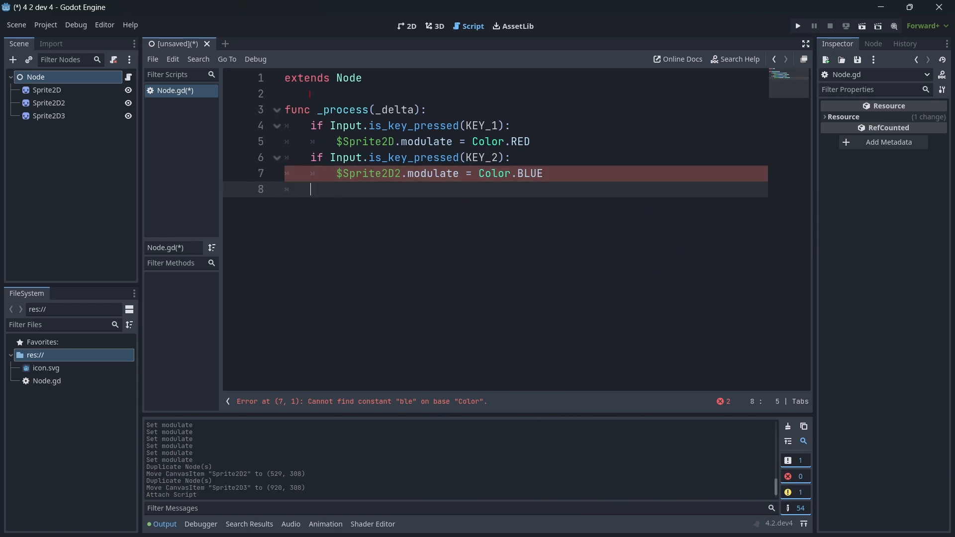
- Add a KEY_3 branch setting $Sprite2D3.modulate to a Color constant
type("if Inpu")
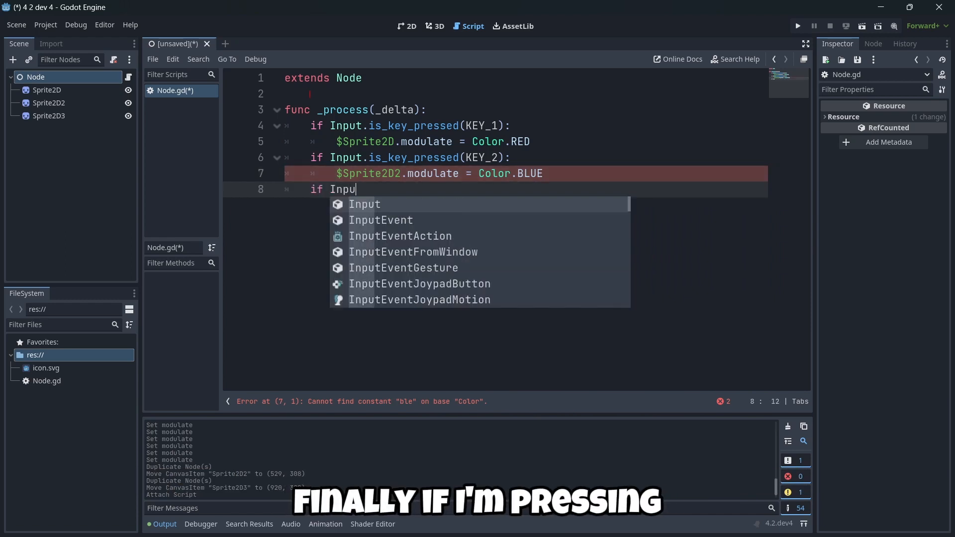
type("t.iske")
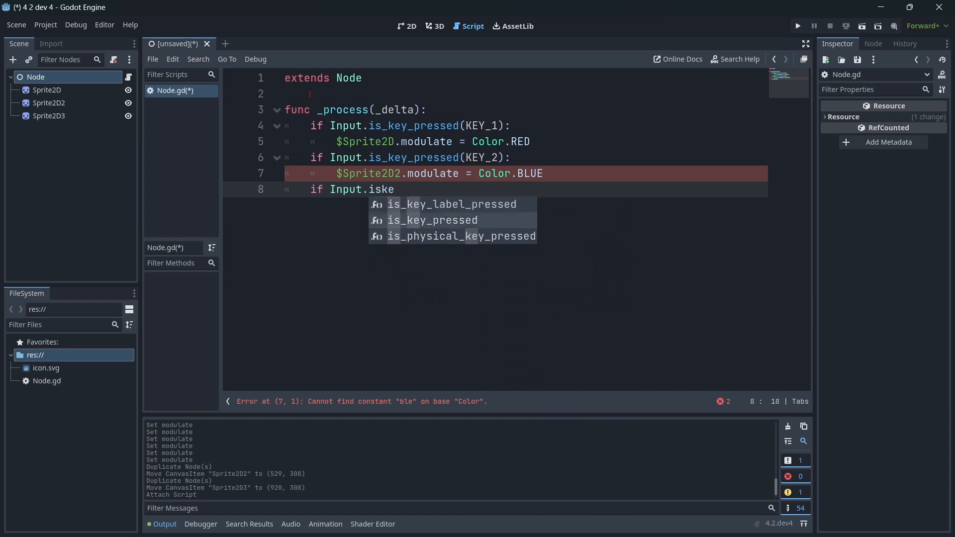
left_click(432, 220)
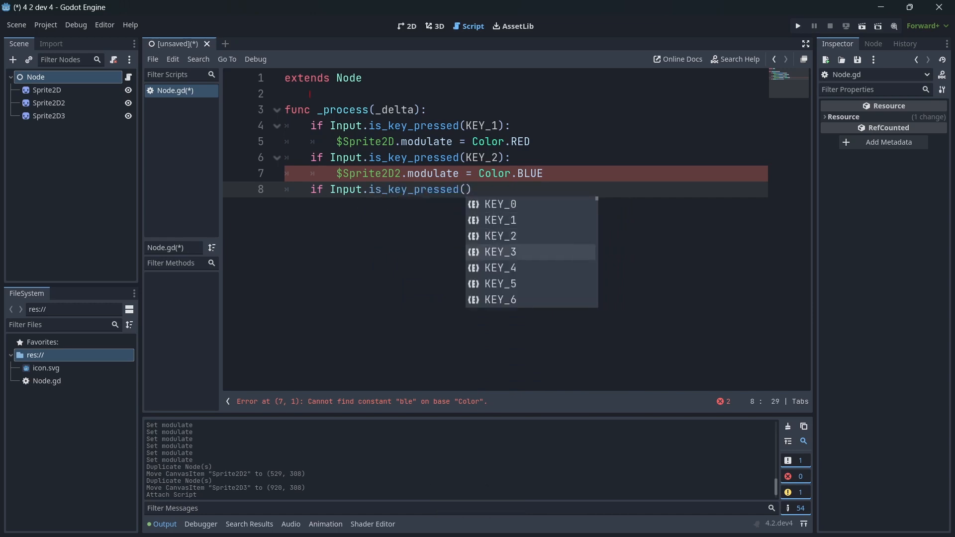
left_click(498, 252)
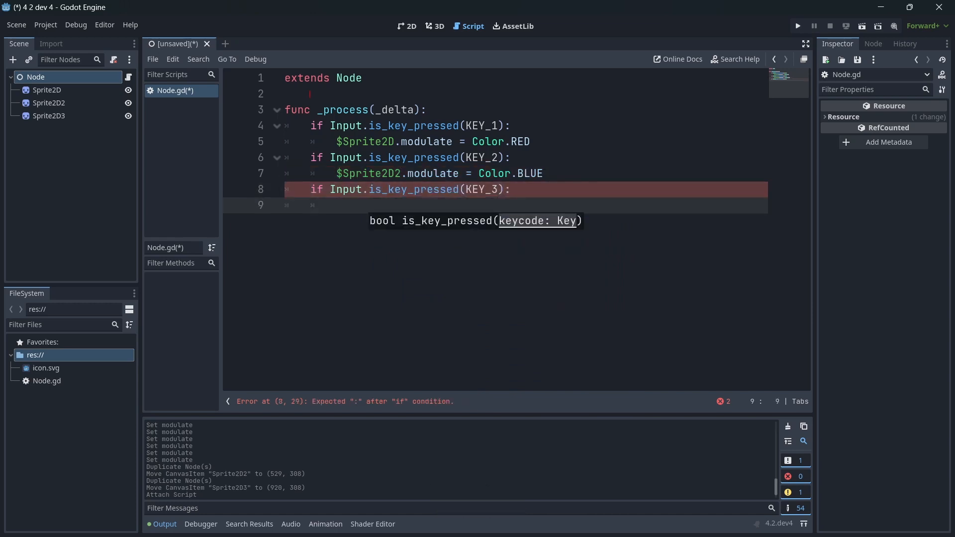
type("$Sprite")
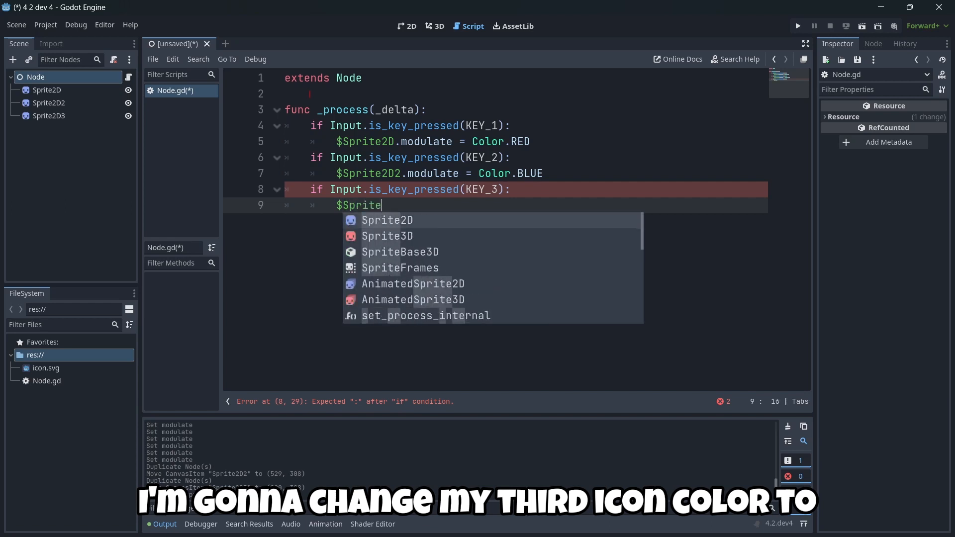
type("2D3.m")
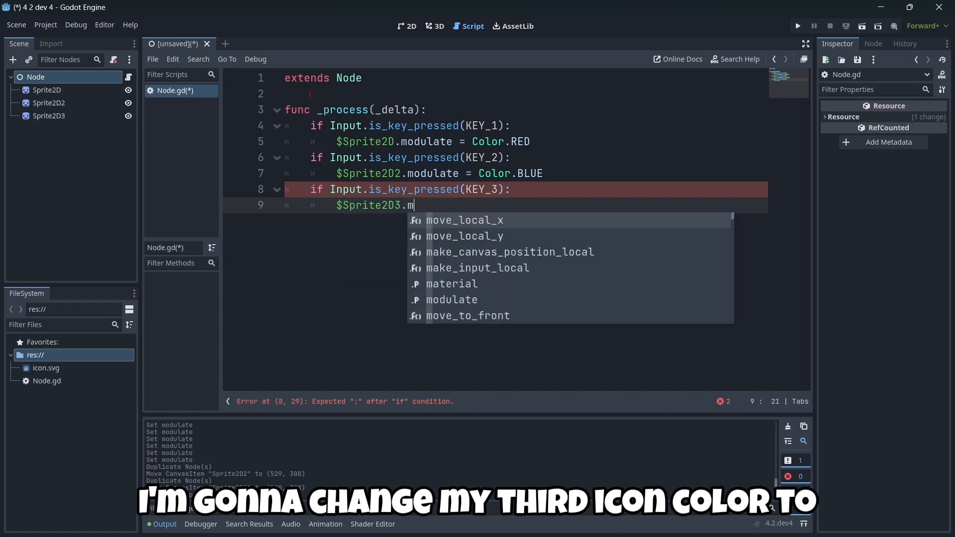
type("odulate = C")
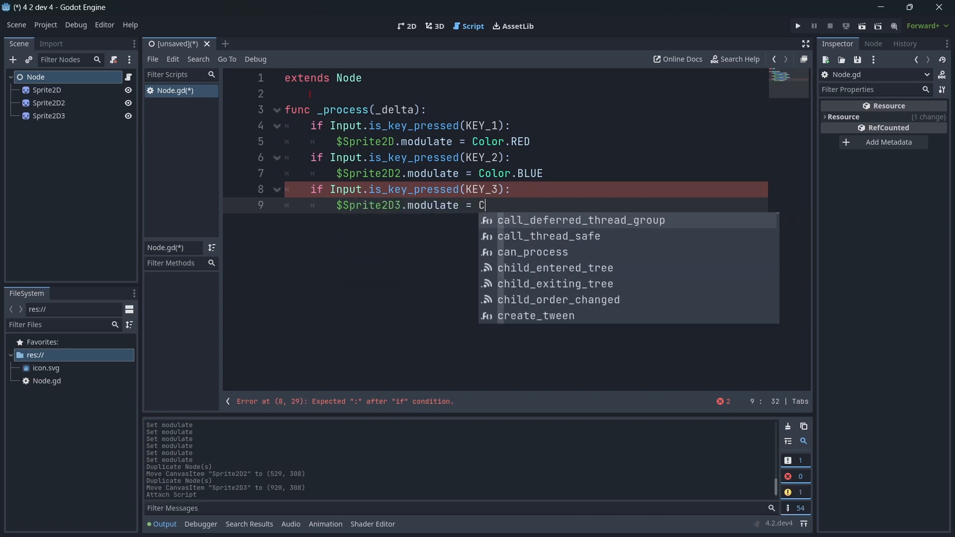
type("olor.")
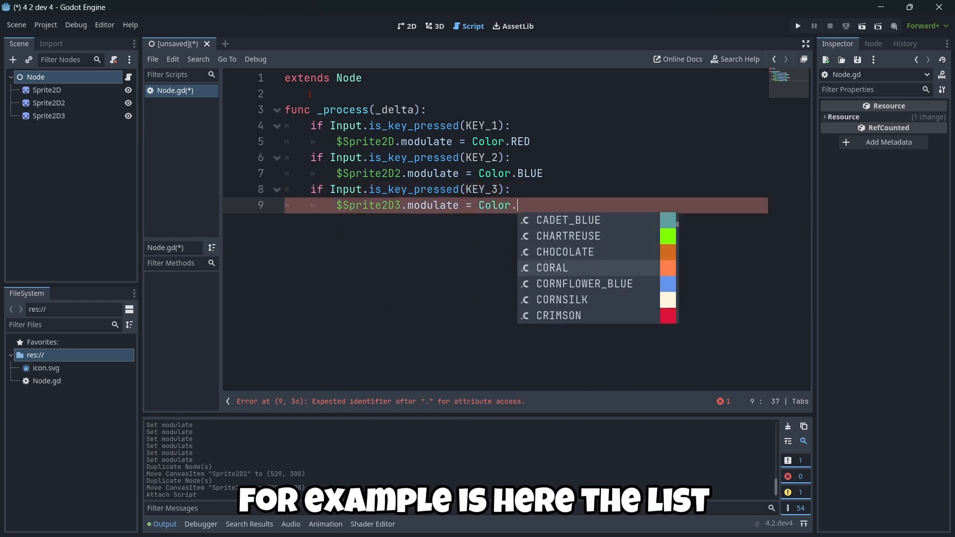
scroll("down", 3)
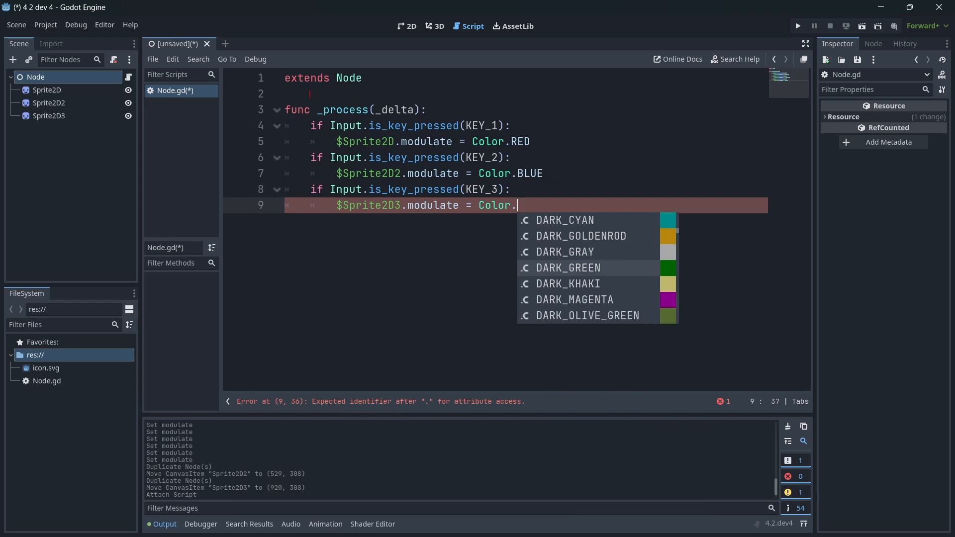
scroll("down", 3)
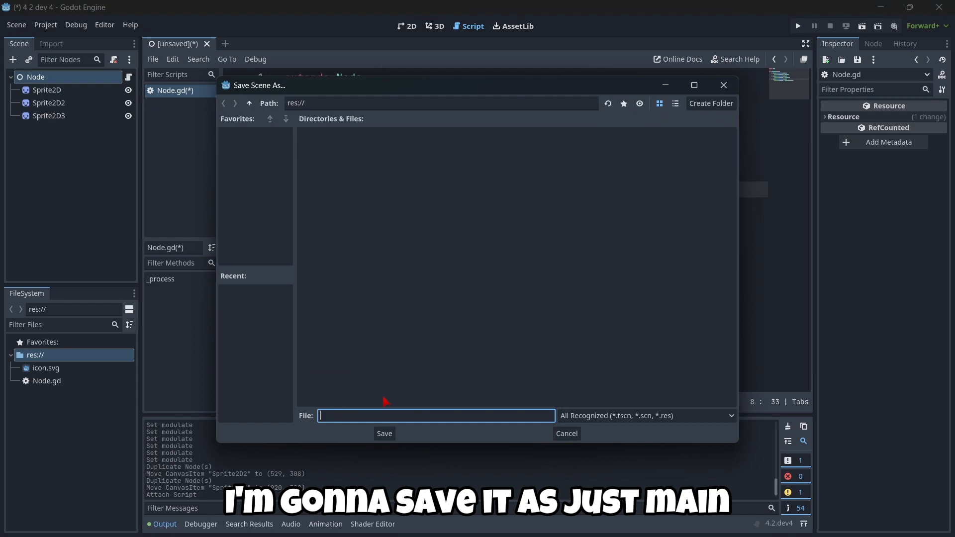
left_click(384, 433)
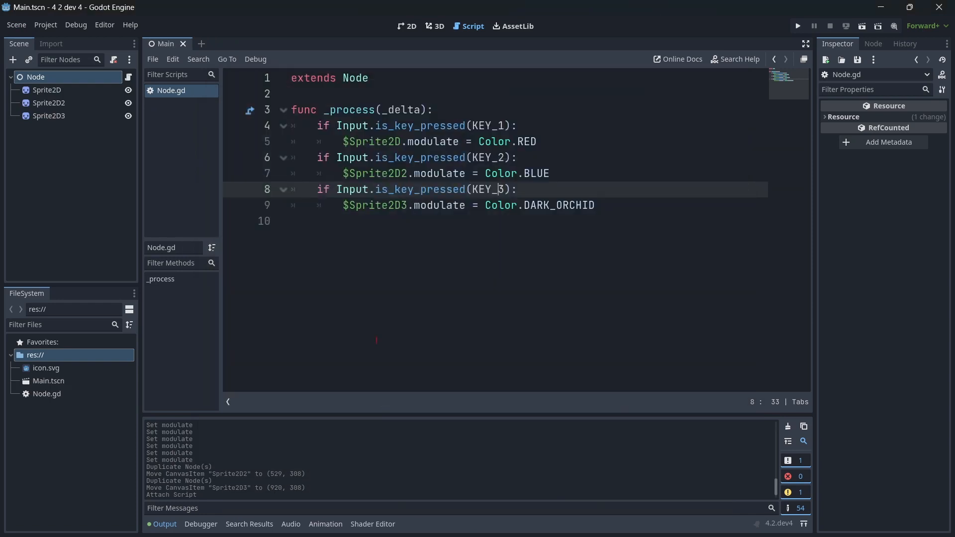
left_click(48, 381)
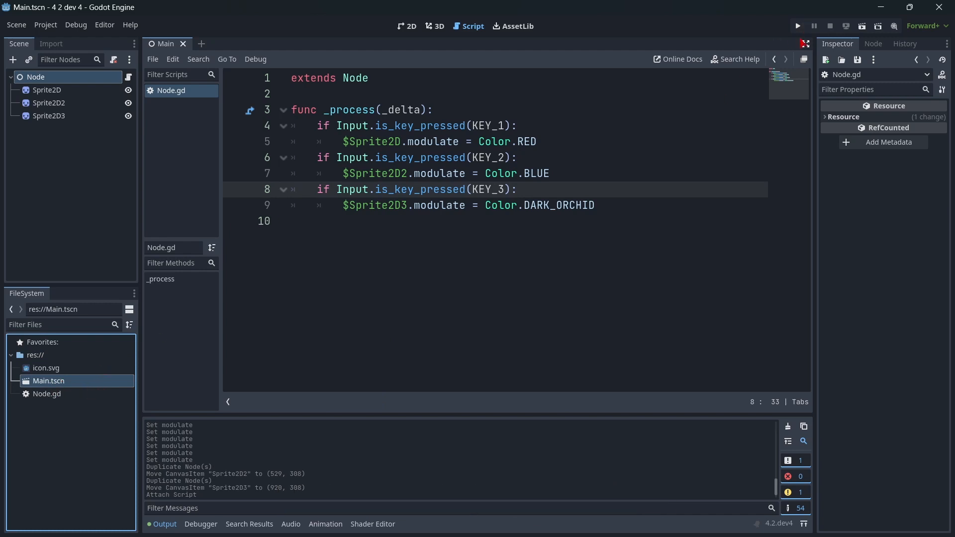
left_click(796, 26)
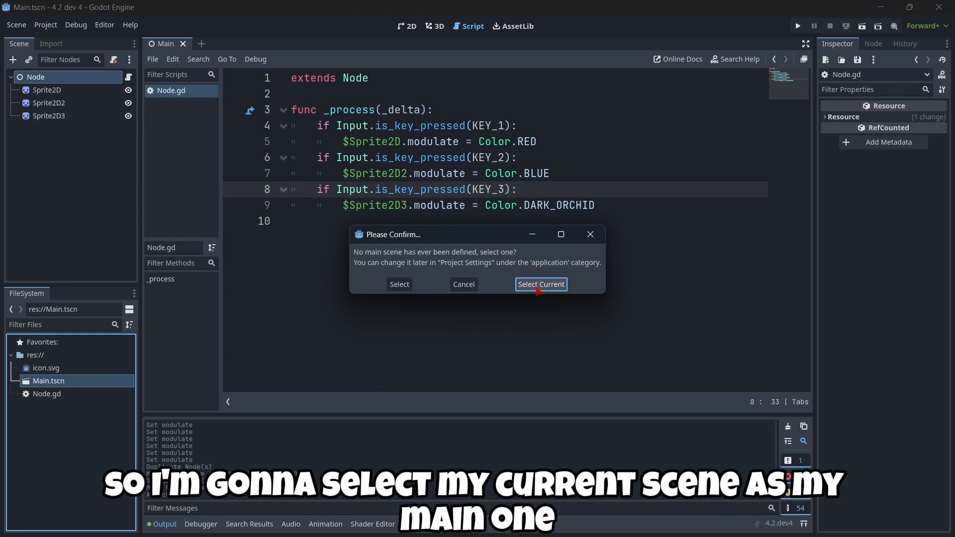
- Select the current scene as main scene and press 1 in the running game to turn the first sprite red
left_click(539, 284)
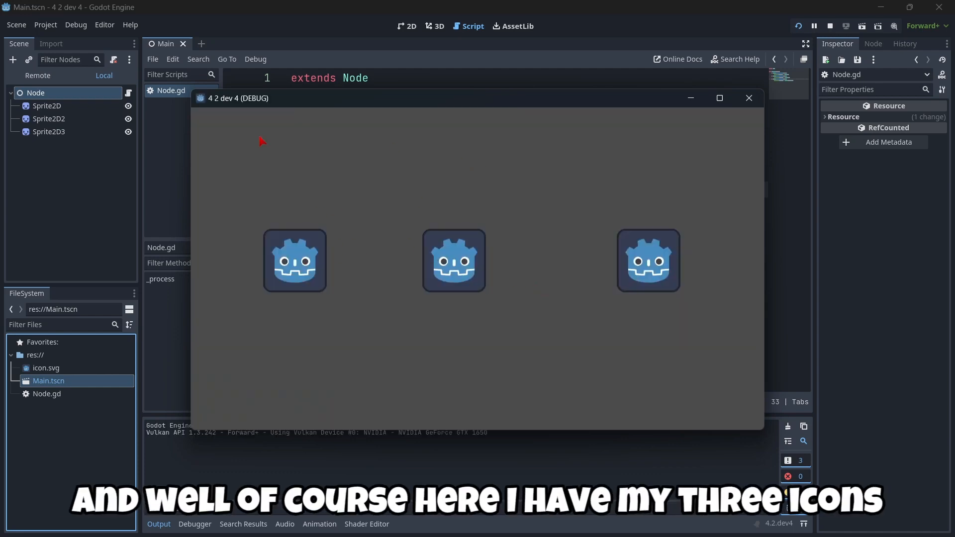
left_click(718, 99)
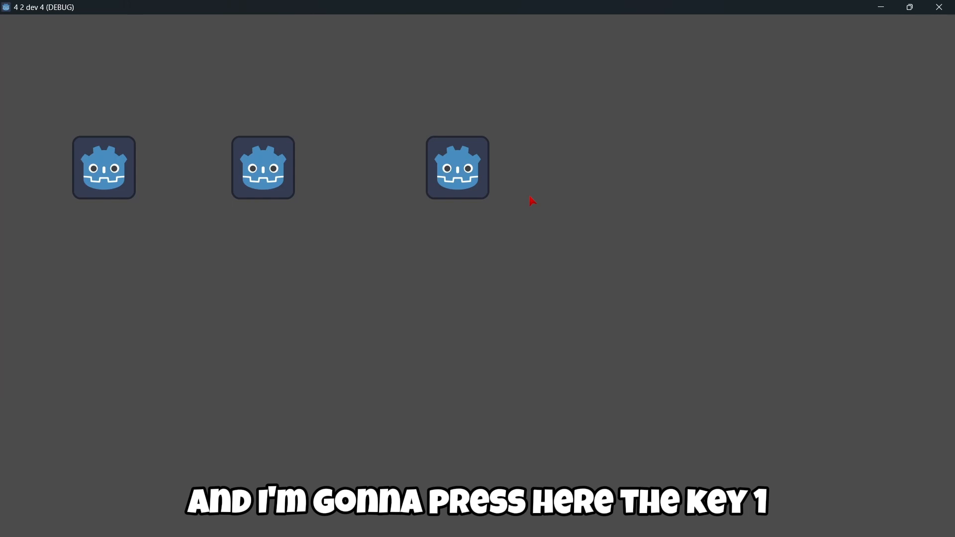
key("1")
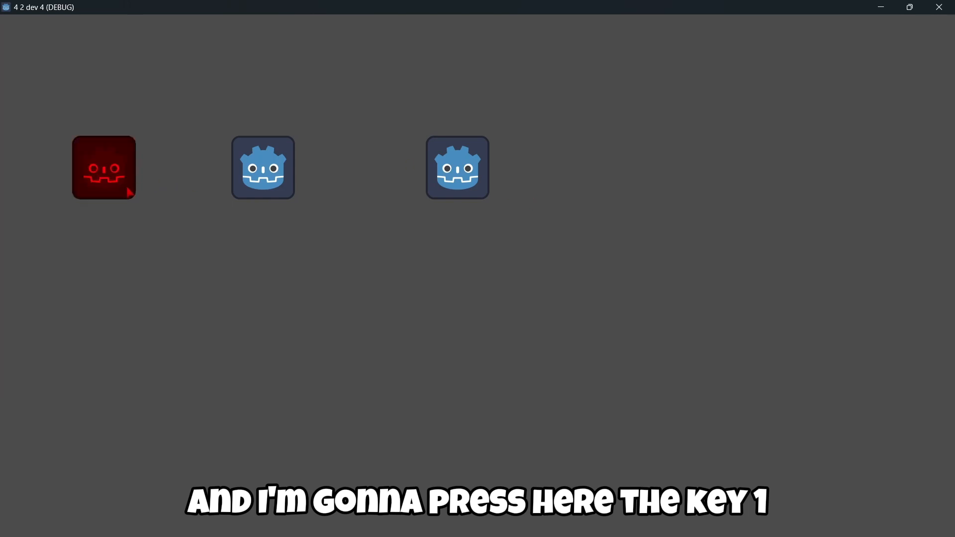
key("1")
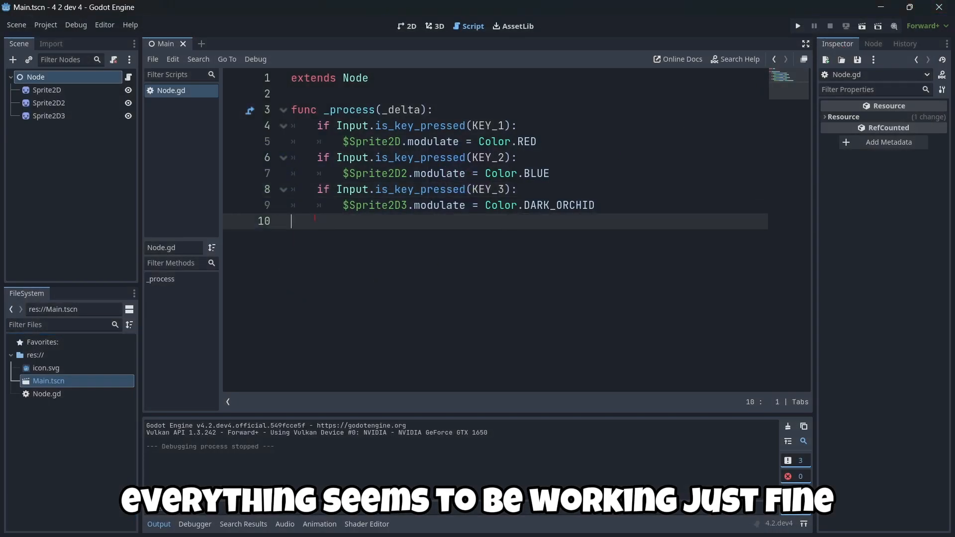
- Add func _ready(): with print("SUBSCRIBE TO THE CHANNEL") below _process
type("func")
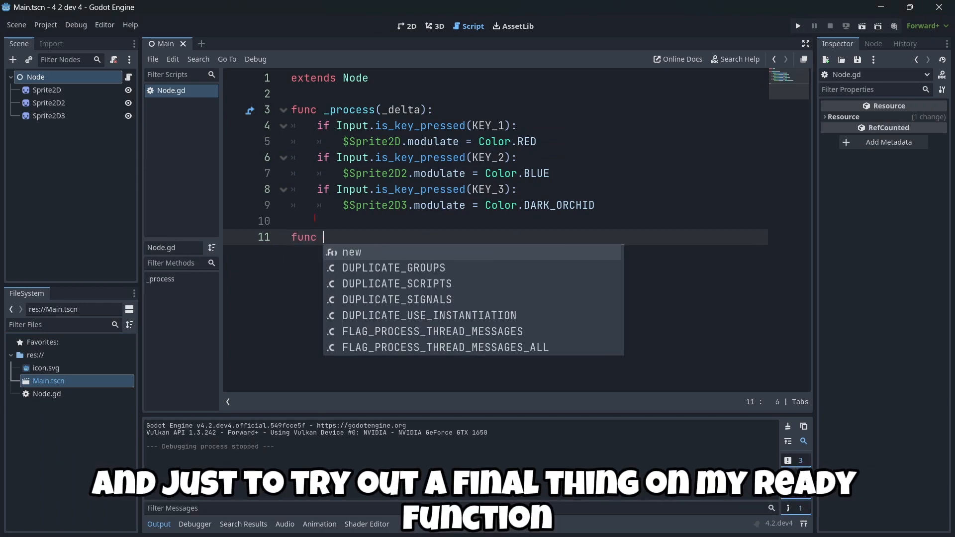
type("_ready():")
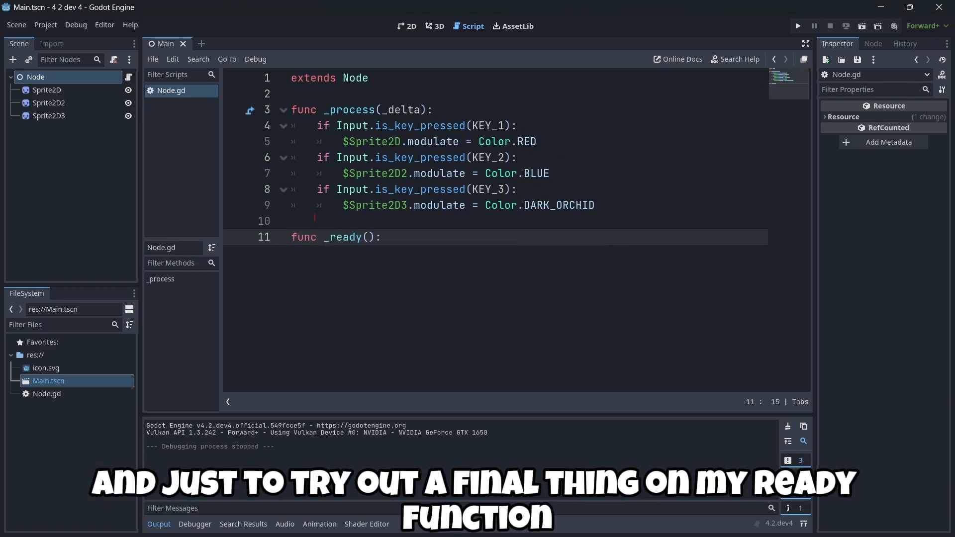
type("print(\"")
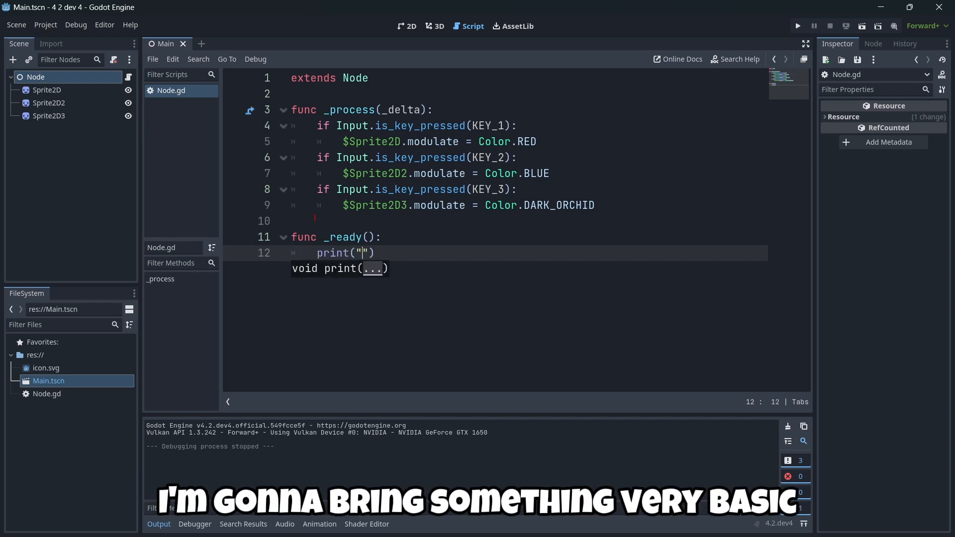
type("SUBSCRIBE TO TH")
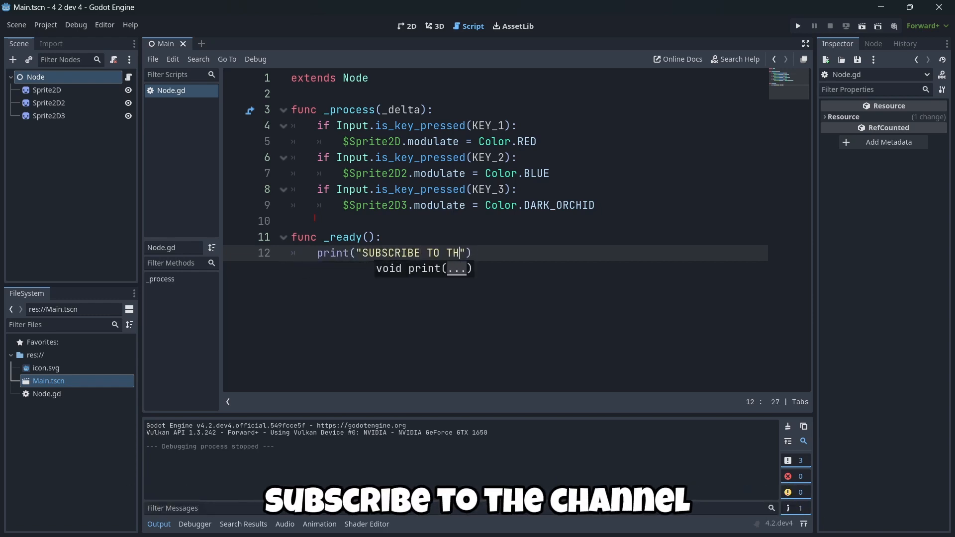
type("E CHAN")
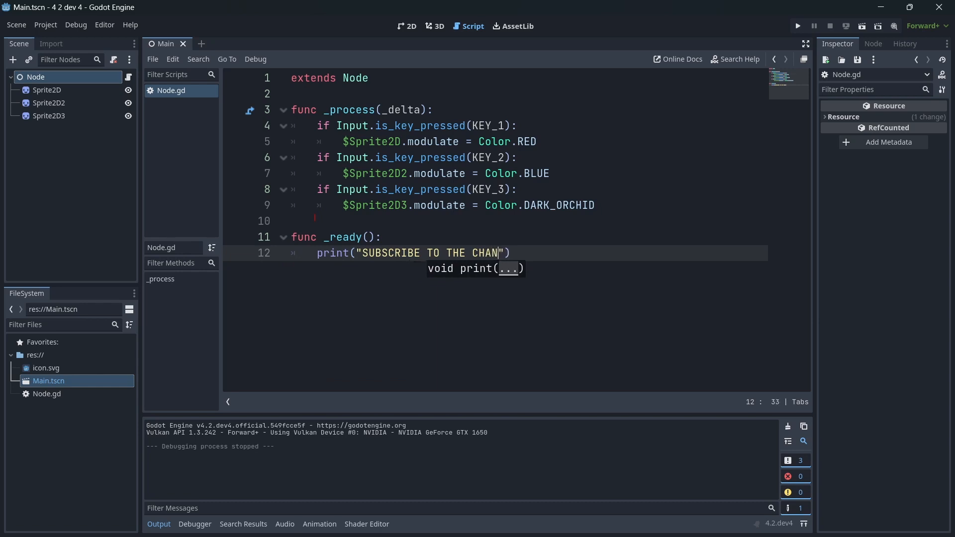
type("NEL")
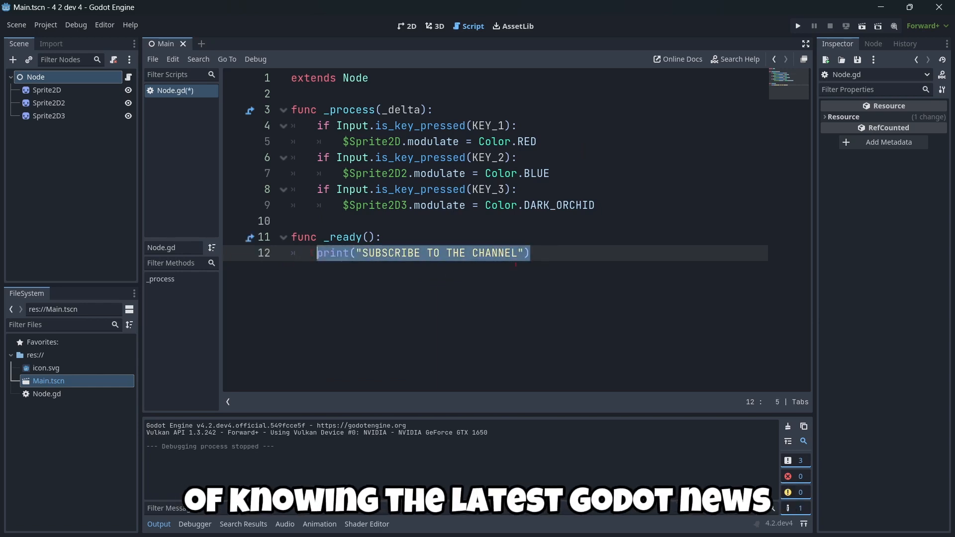
left_click(528, 253)
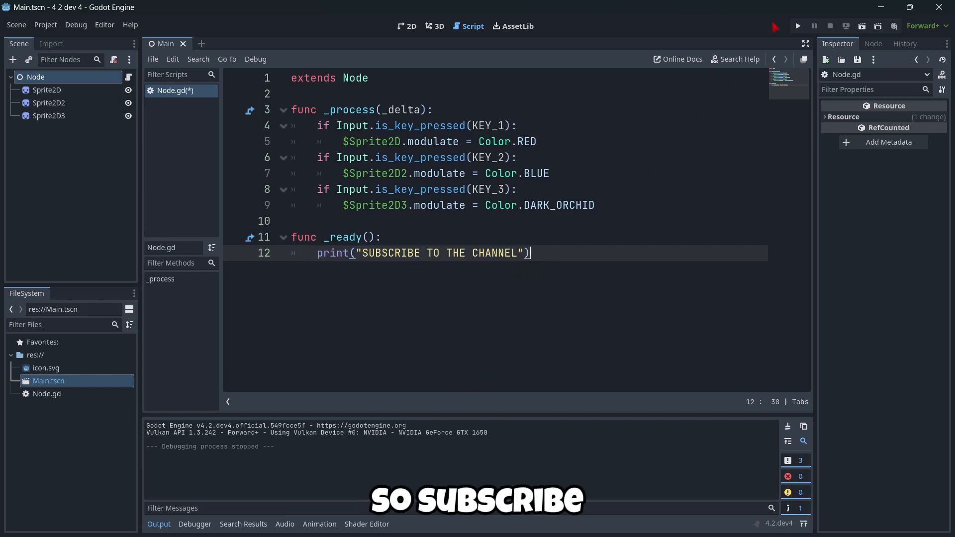
- Run the scene so SUBSCRIBE TO THE CHANNEL prints, then return to the dev snapshot article
left_click(796, 26)
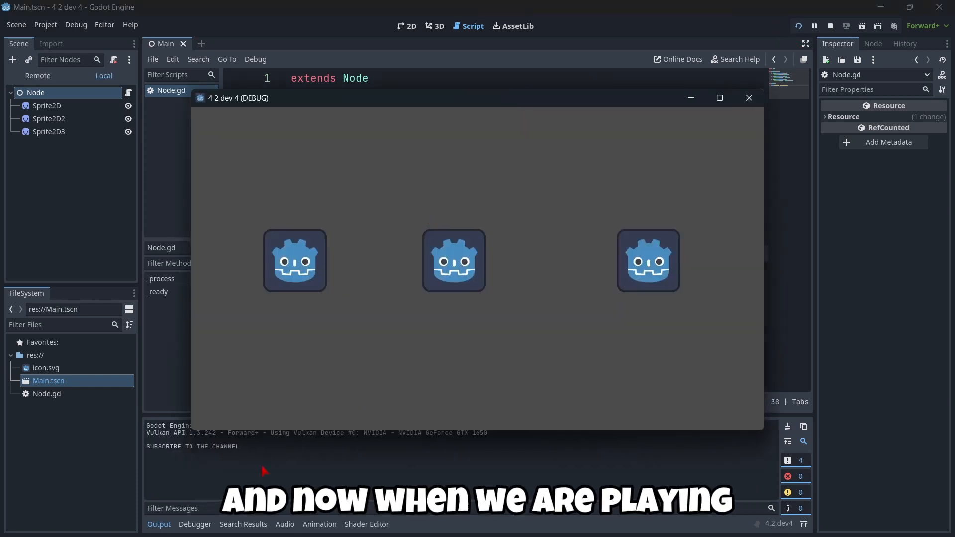
left_click(748, 99)
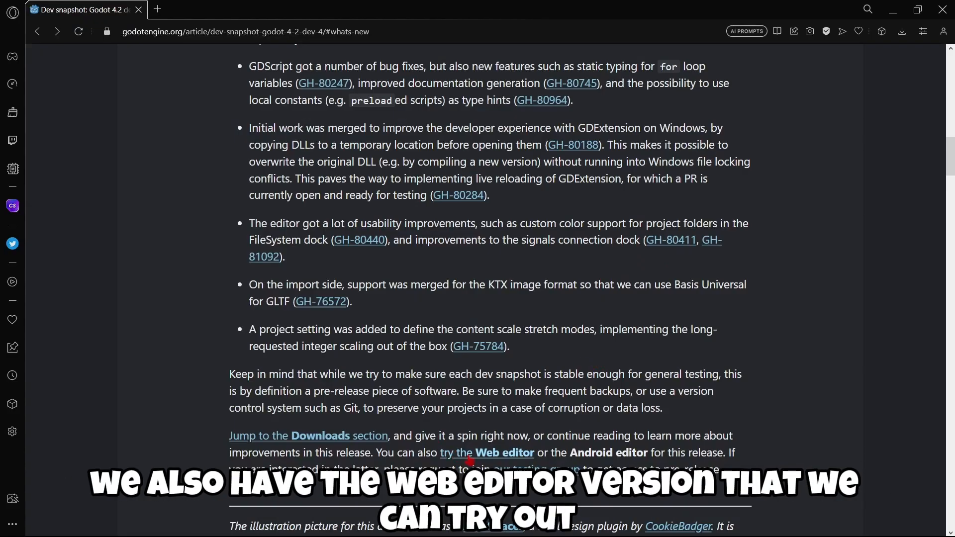
- Launch the 4.2.dev4 Web editor from the article link and start it to list local projects
left_click(467, 453)
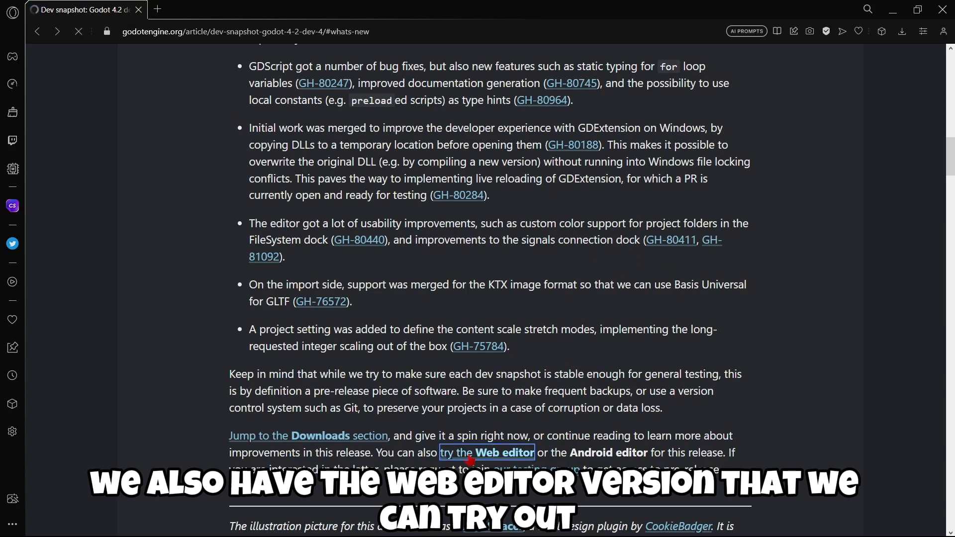
left_click(486, 453)
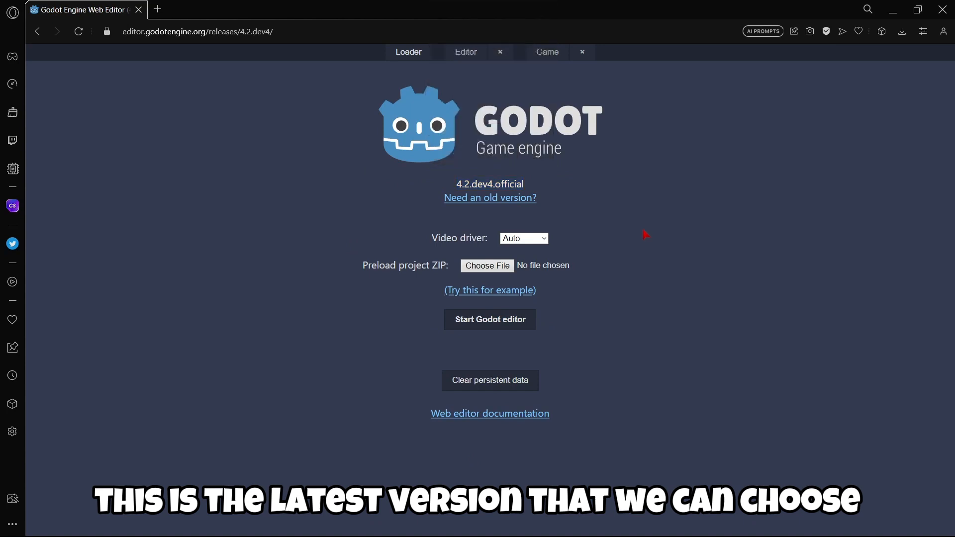
mouse_move(476, 379)
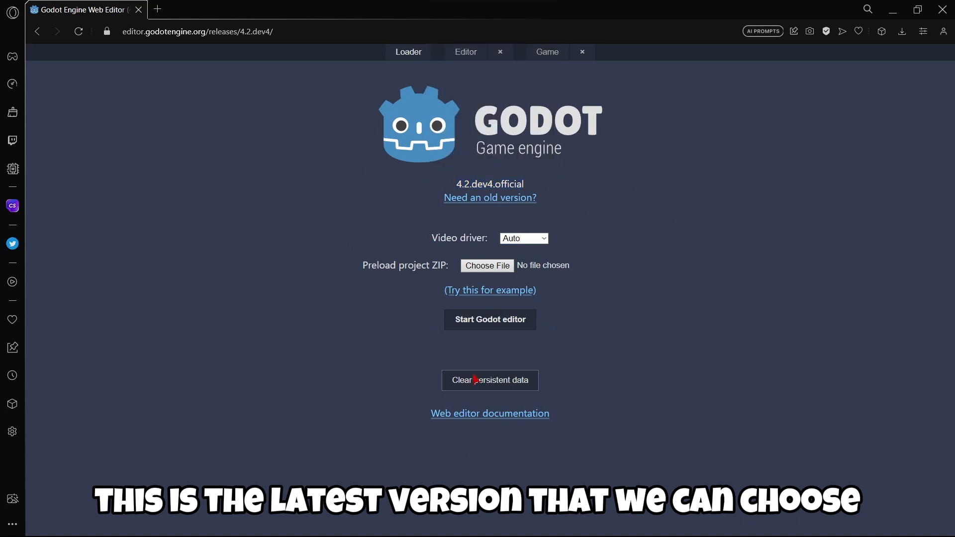
left_click(489, 319)
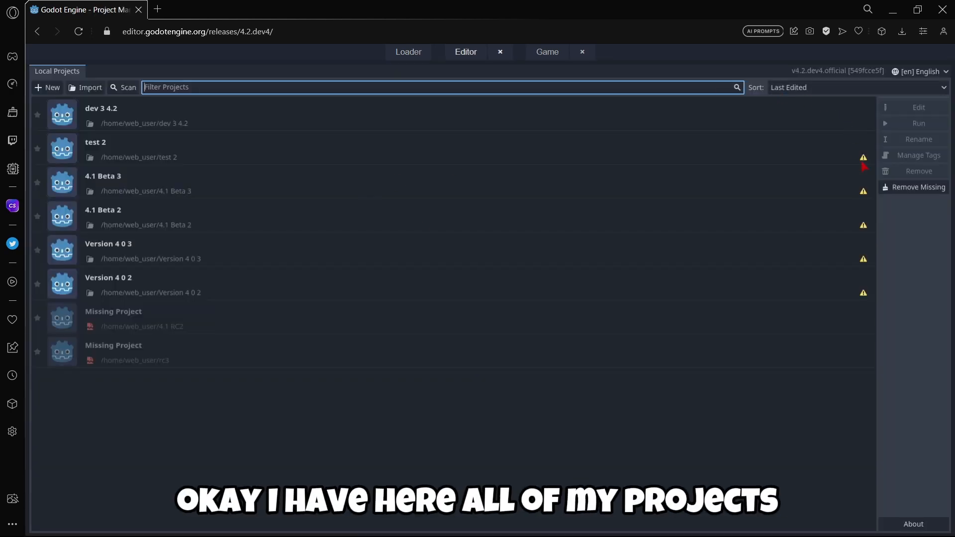
mouse_move(48, 87)
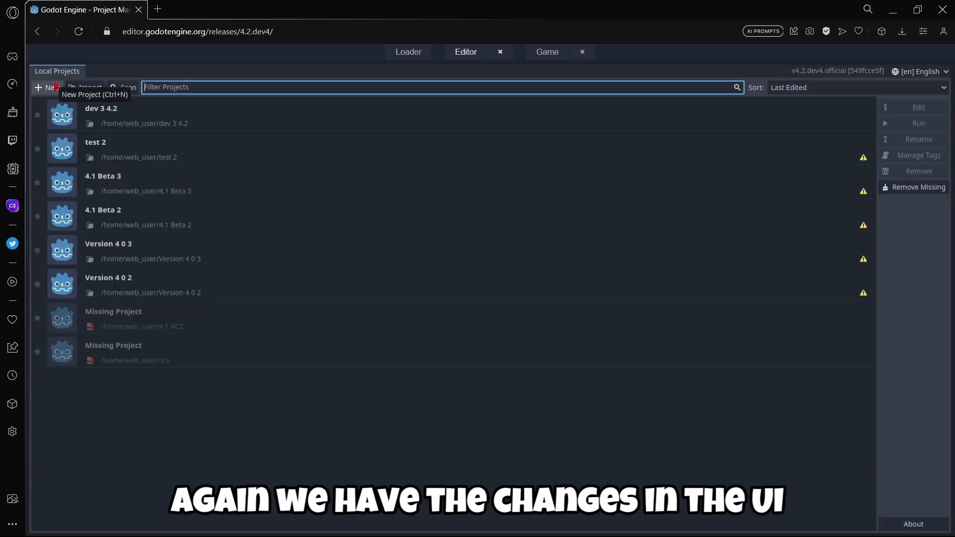
mouse_move(844, 146)
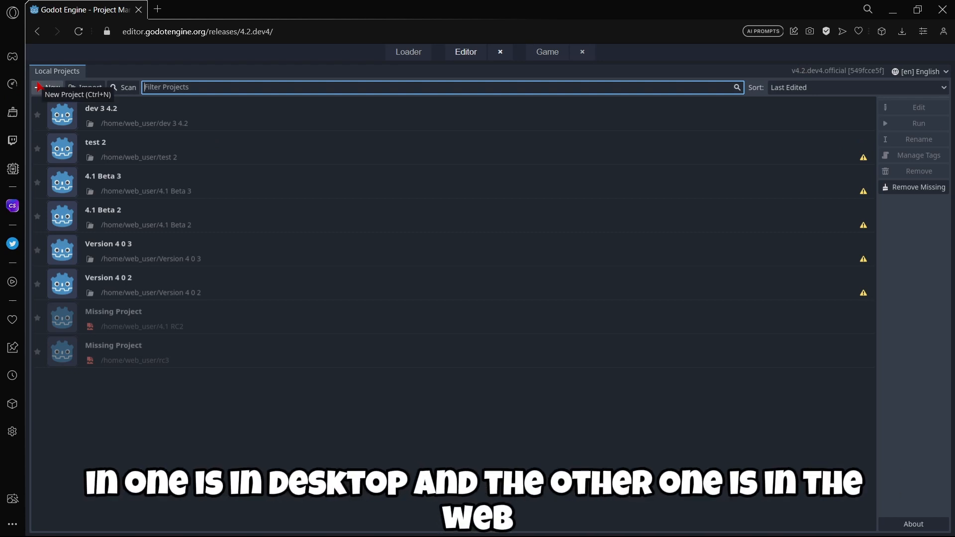
- Create and open a new project named 4.2 dev4 in its own folder with the Compatibility renderer
left_click(47, 87)
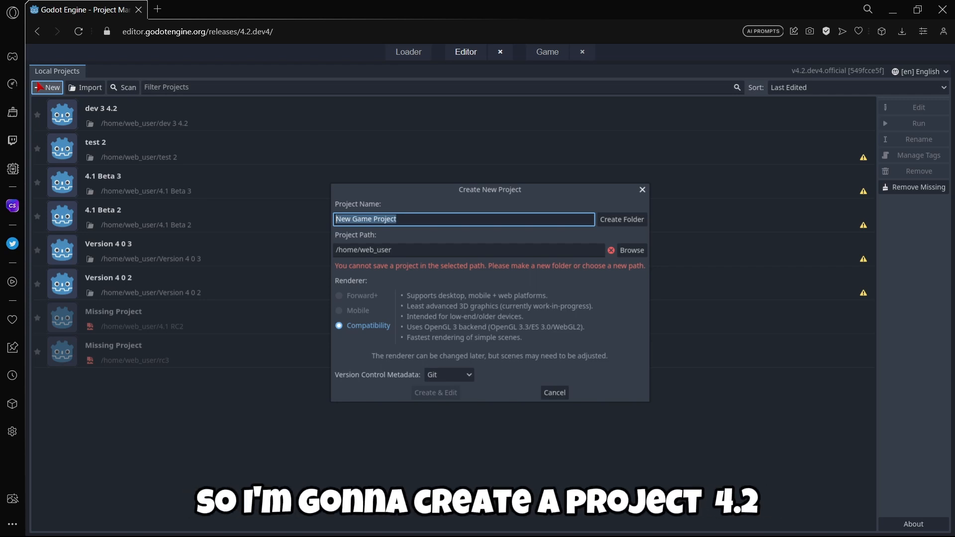
type("4.2")
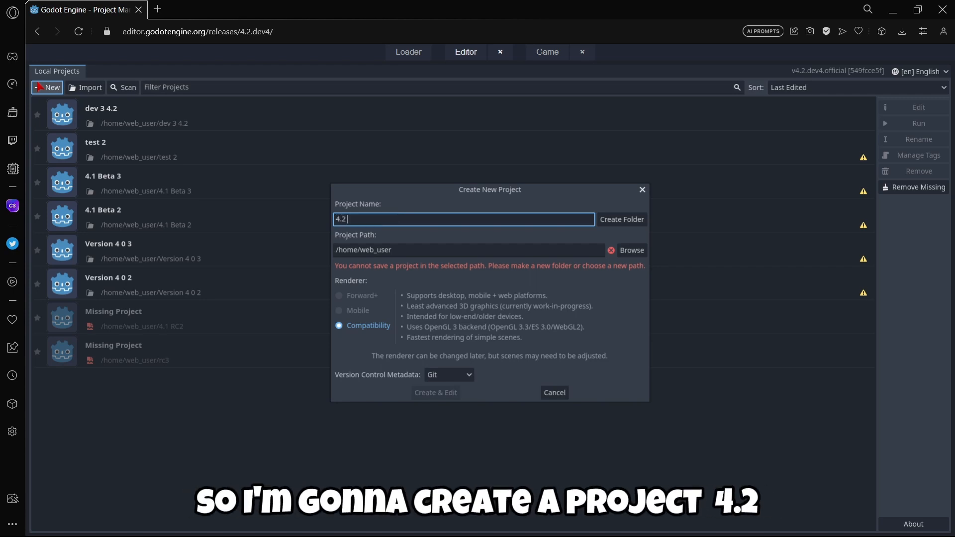
type("dev4")
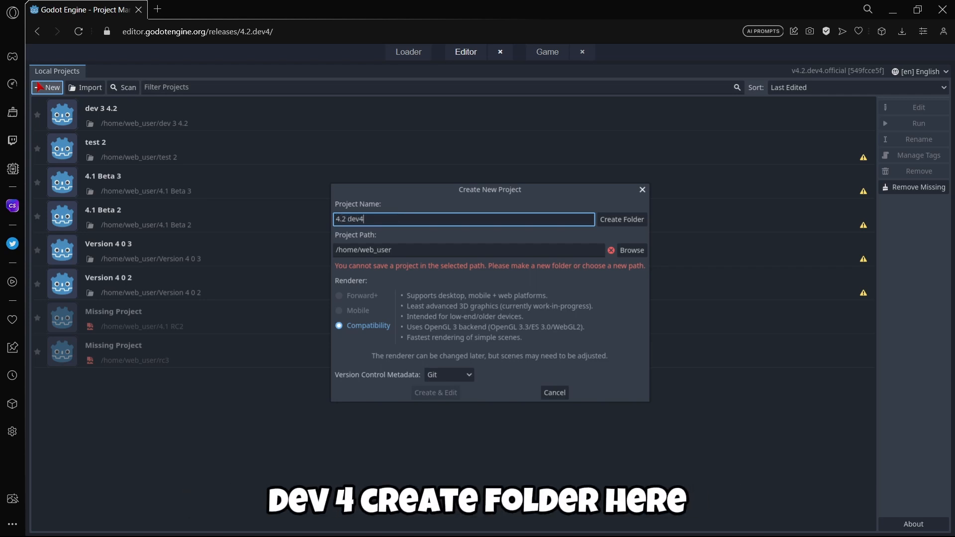
left_click(620, 219)
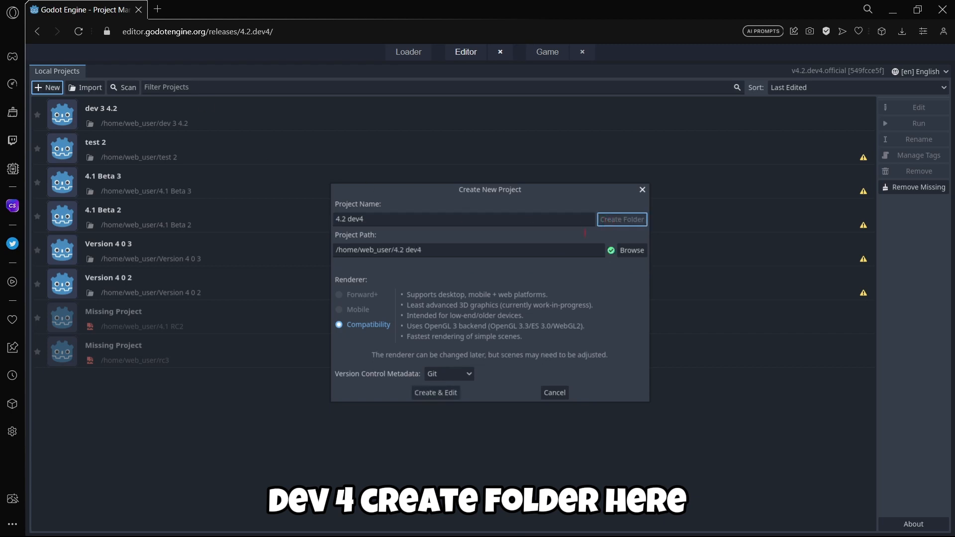
mouse_move(341, 304)
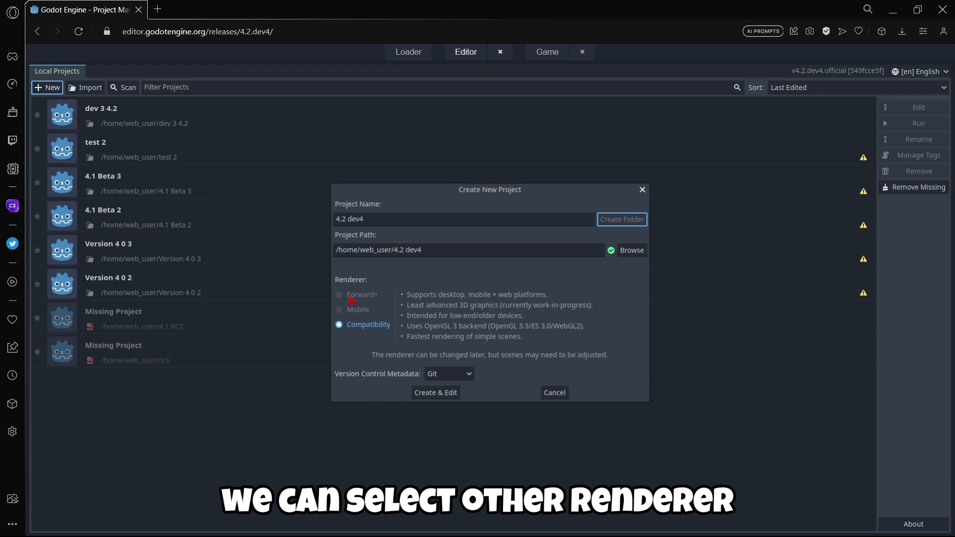
mouse_move(419, 330)
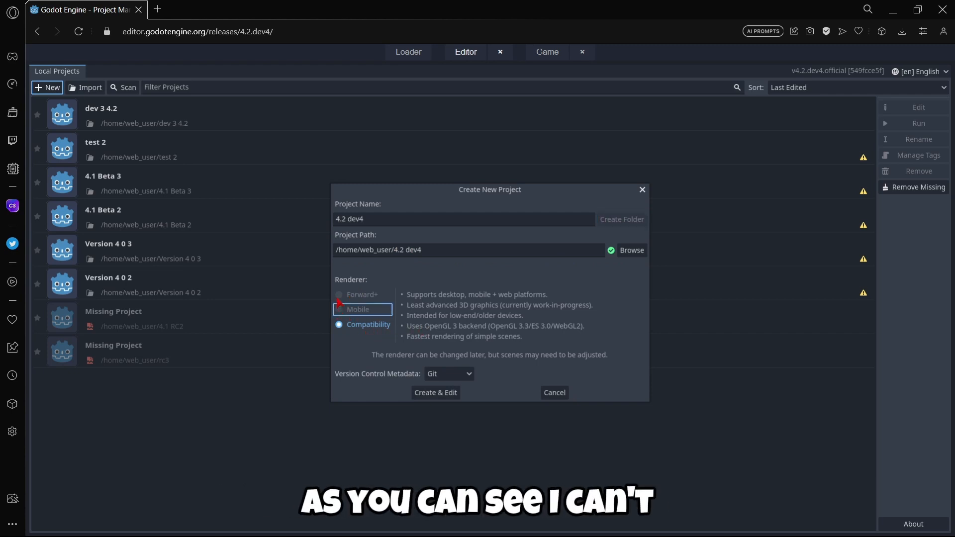
left_click(362, 324)
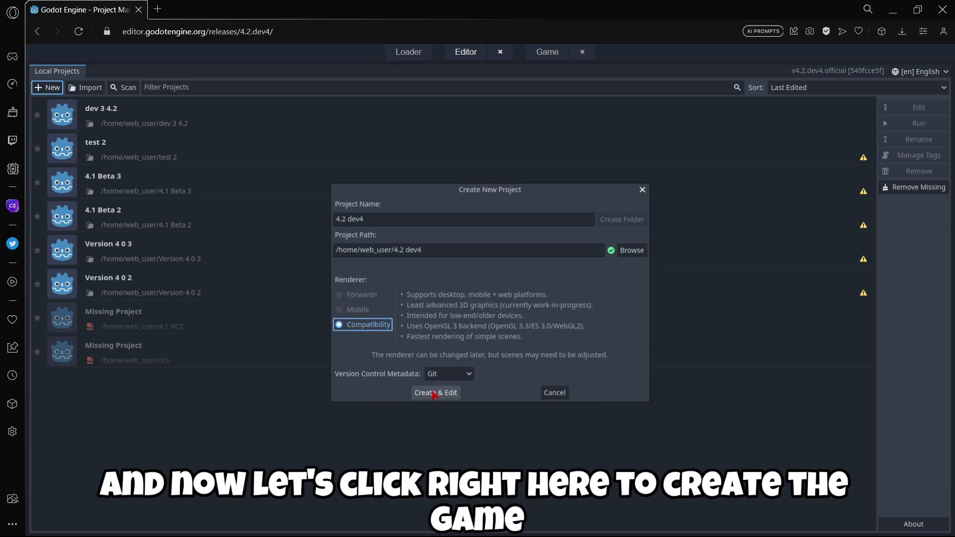
left_click(435, 392)
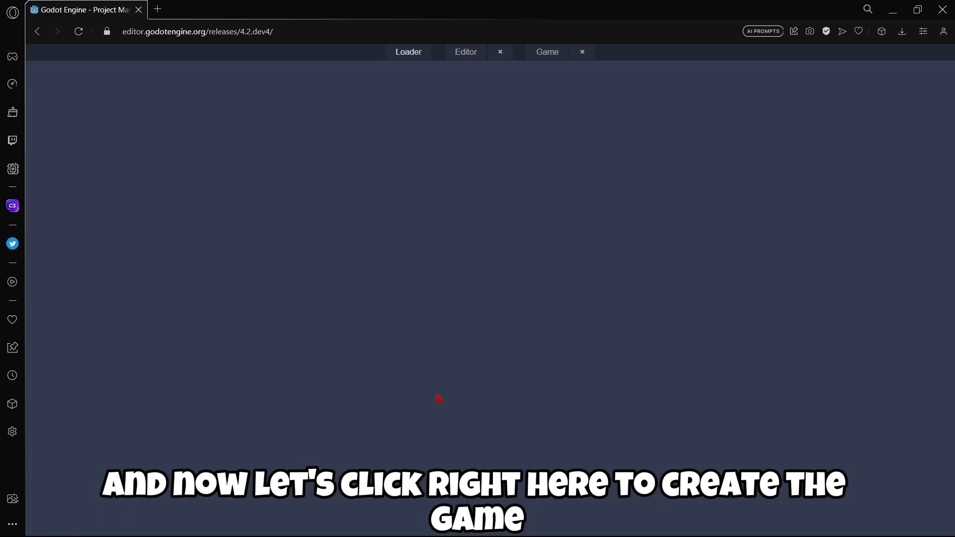
left_click(466, 52)
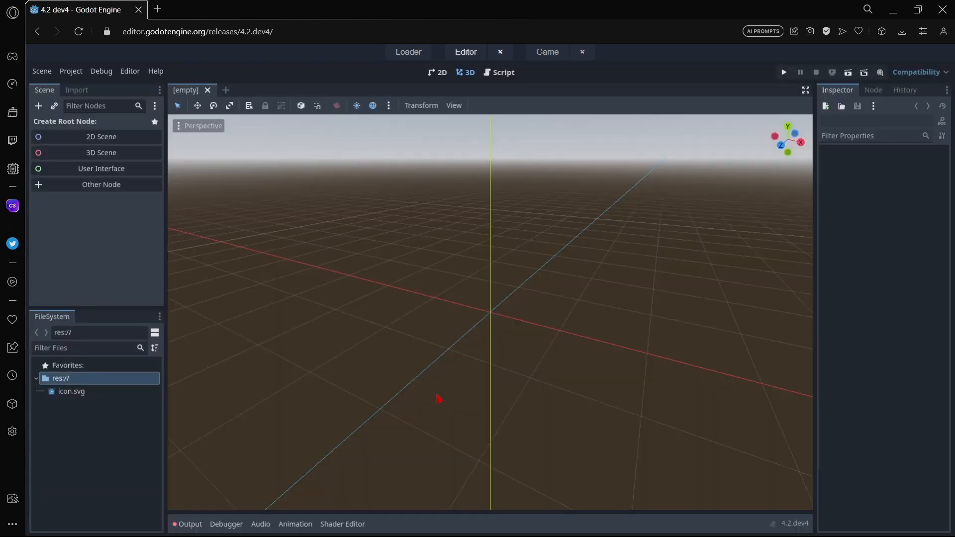
left_click(190, 524)
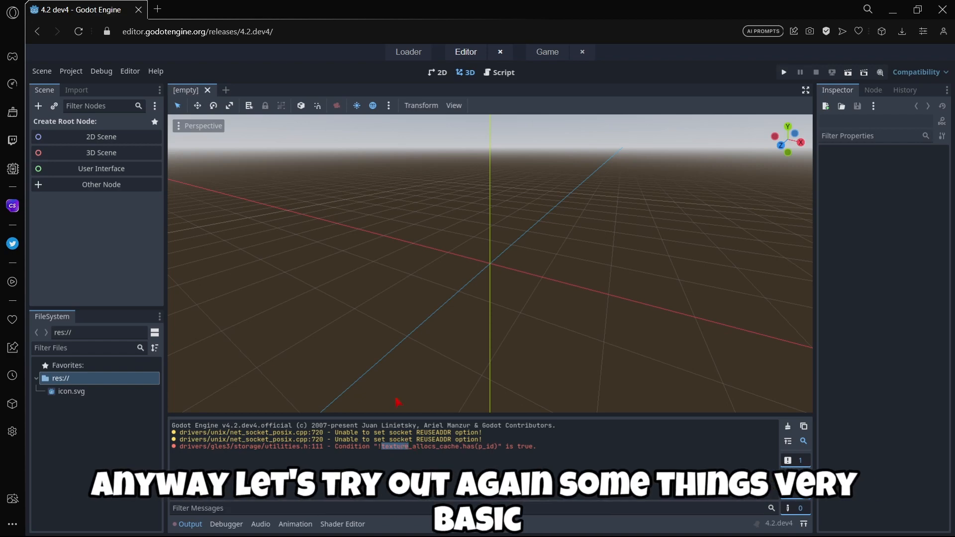
- Create a plain Node scene root and add a Sprite2D child for the icon
left_click(101, 185)
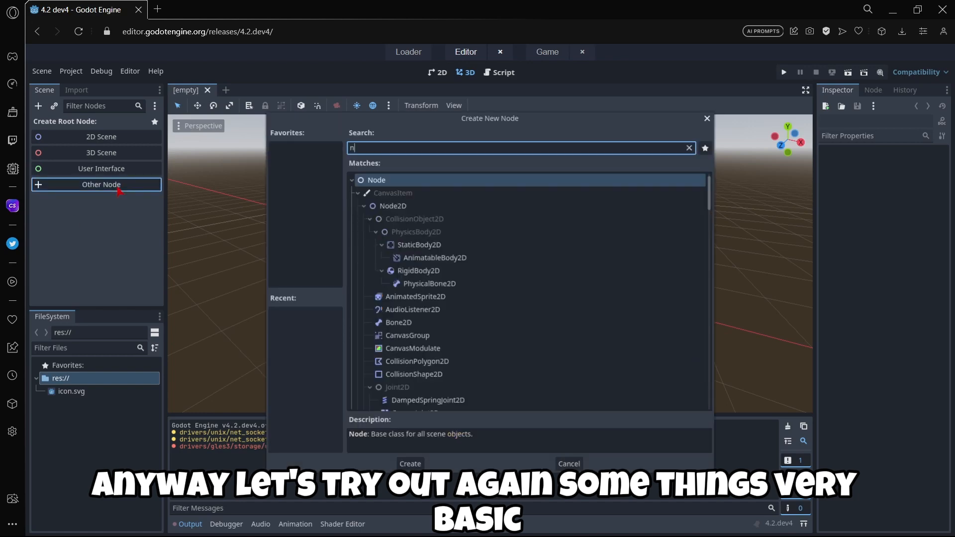
left_click(409, 463)
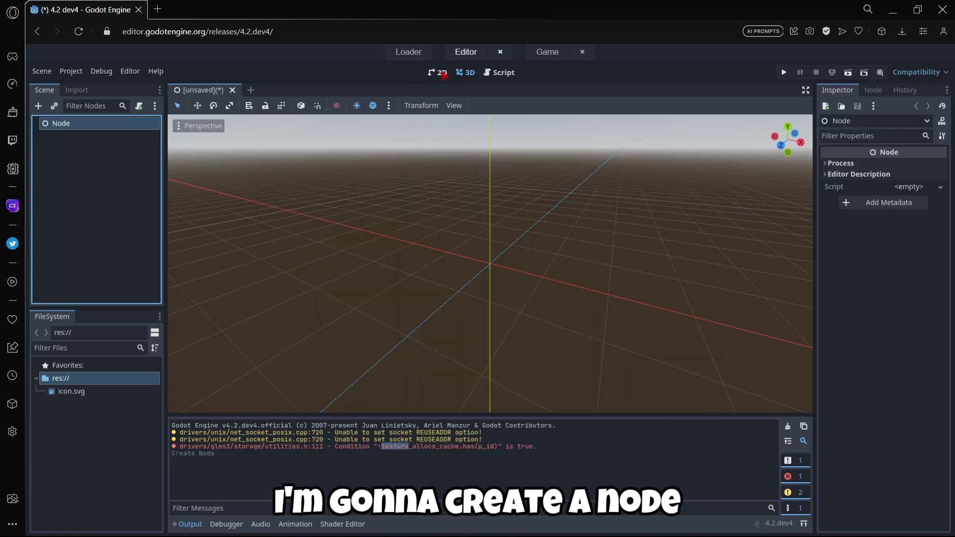
left_click(437, 73)
type("spri")
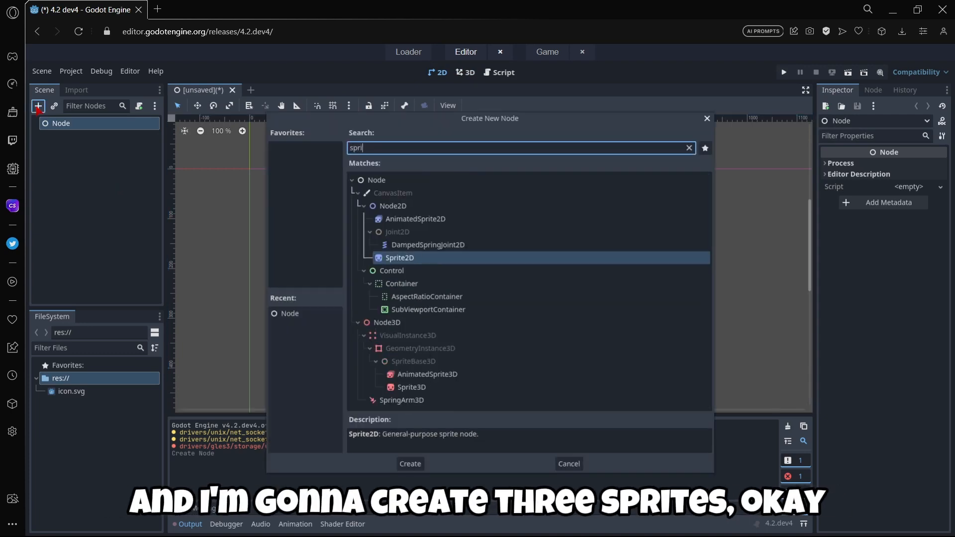
left_click(409, 464)
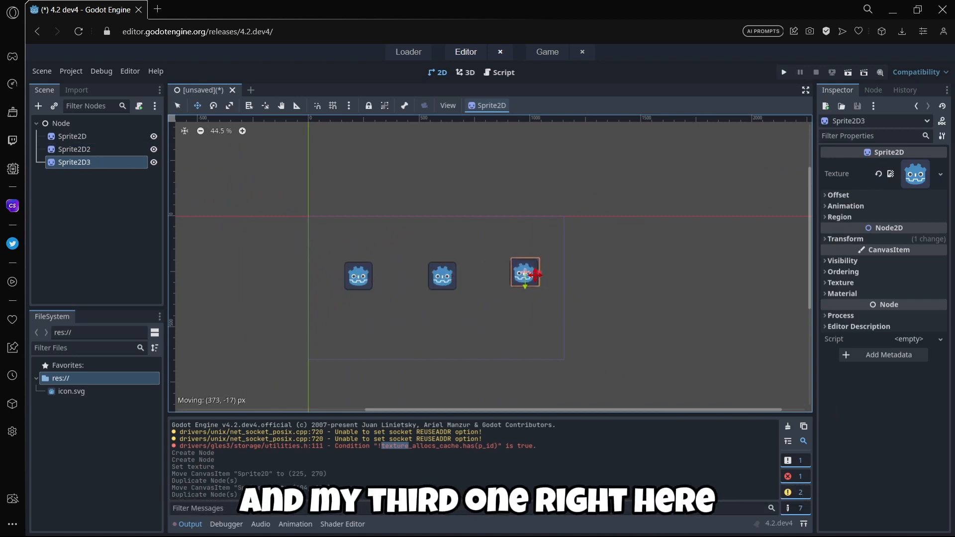
left_click(61, 124)
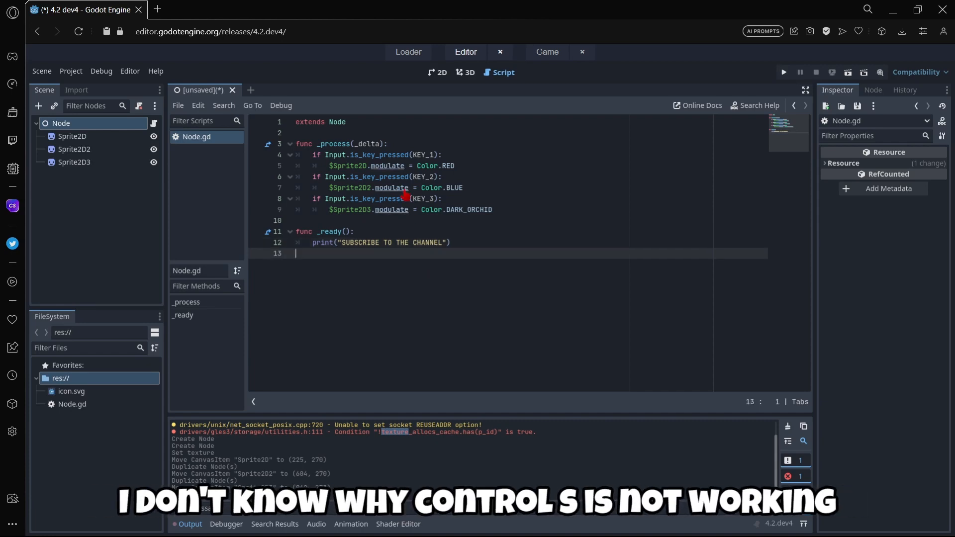
- Save the scene as Main.tscn using Save Scene As
left_click(42, 71)
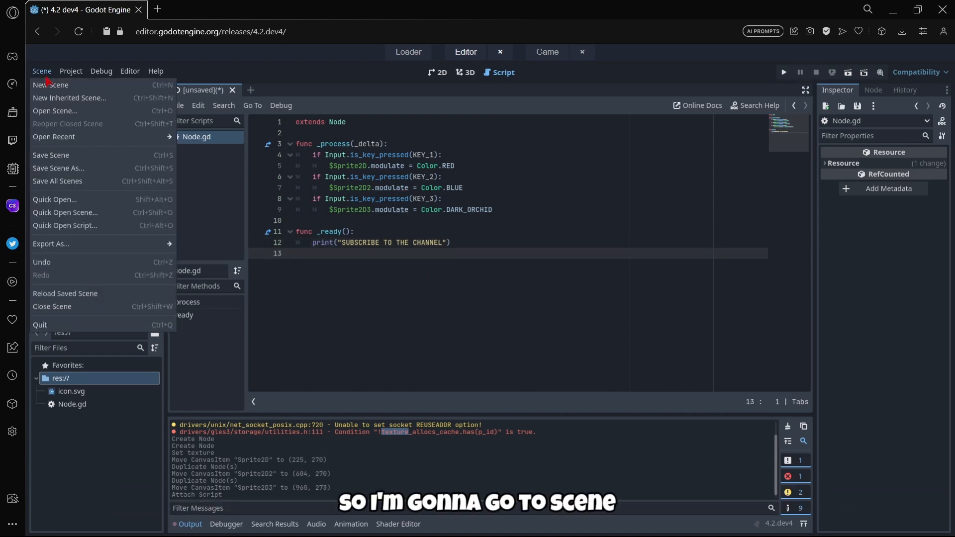
left_click(51, 155)
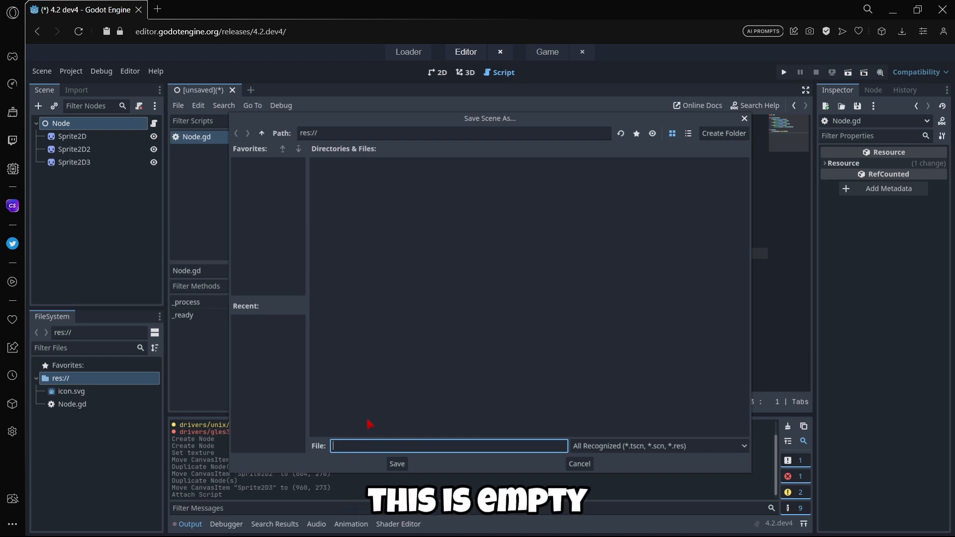
type("Main")
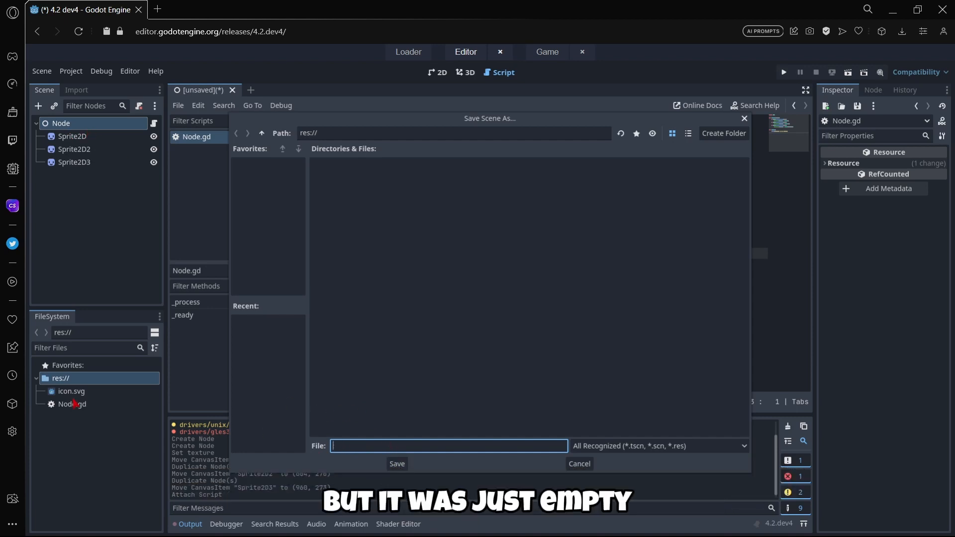
type("Mai")
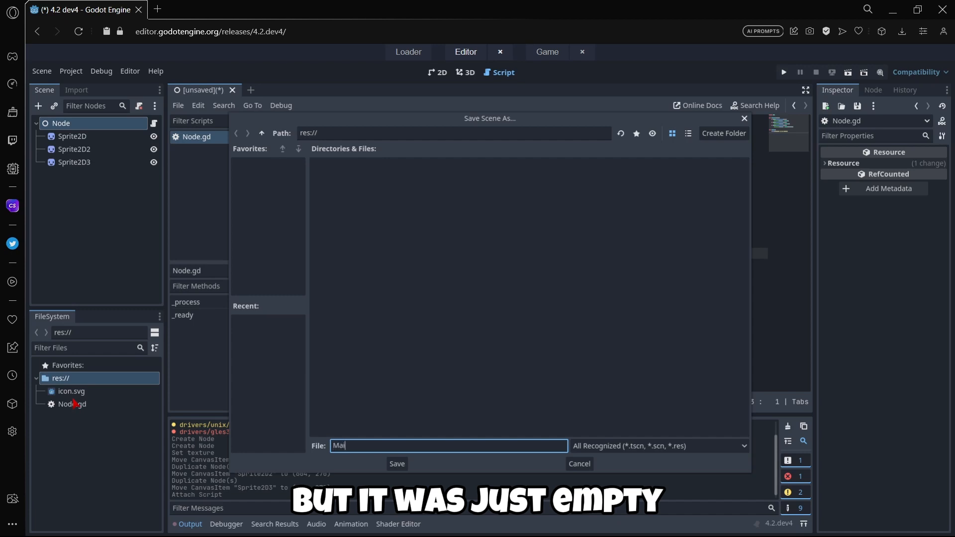
left_click(397, 463)
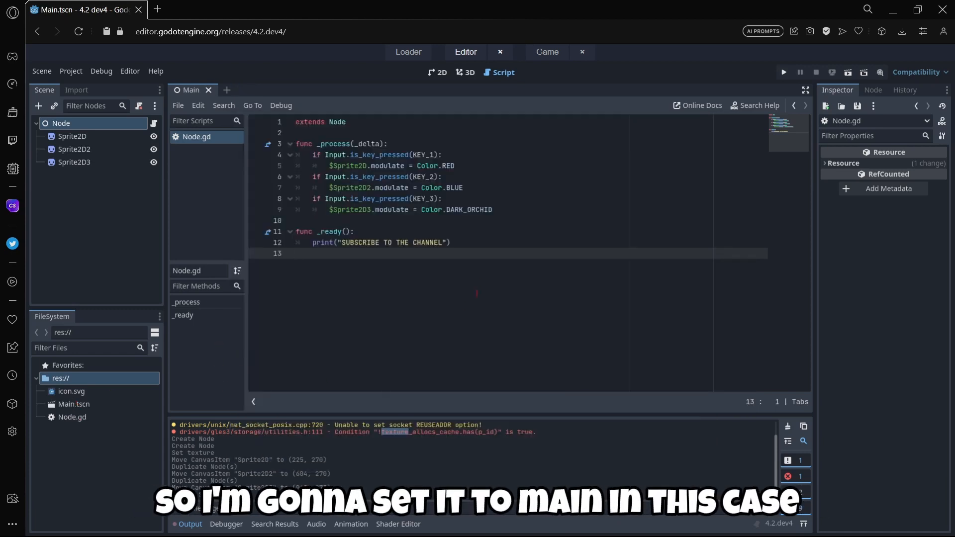
- Run the project with the current scene selected as the main scene
left_click(782, 71)
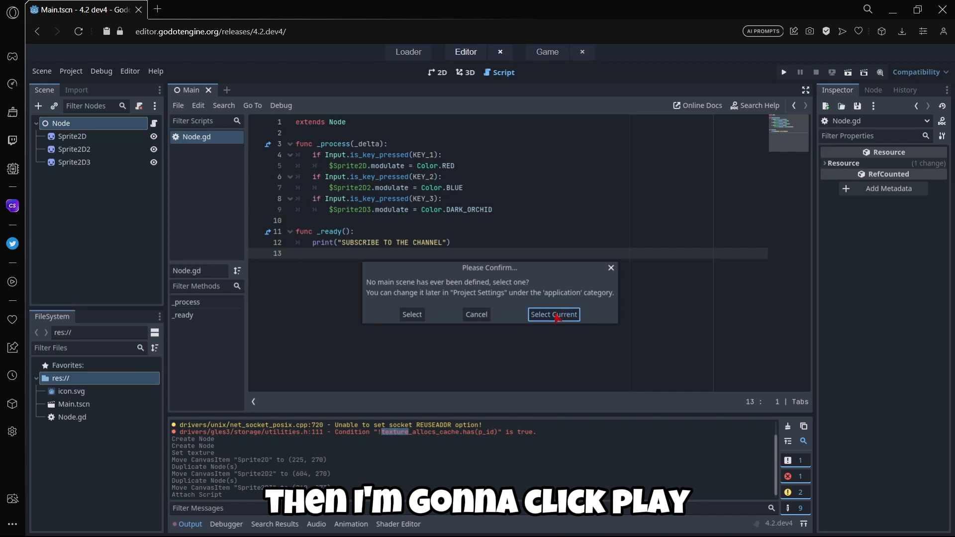
left_click(552, 314)
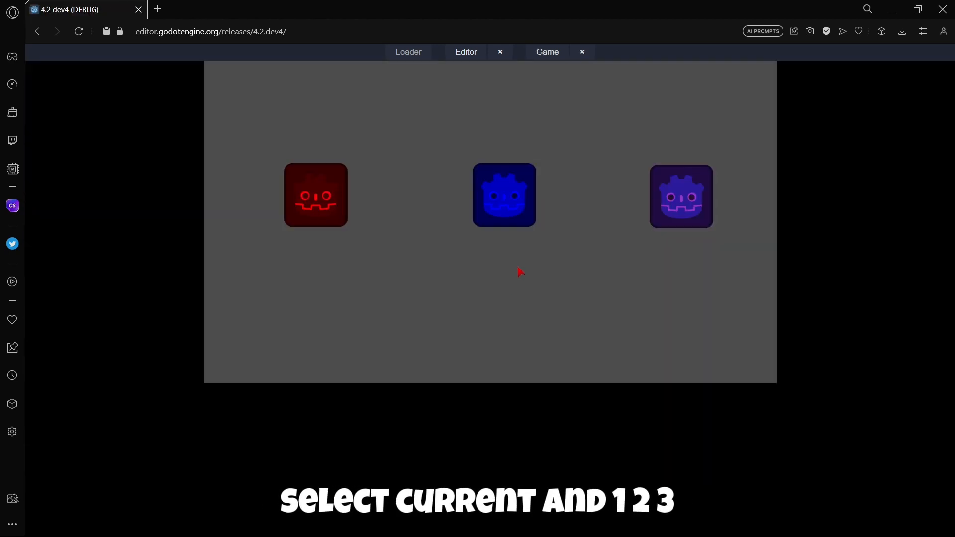
left_click(465, 51)
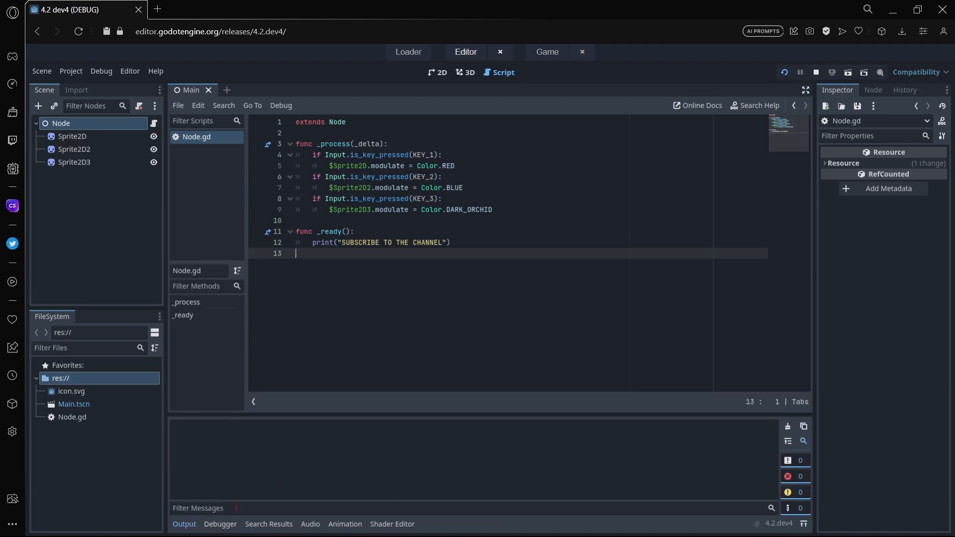
- Check the bottom panels briefly and return to the editor view from the game
left_click(310, 524)
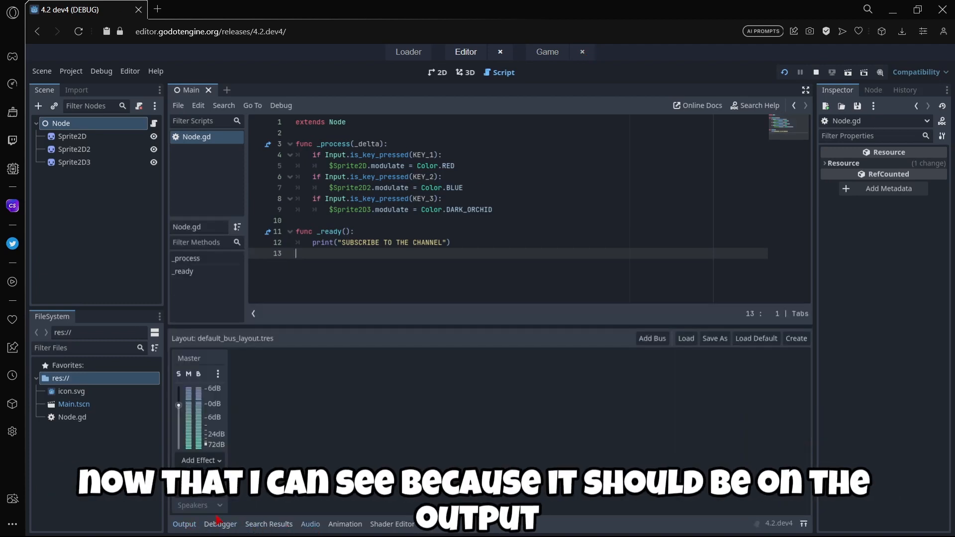
left_click(184, 524)
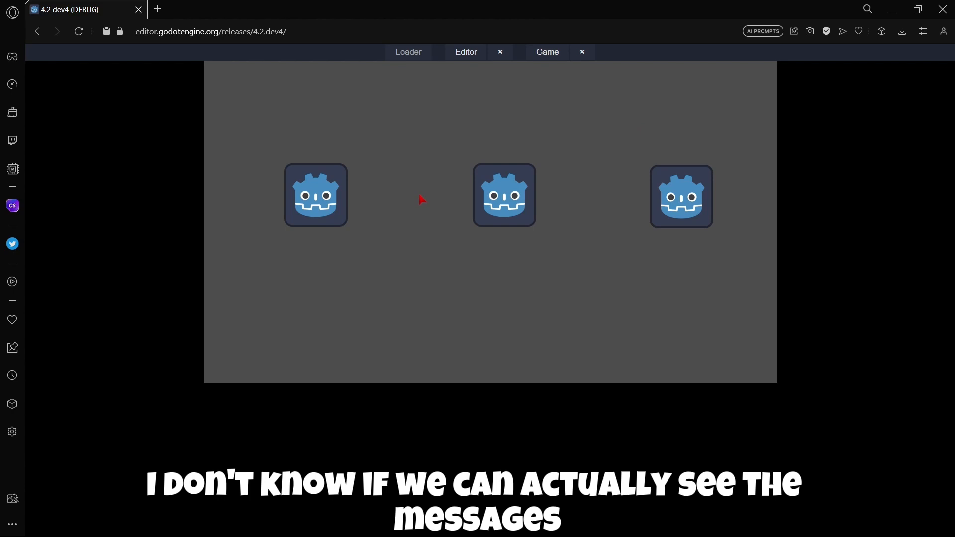
left_click(466, 52)
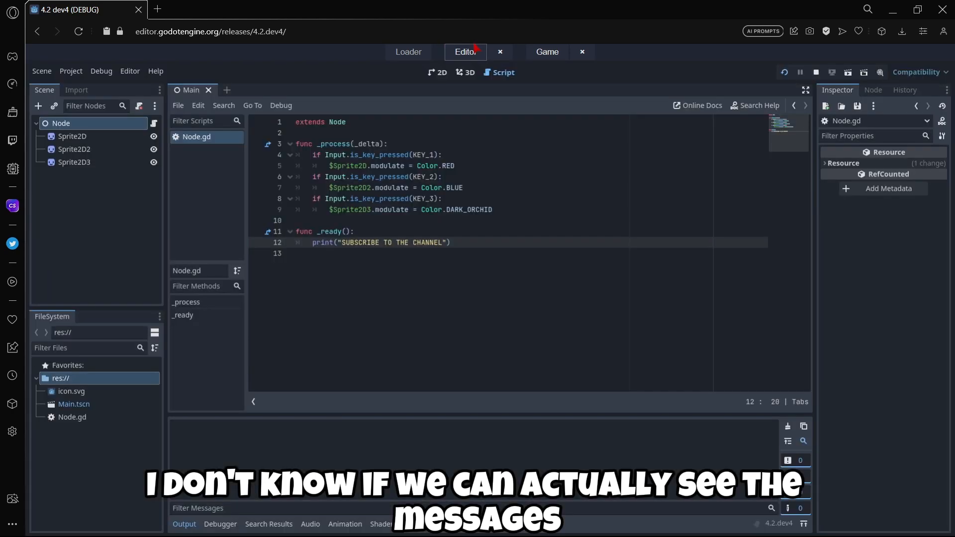
mouse_move(294, 458)
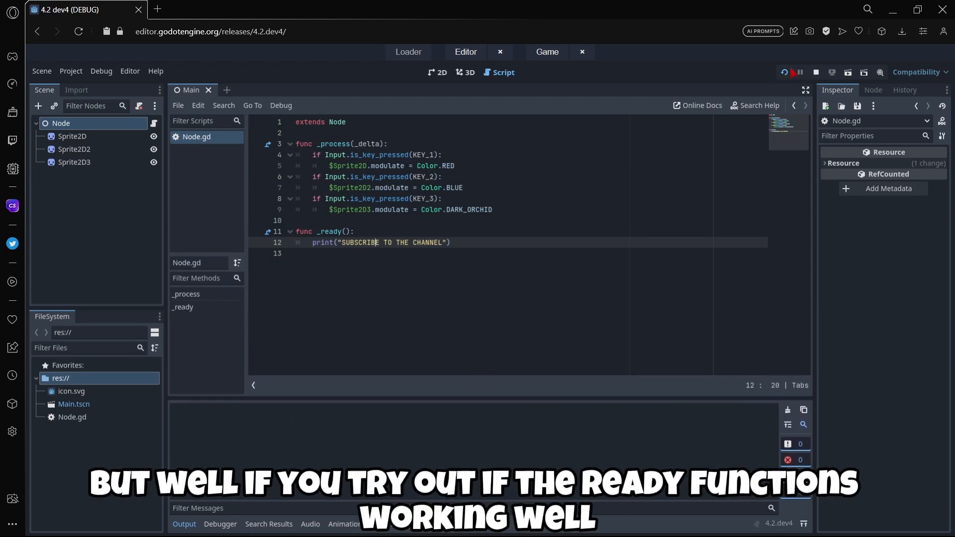
- Stop the running game and reopen the Node.gd script for editing
left_click(815, 71)
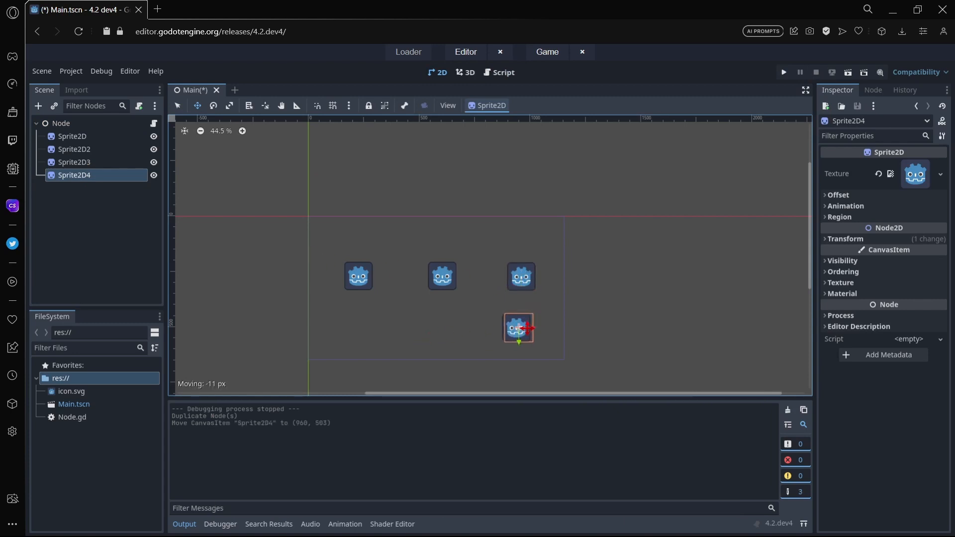
left_click(503, 72)
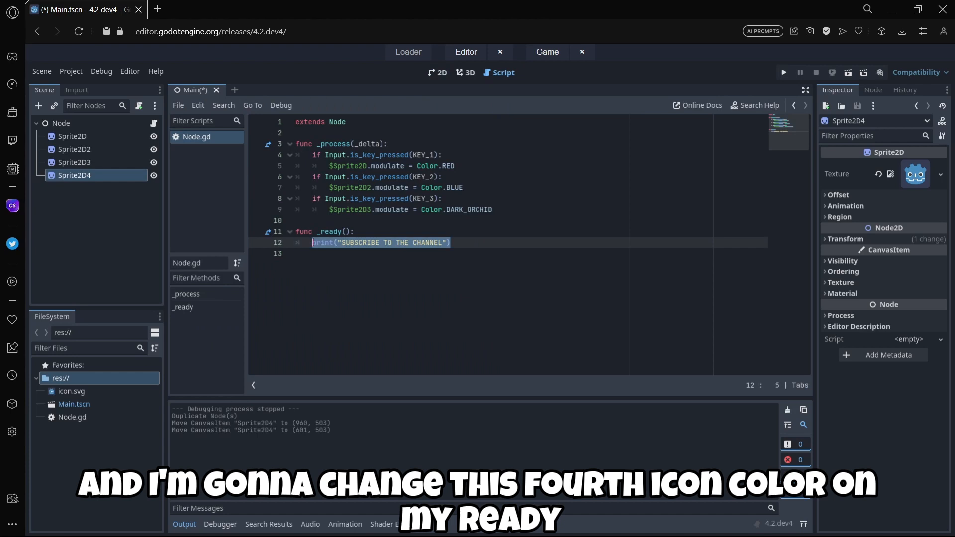
- Replace the print line with $Sprite2D4.modulate = Color.LIGHT_BLUE in _ready
type("$%")
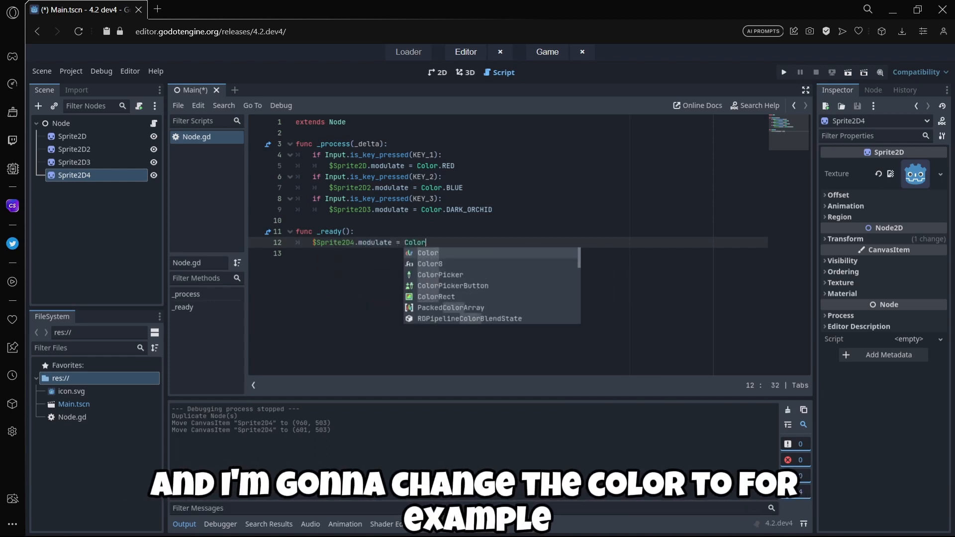
type(".li")
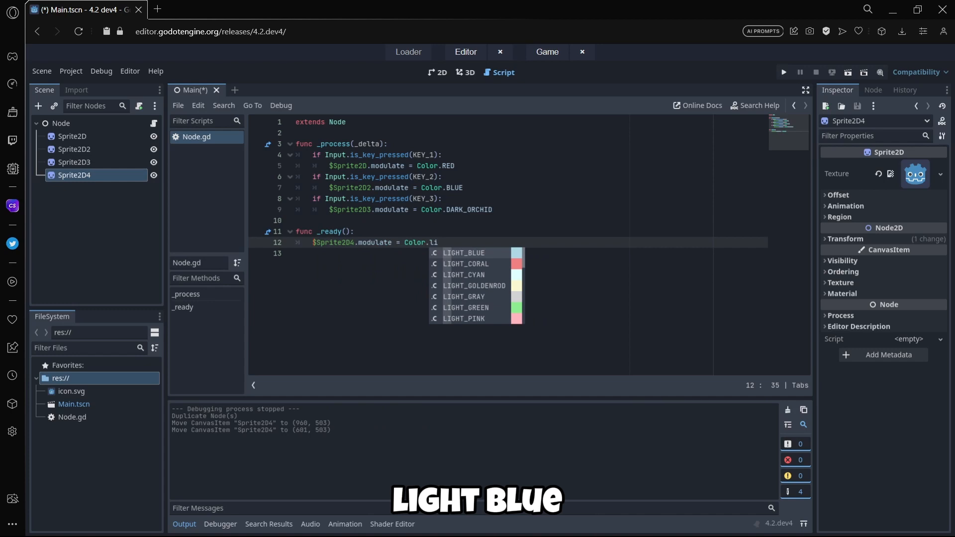
left_click(464, 253)
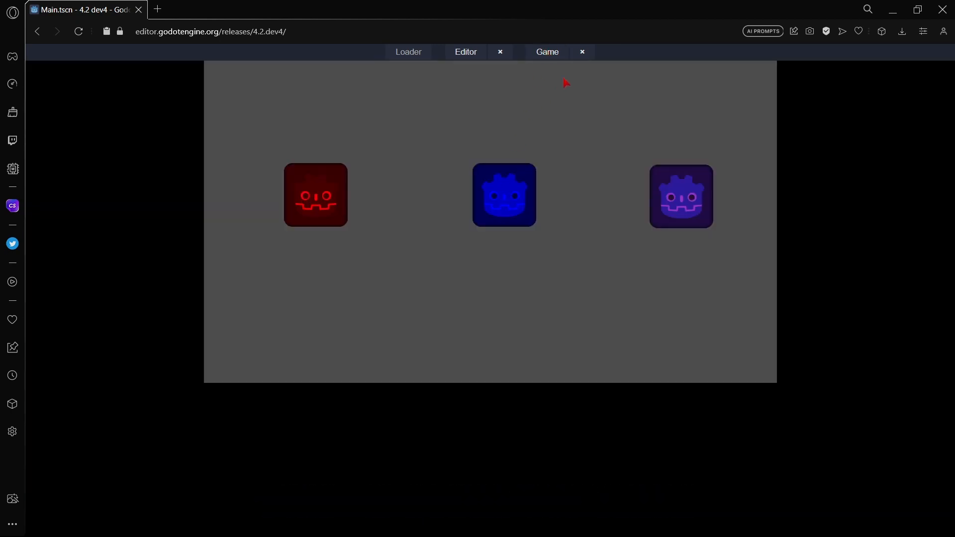
- Close the game view and change the fourth sprite's _ready colour from LIGHT_BLUE to RED
left_click(465, 51)
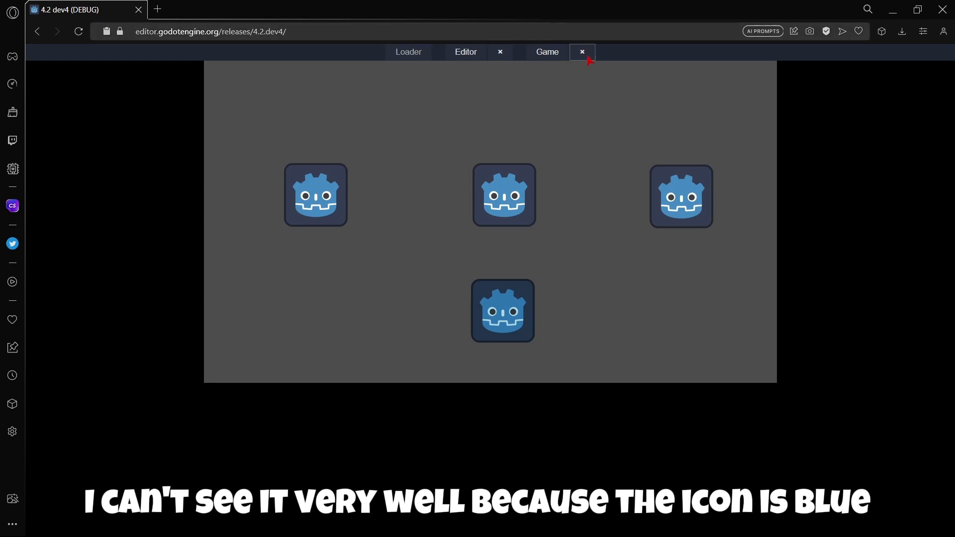
left_click(465, 52)
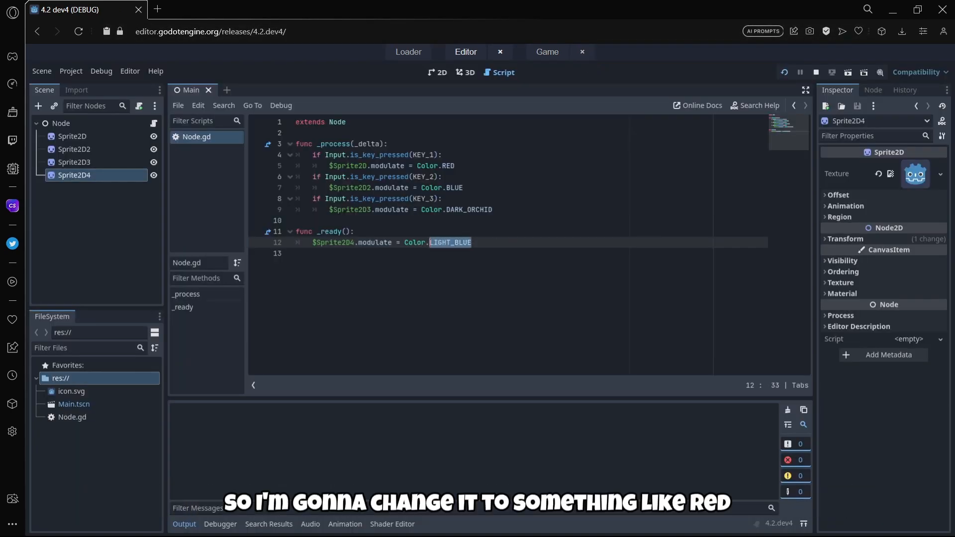
type("RED")
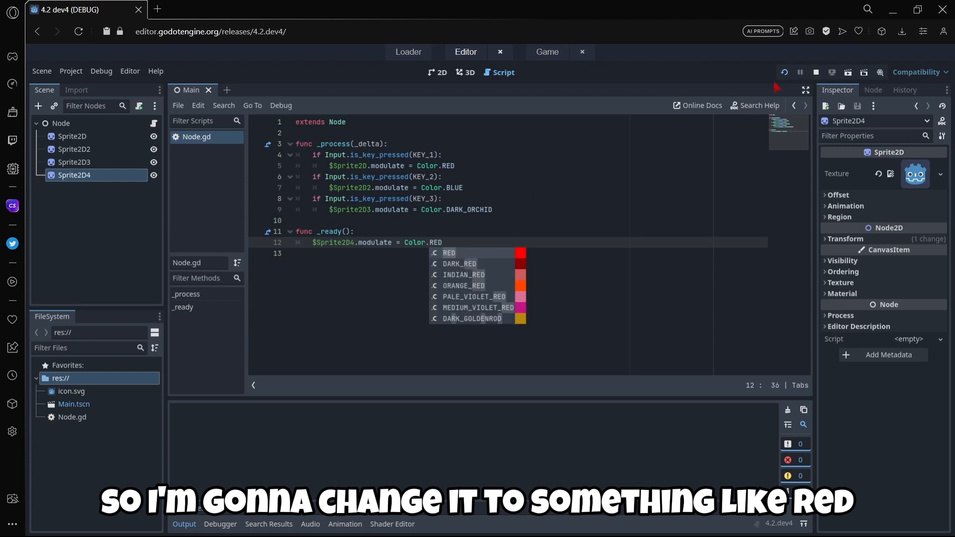